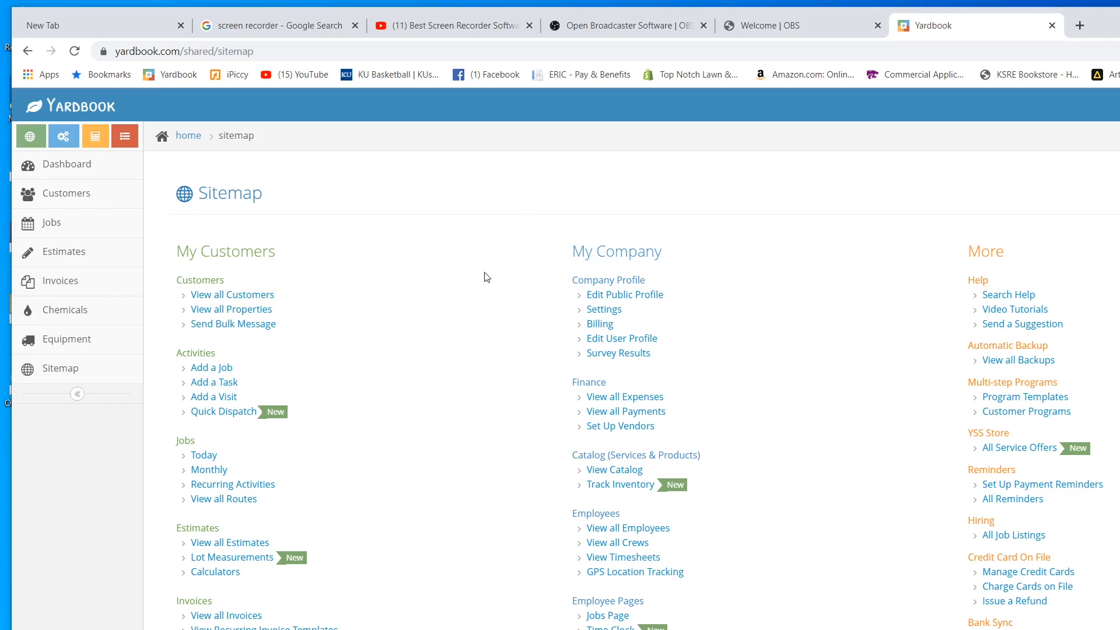
pyautogui.moveTo(479, 287)
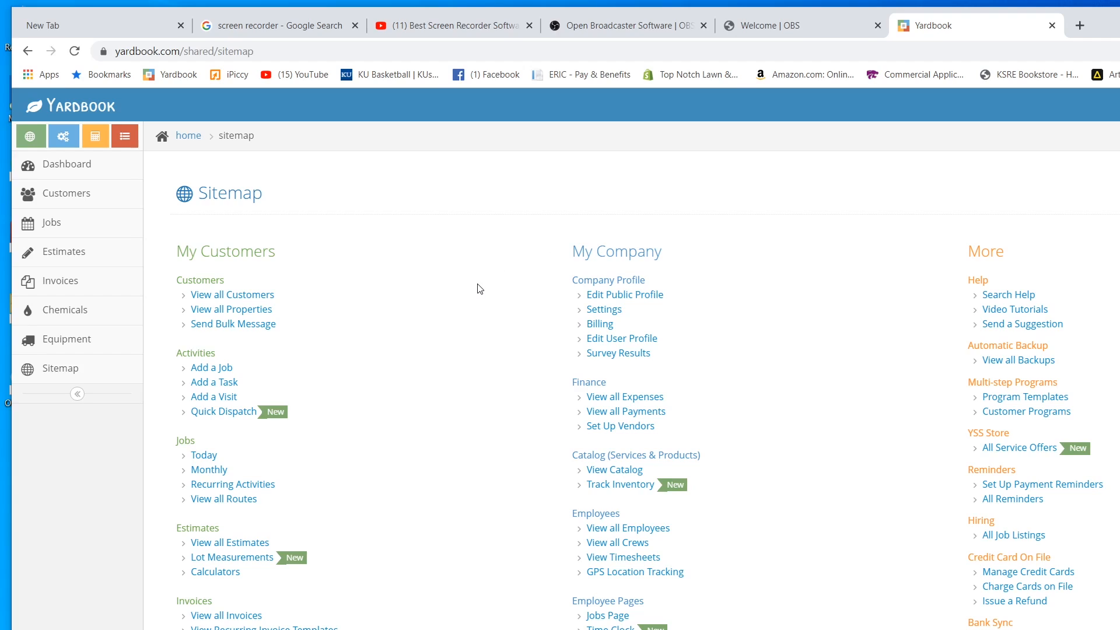
pyautogui.moveTo(486, 286)
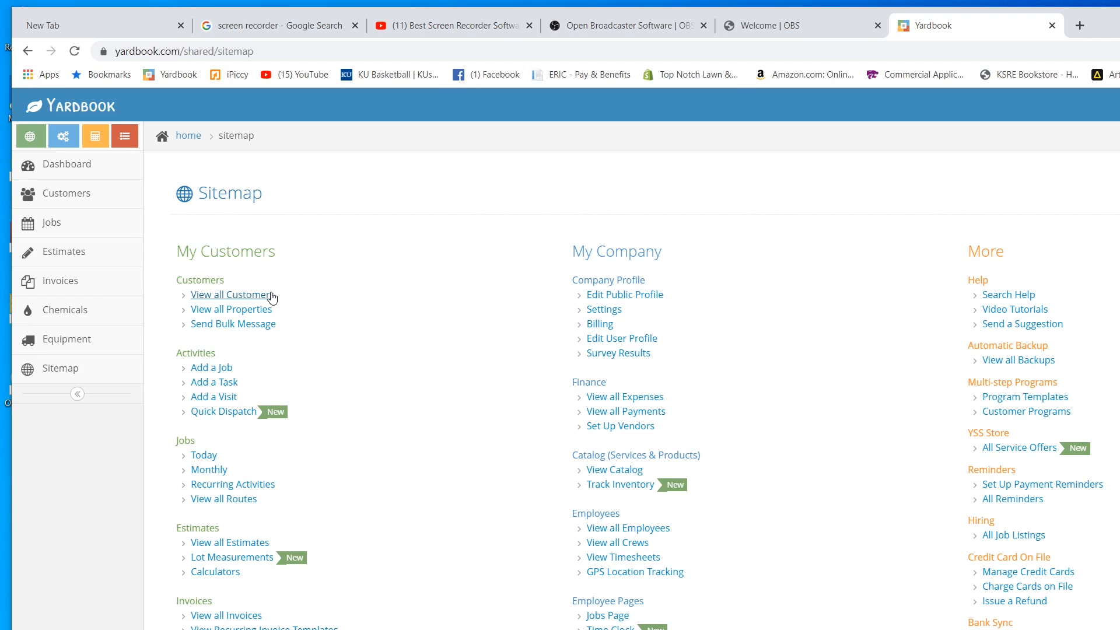
pyautogui.click(231, 294)
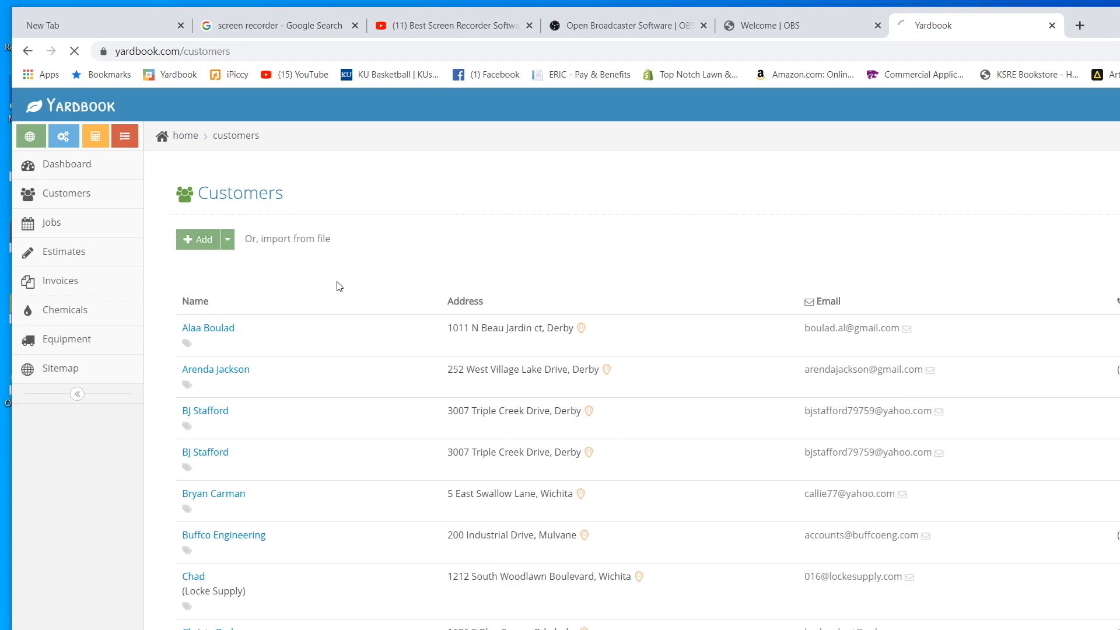
pyautogui.click(197, 238)
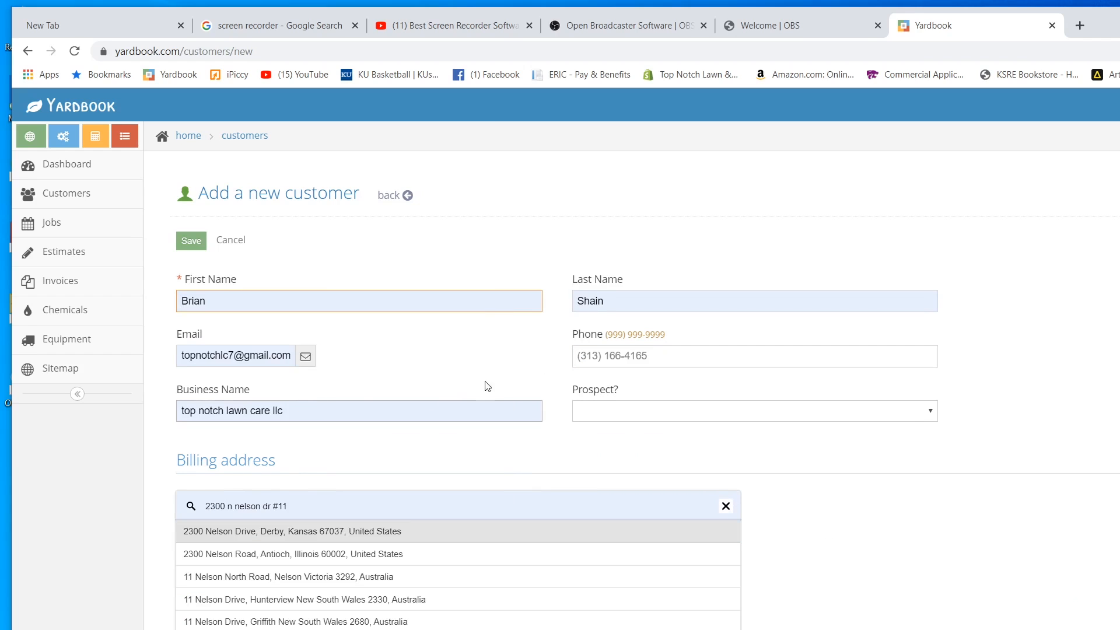
pyautogui.moveTo(308, 326)
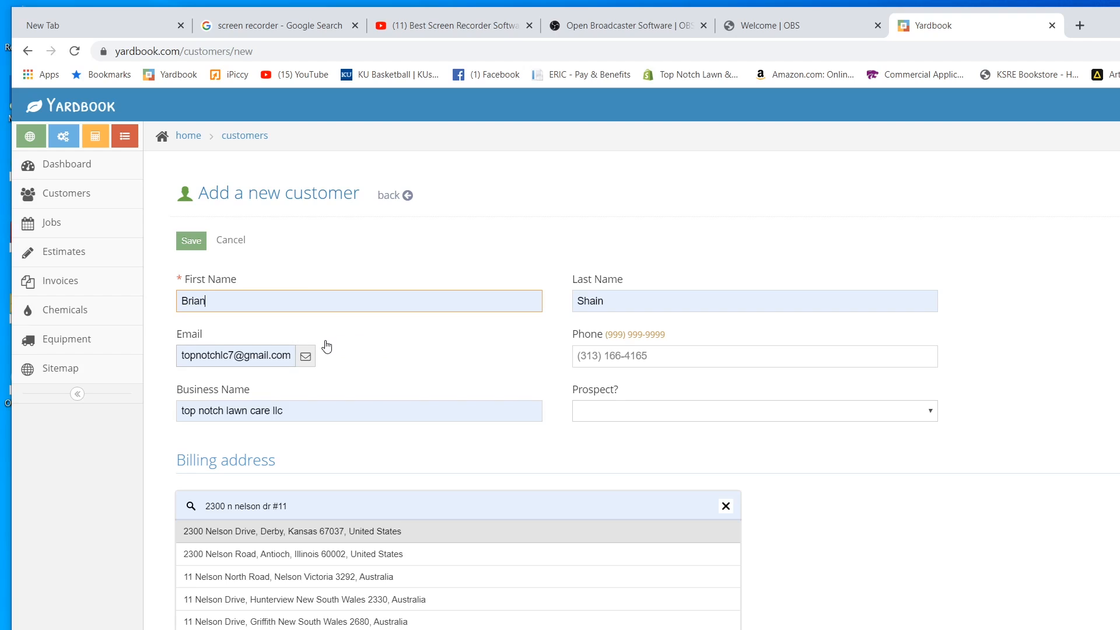
pyautogui.moveTo(381, 361)
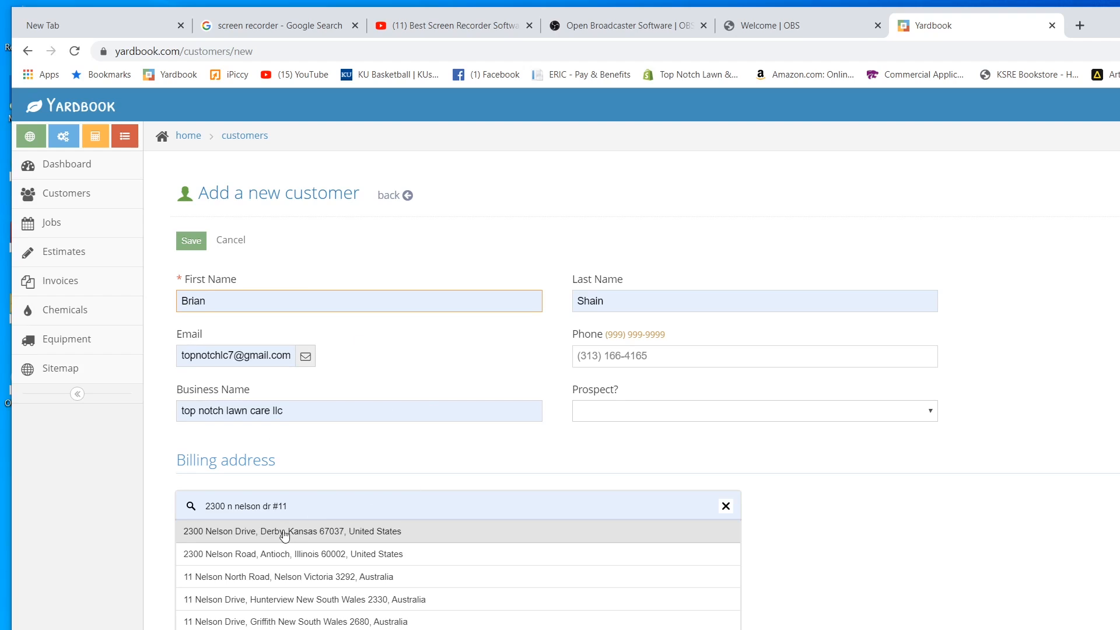
pyautogui.click(283, 532)
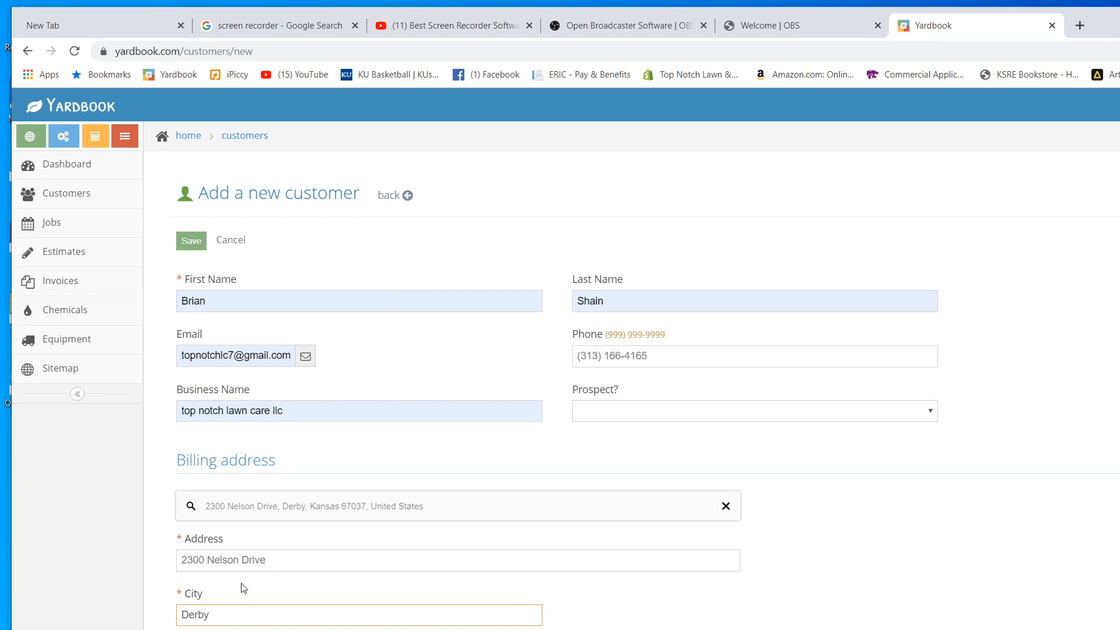
pyautogui.click(191, 240)
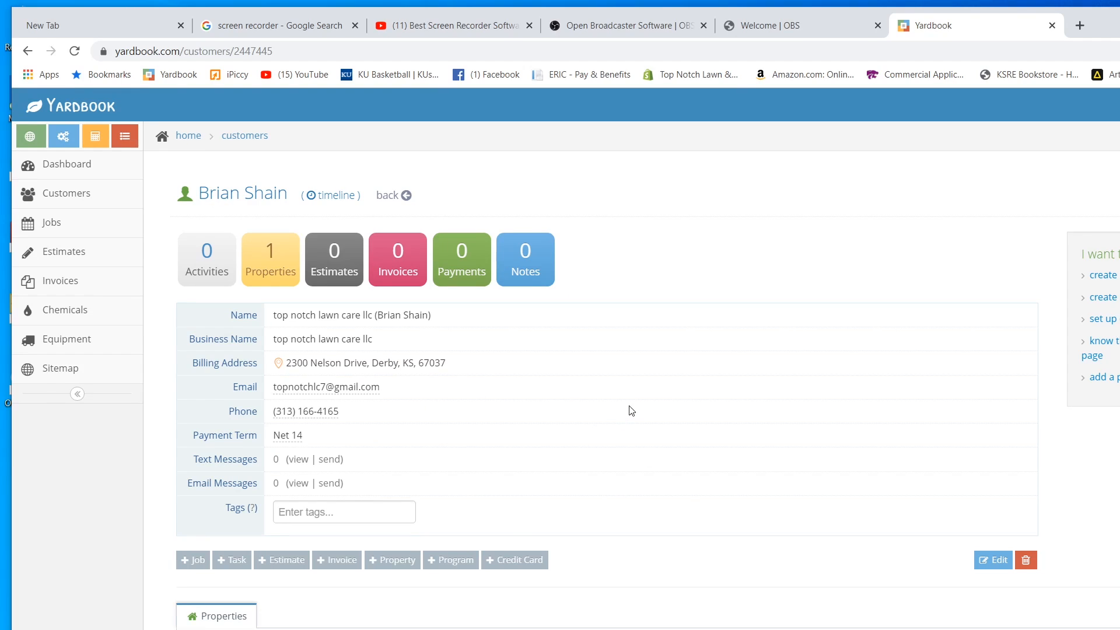
pyautogui.moveTo(644, 401)
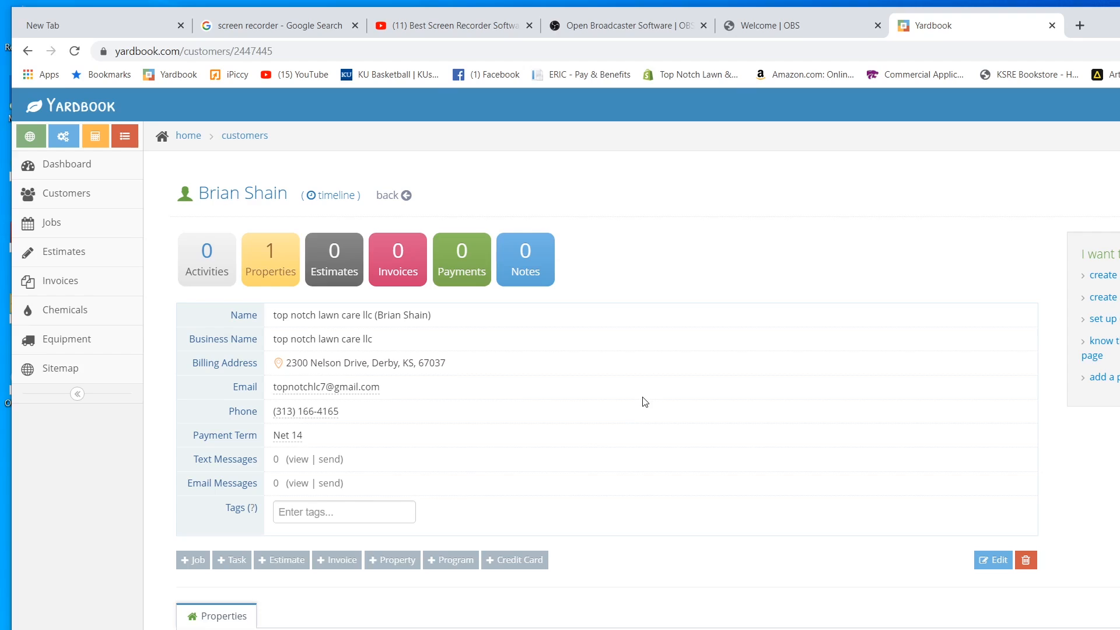
pyautogui.moveTo(351, 428)
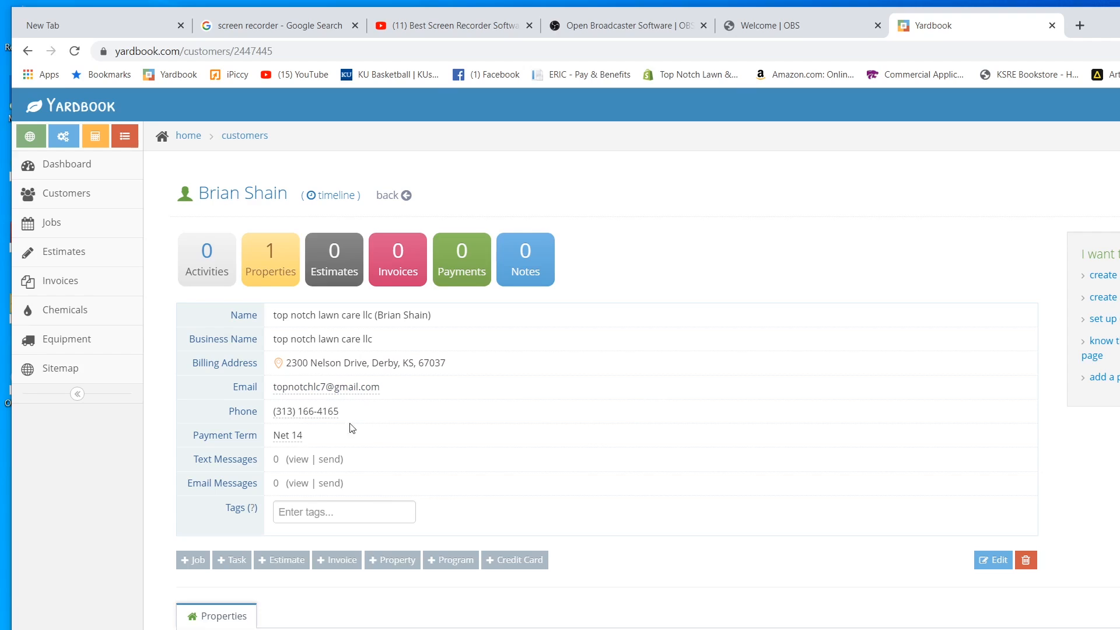
pyautogui.moveTo(301, 417)
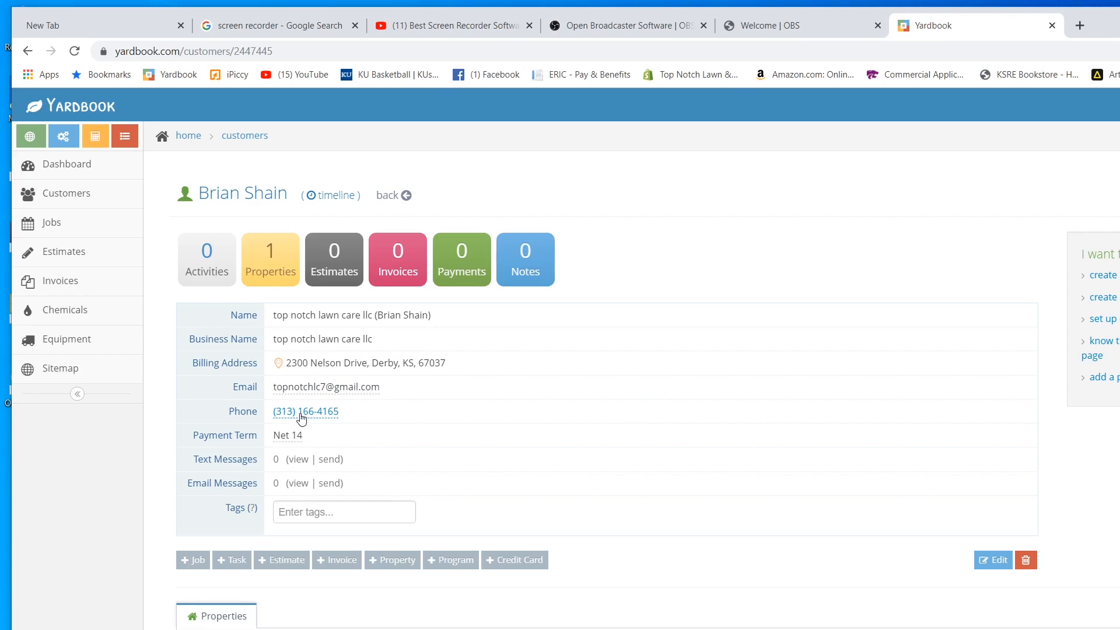
pyautogui.moveTo(488, 474)
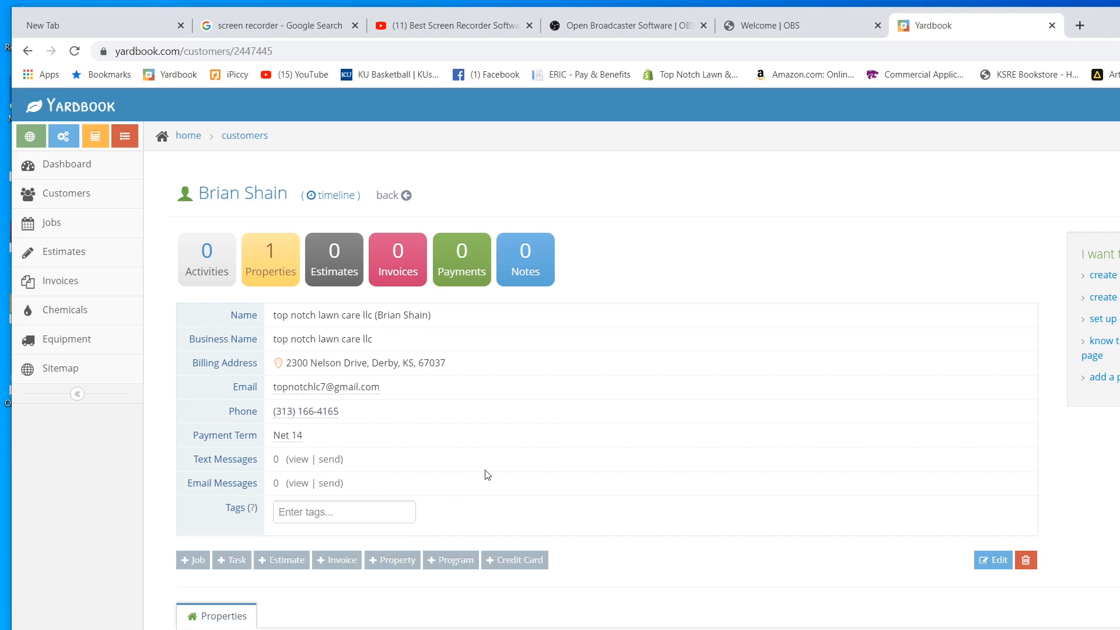
pyautogui.scroll(-3)
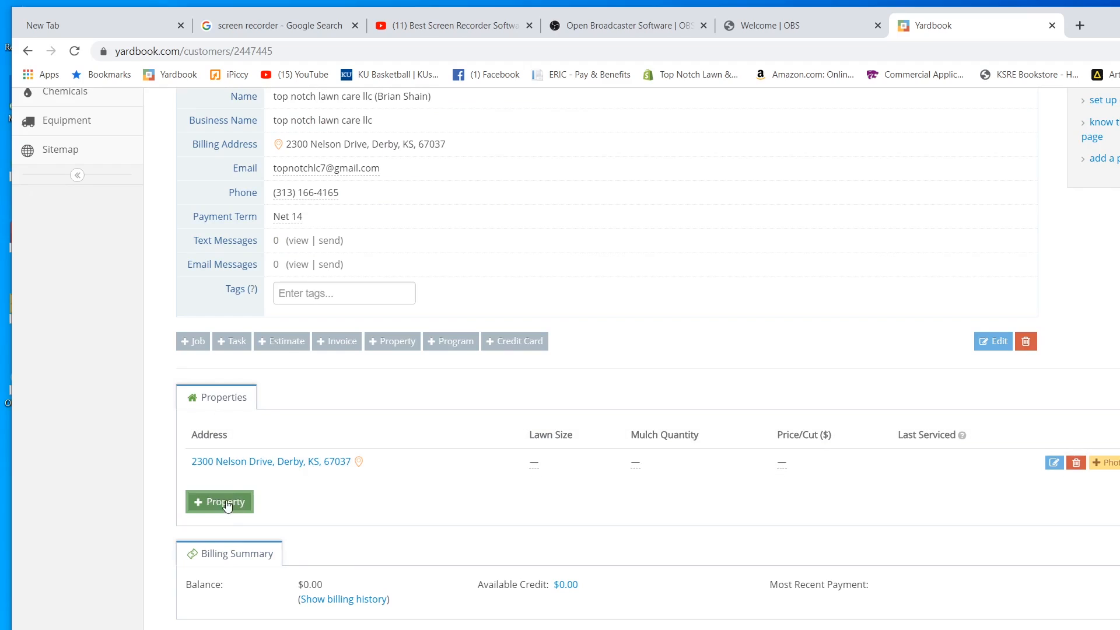
pyautogui.moveTo(233, 420)
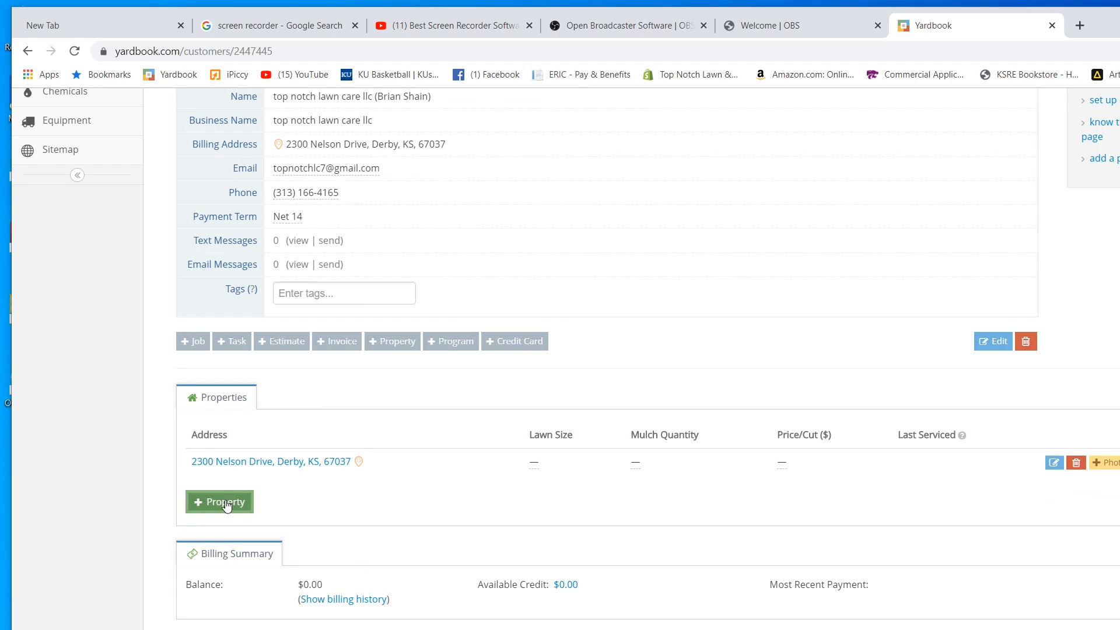
pyautogui.moveTo(229, 499)
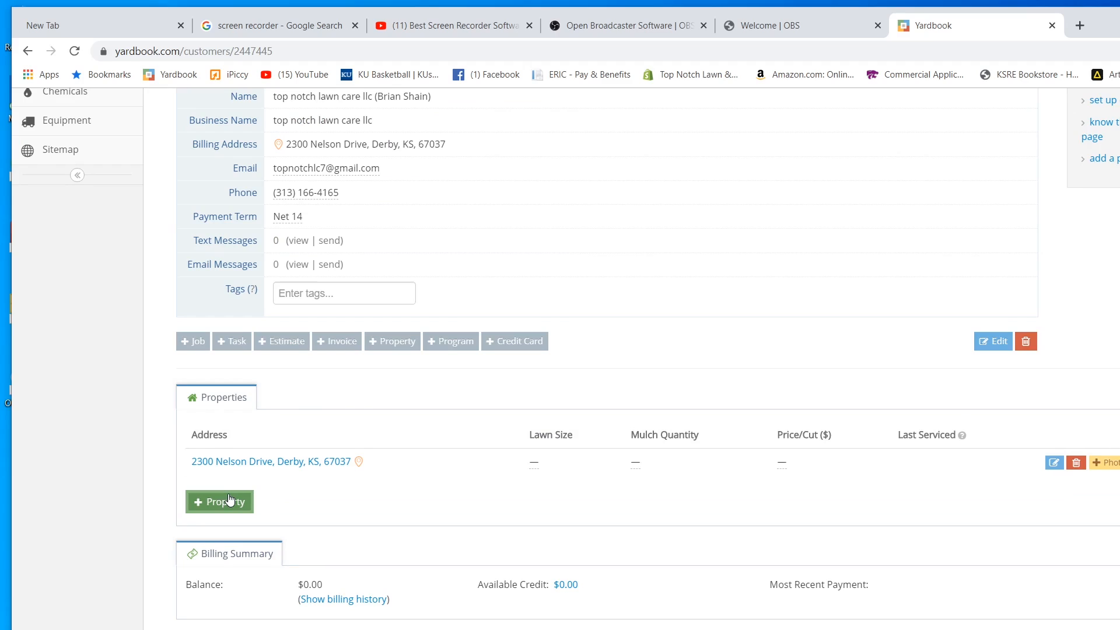
pyautogui.moveTo(252, 495)
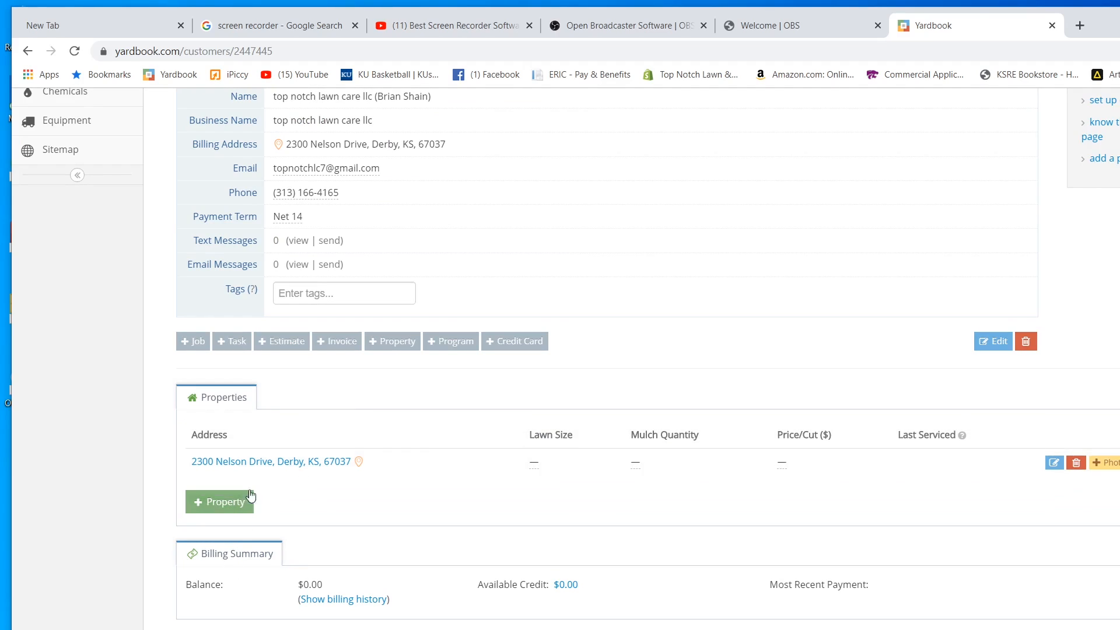
pyautogui.moveTo(249, 493)
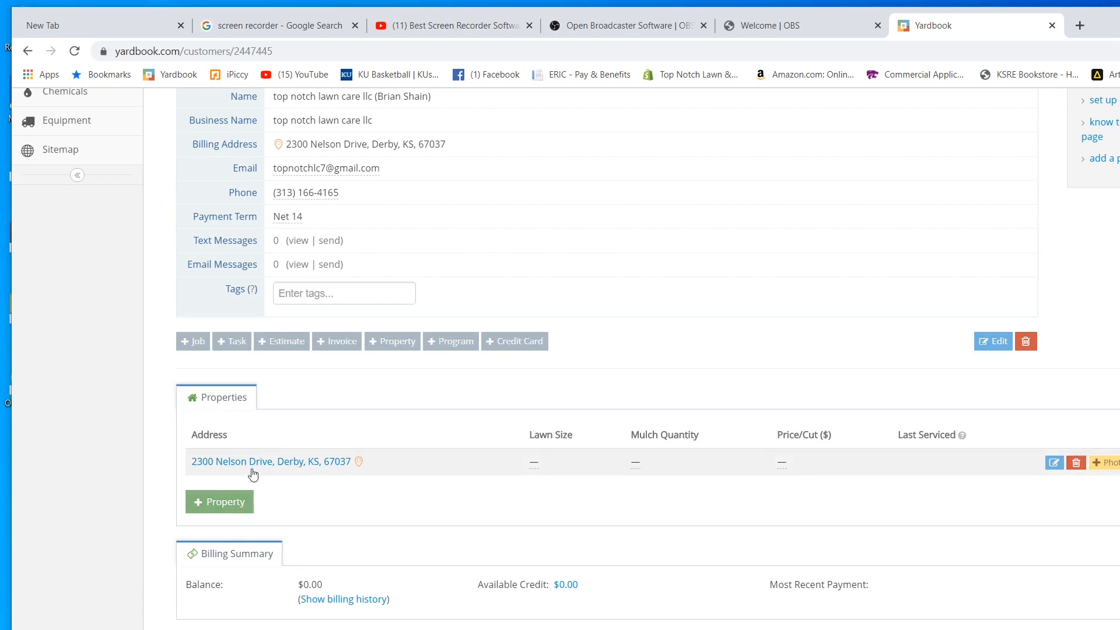
pyautogui.moveTo(527, 469)
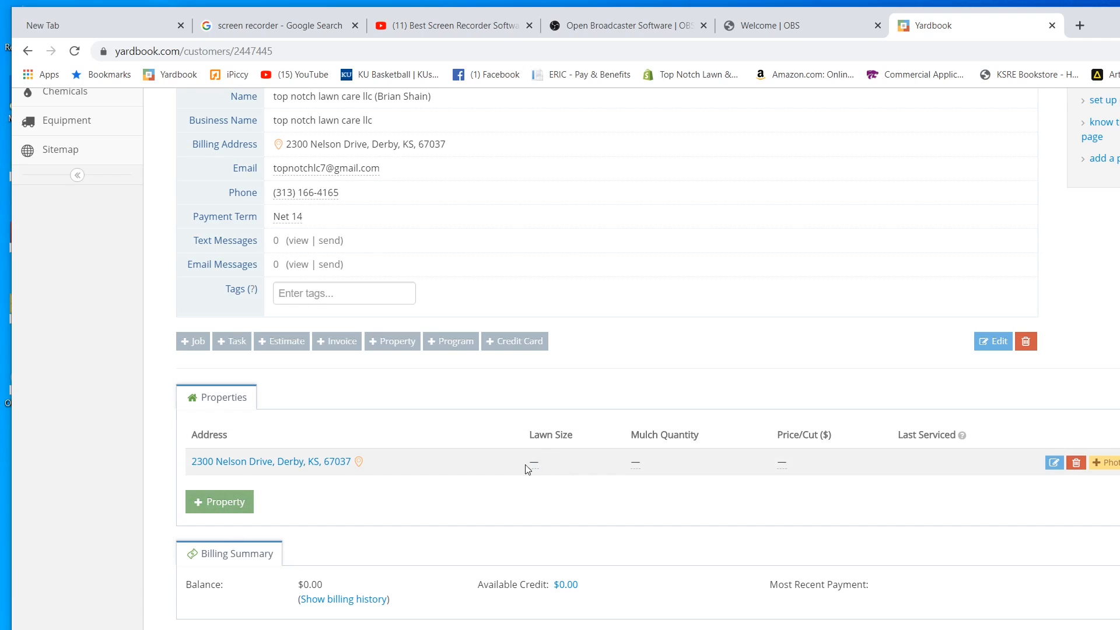
pyautogui.moveTo(637, 464)
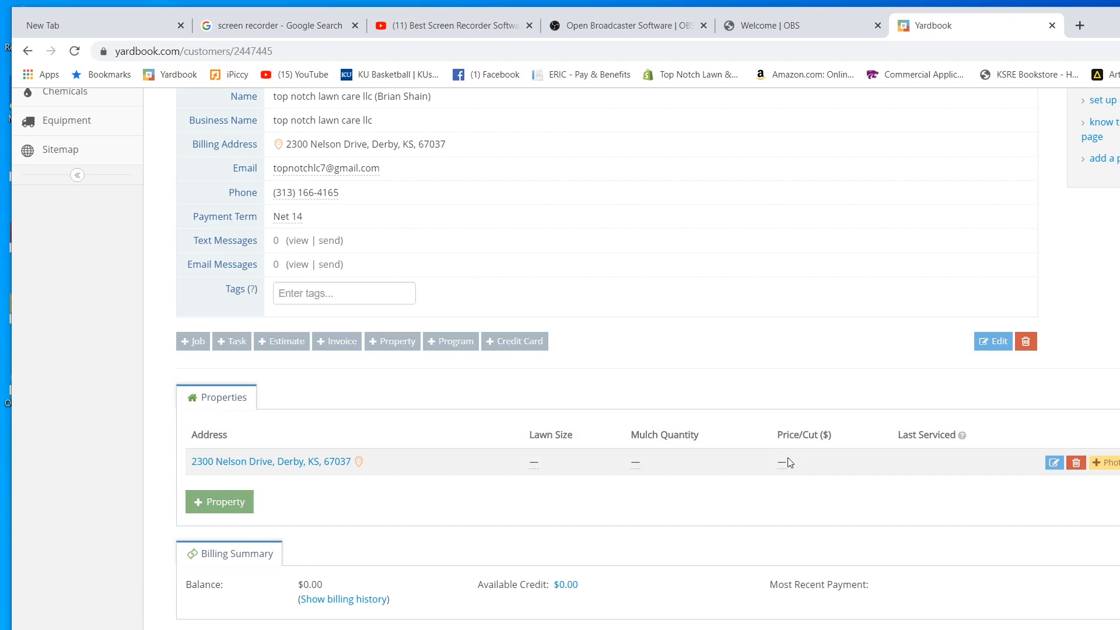
pyautogui.click(784, 462)
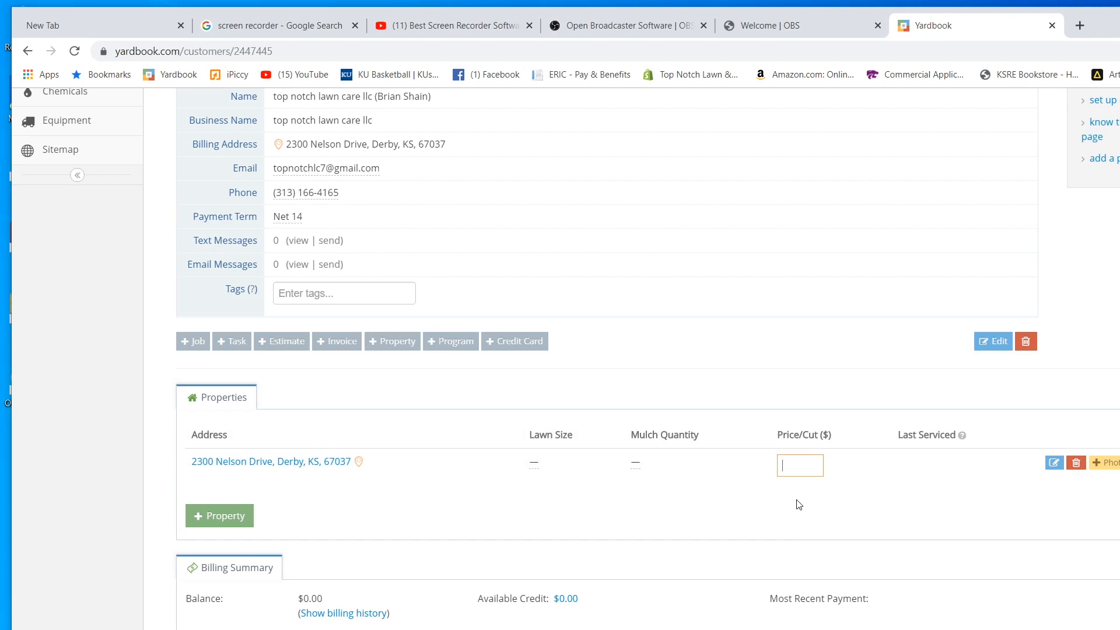
pyautogui.write('30')
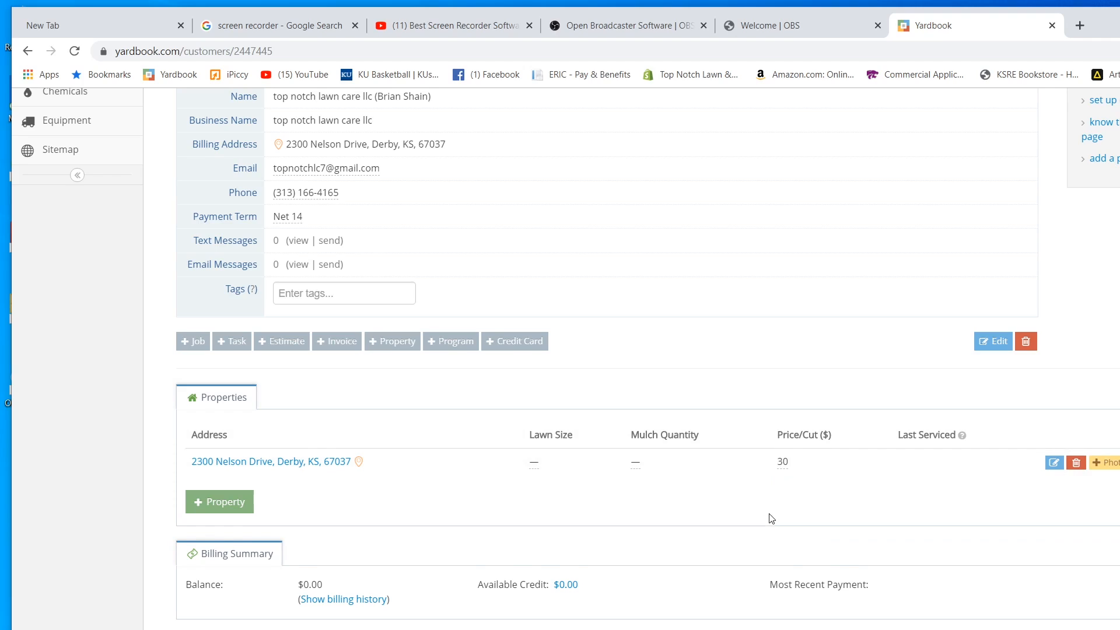
pyautogui.scroll(-3)
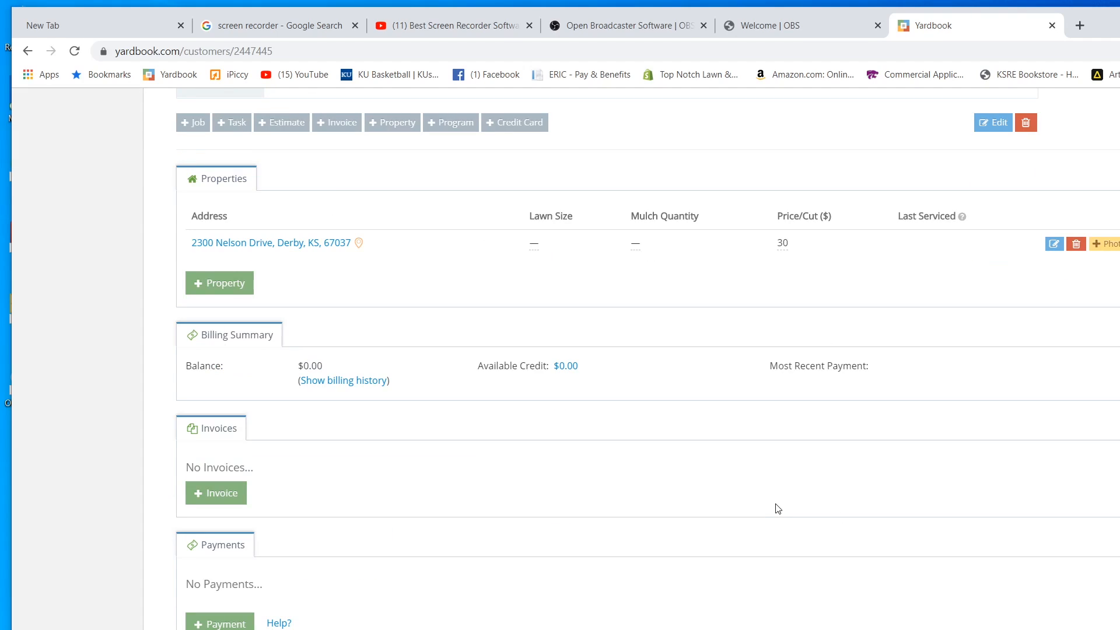
pyautogui.scroll(-3)
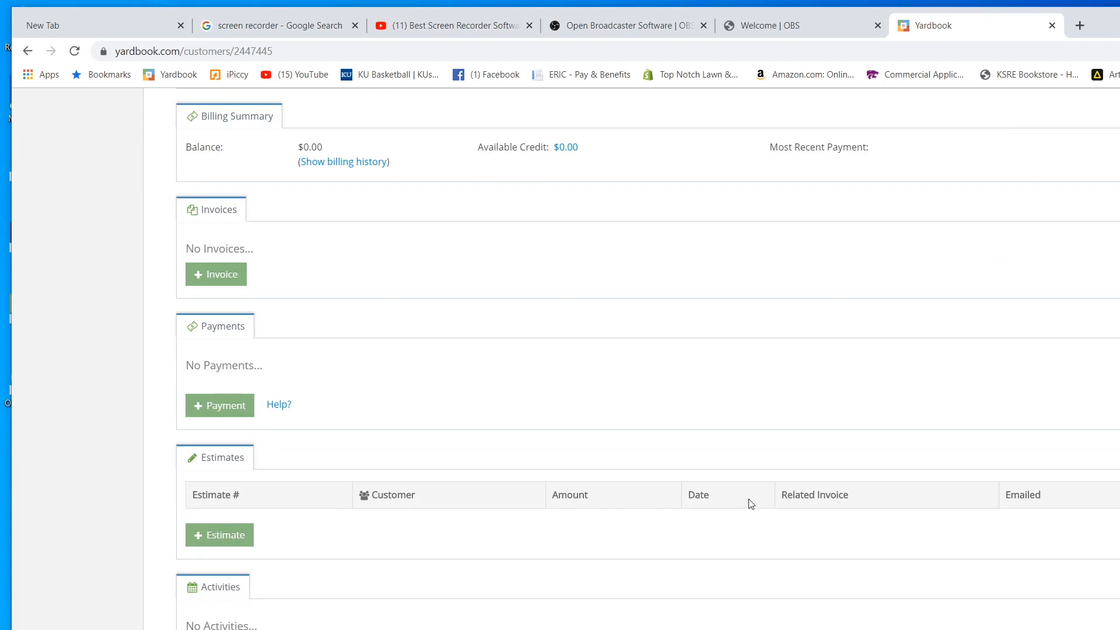
pyautogui.scroll(3)
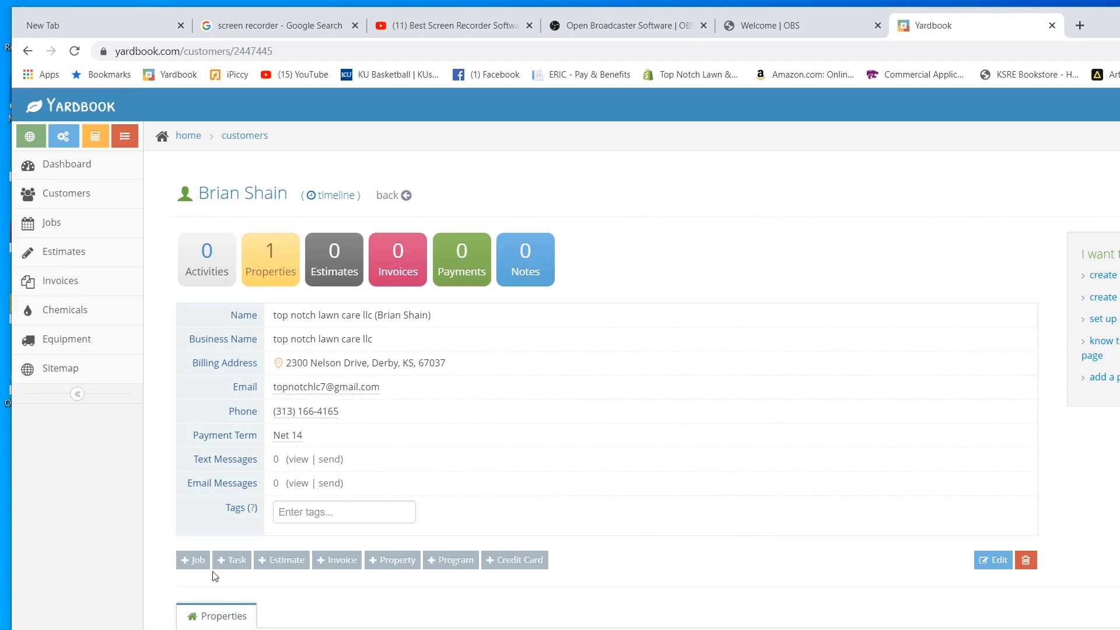
pyautogui.moveTo(181, 555)
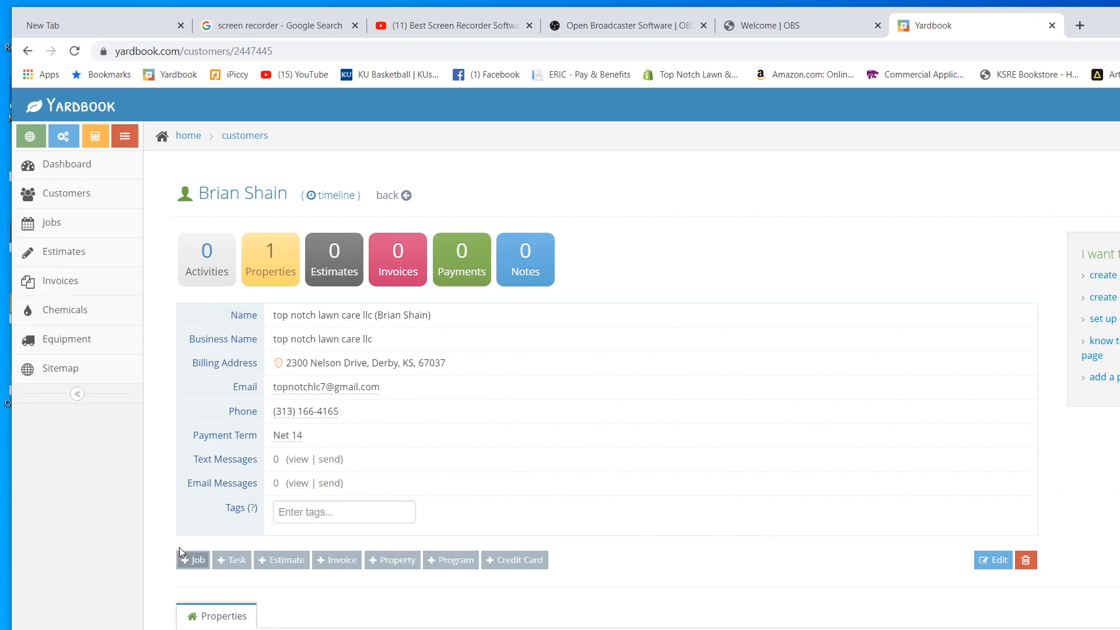
pyautogui.click(192, 560)
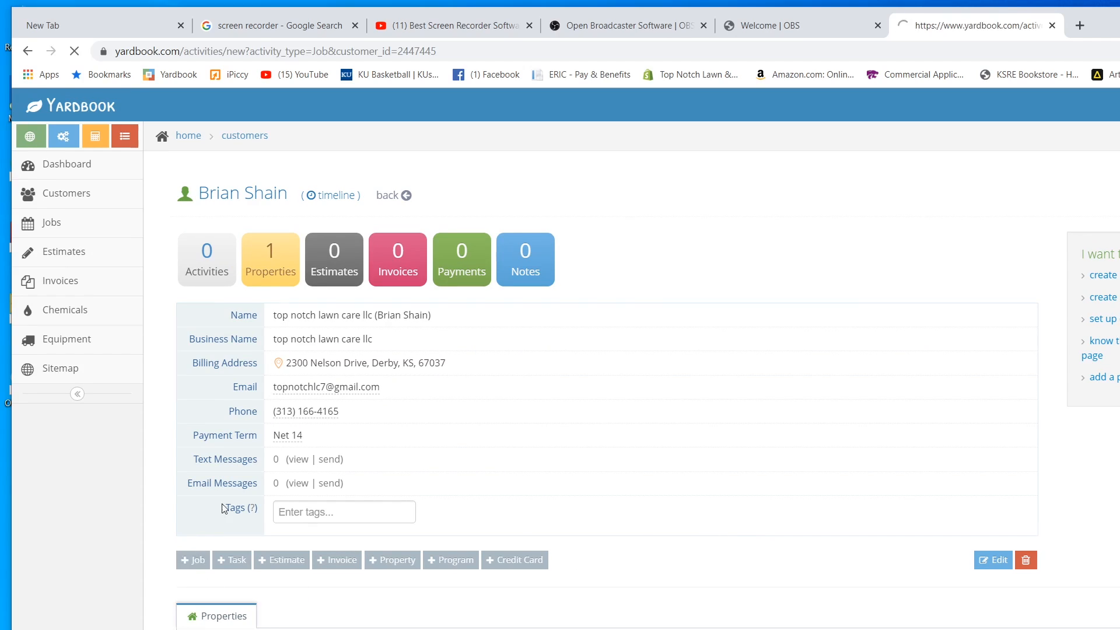
pyautogui.click(194, 560)
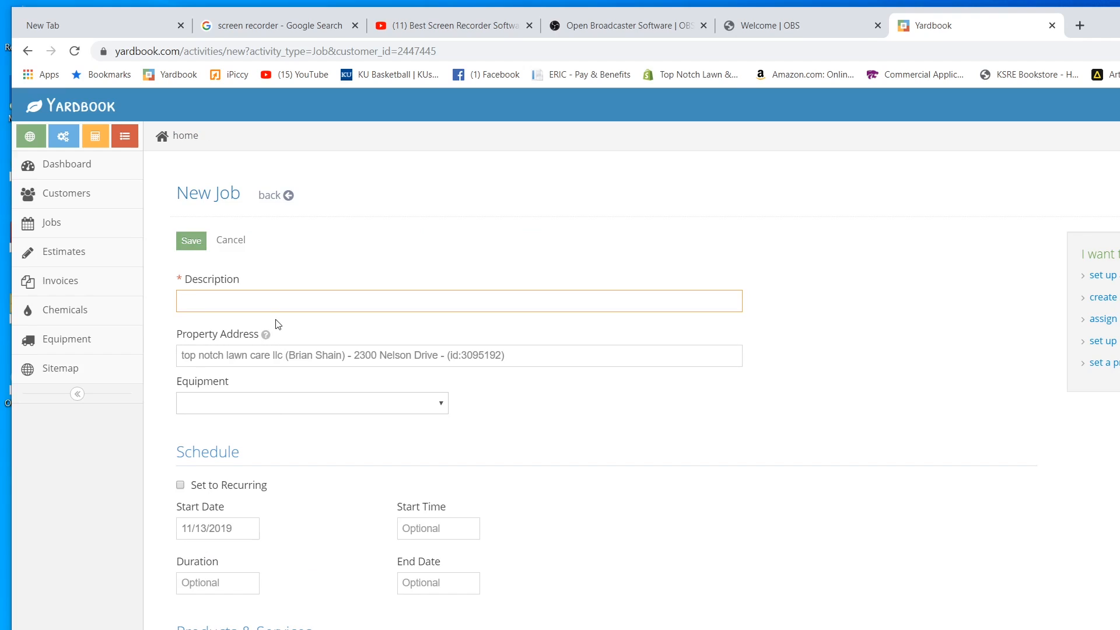
pyautogui.write('weekly mow')
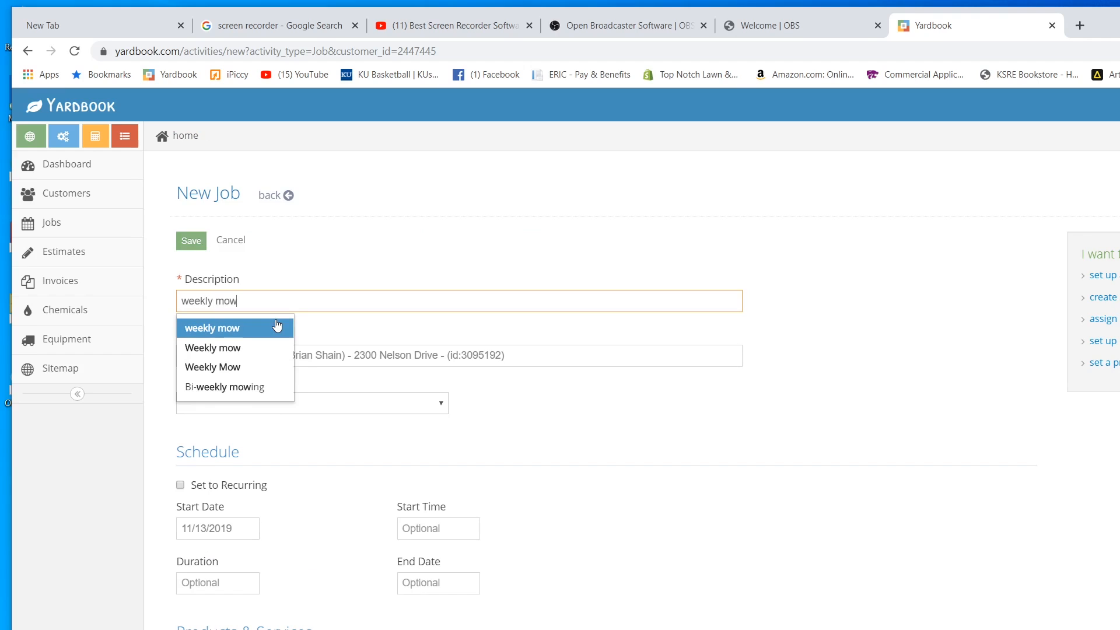
pyautogui.click(210, 328)
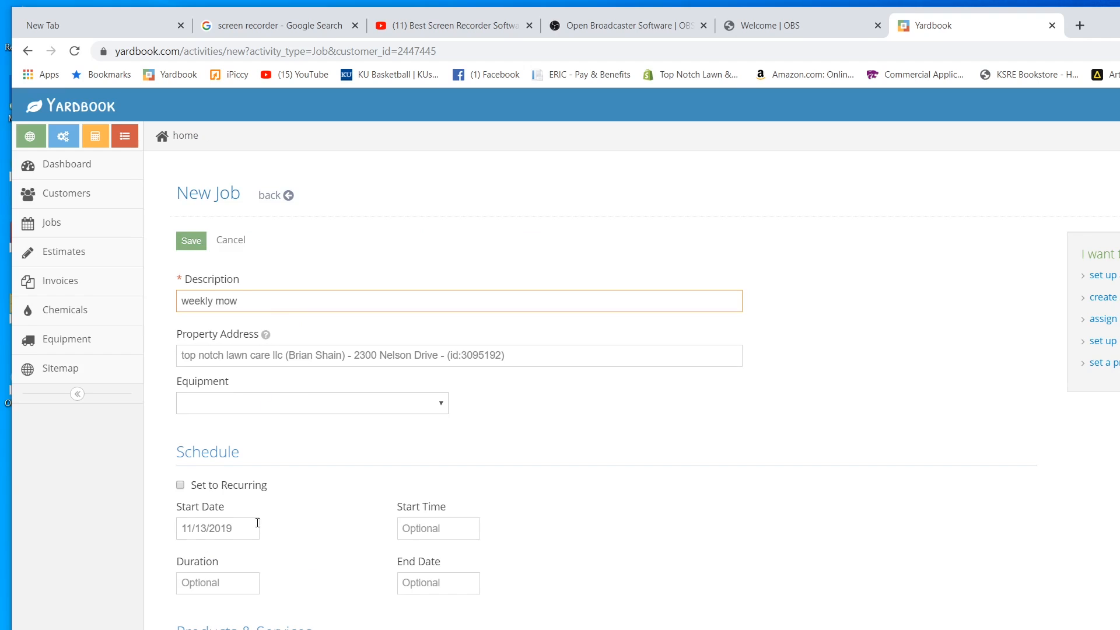
pyautogui.moveTo(248, 526)
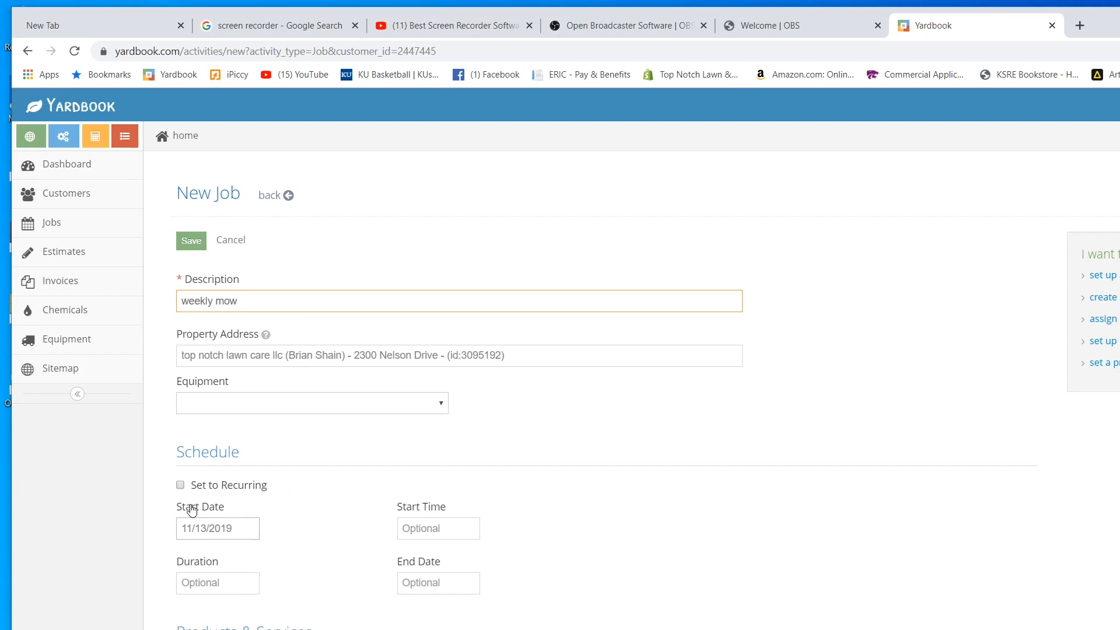
pyautogui.click(179, 484)
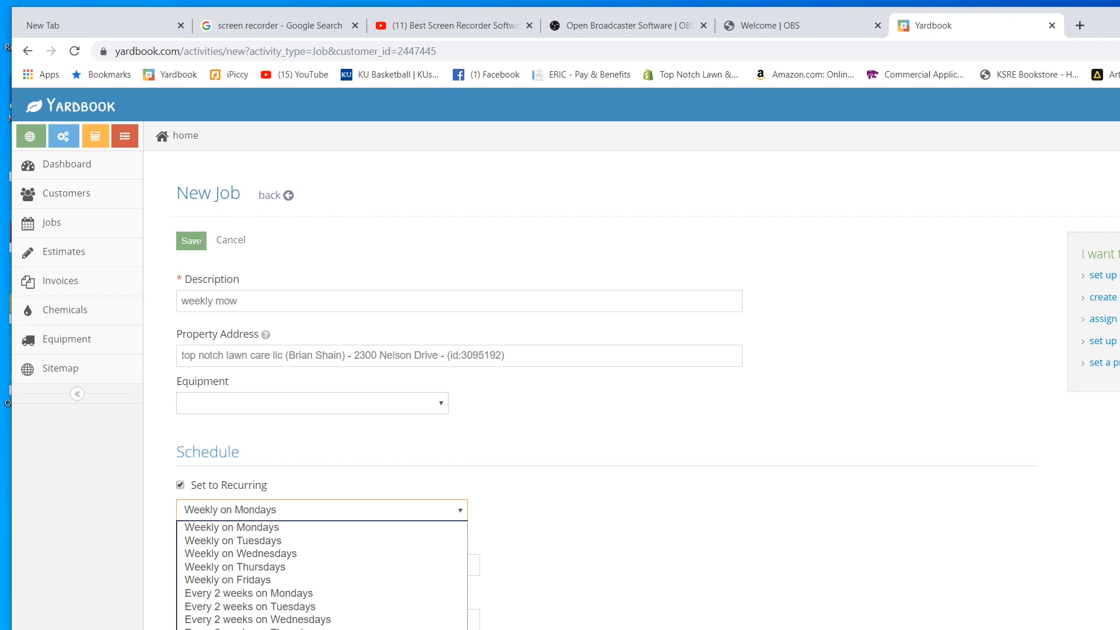
pyautogui.moveTo(259, 546)
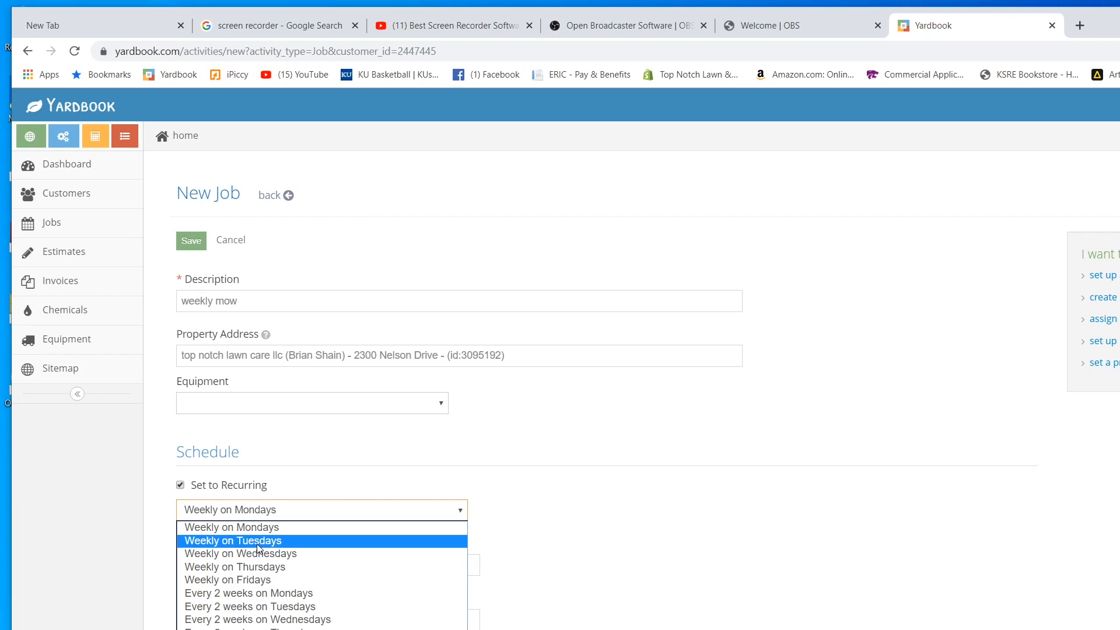
pyautogui.moveTo(254, 556)
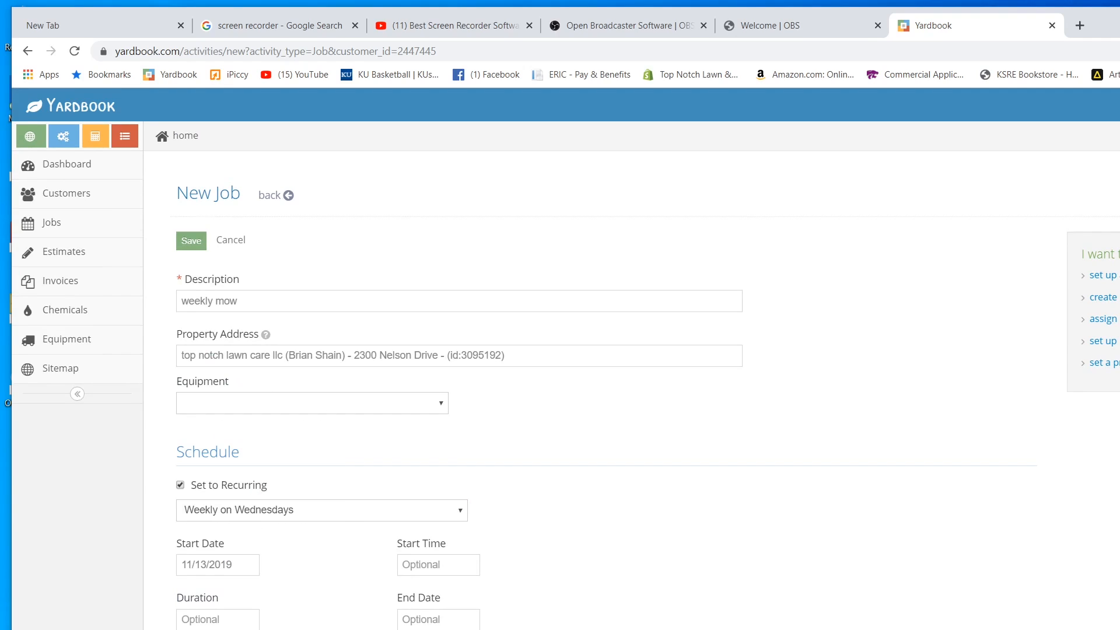
pyautogui.scroll(-3)
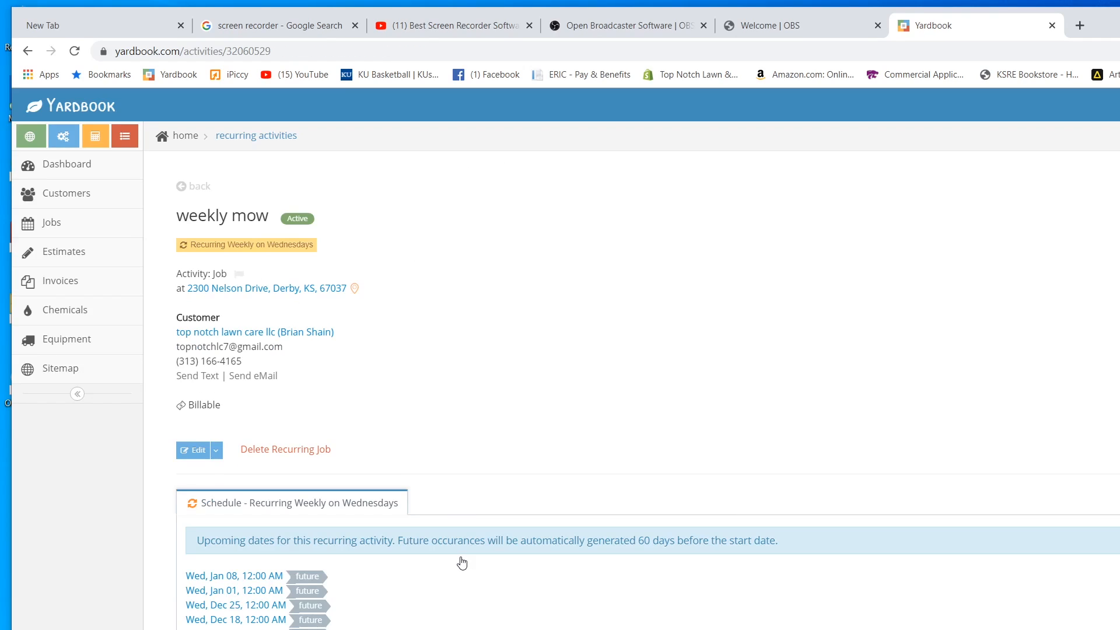
pyautogui.moveTo(273, 602)
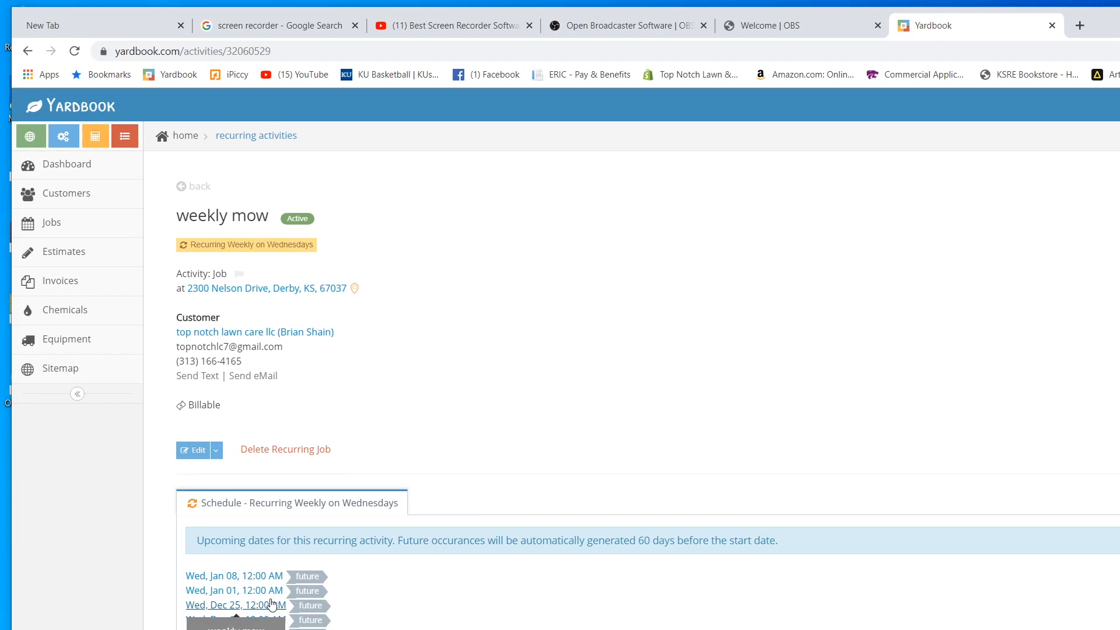
pyautogui.scroll(-3)
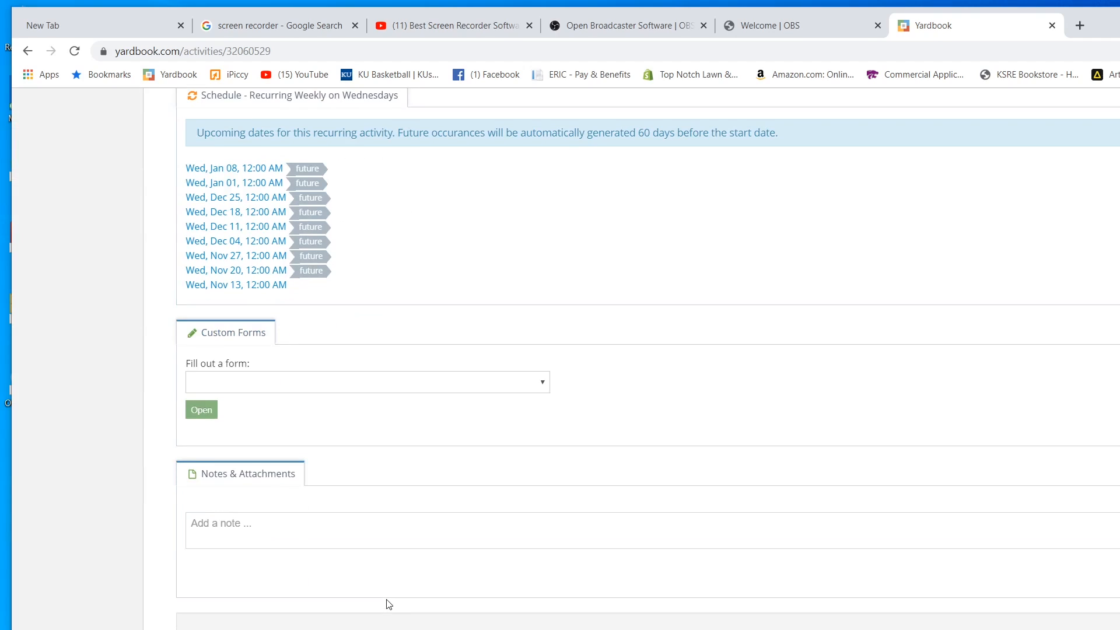
pyautogui.click(243, 532)
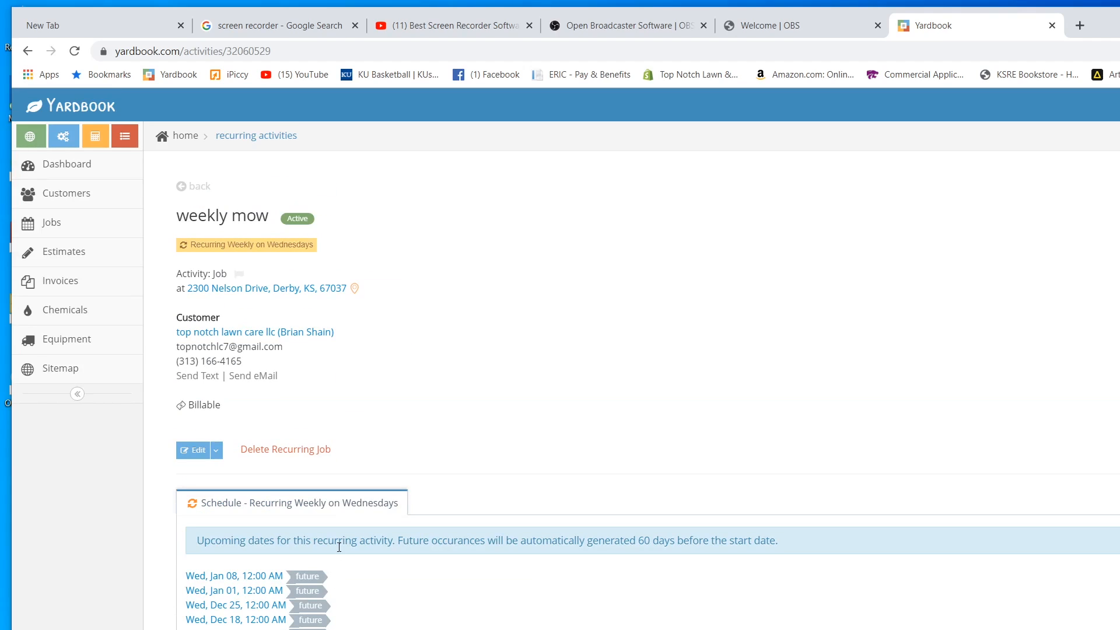
pyautogui.click(255, 331)
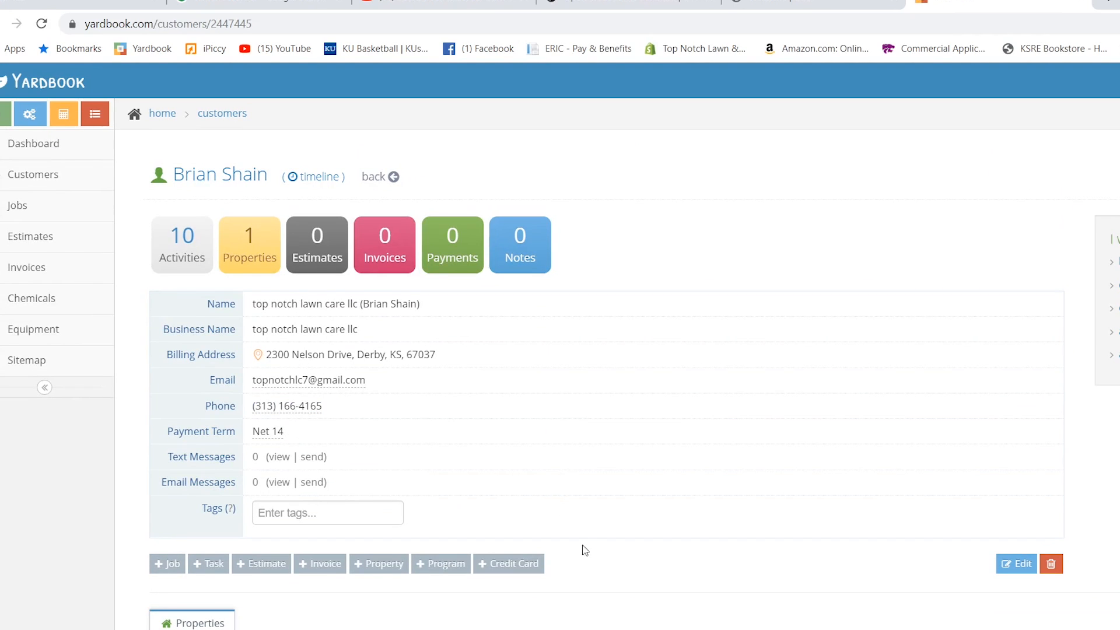
pyautogui.moveTo(387, 341)
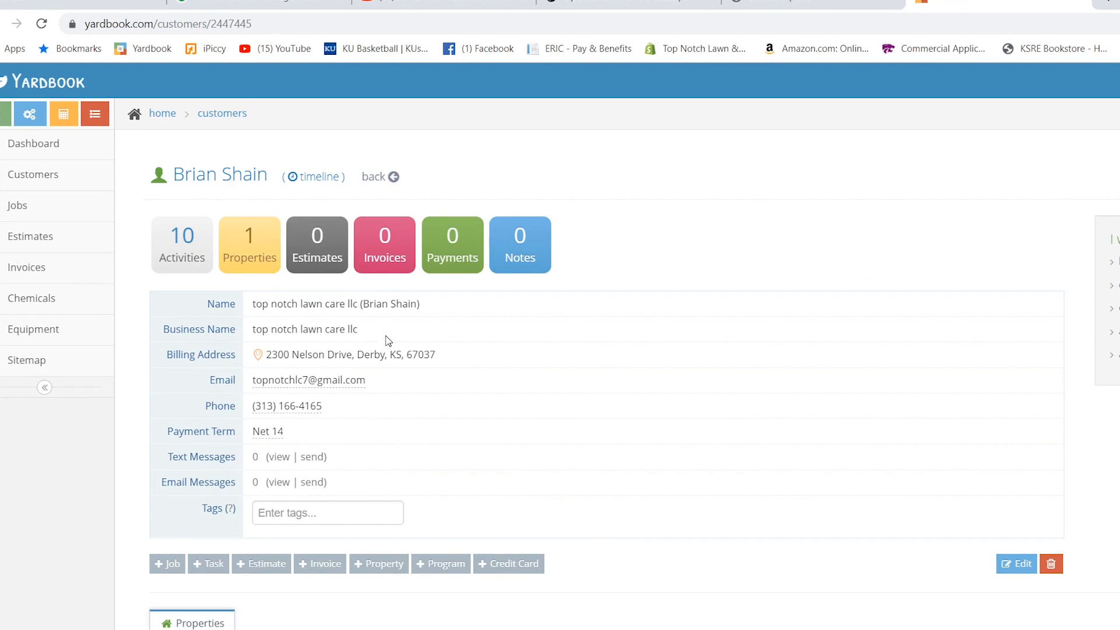
pyautogui.moveTo(180, 387)
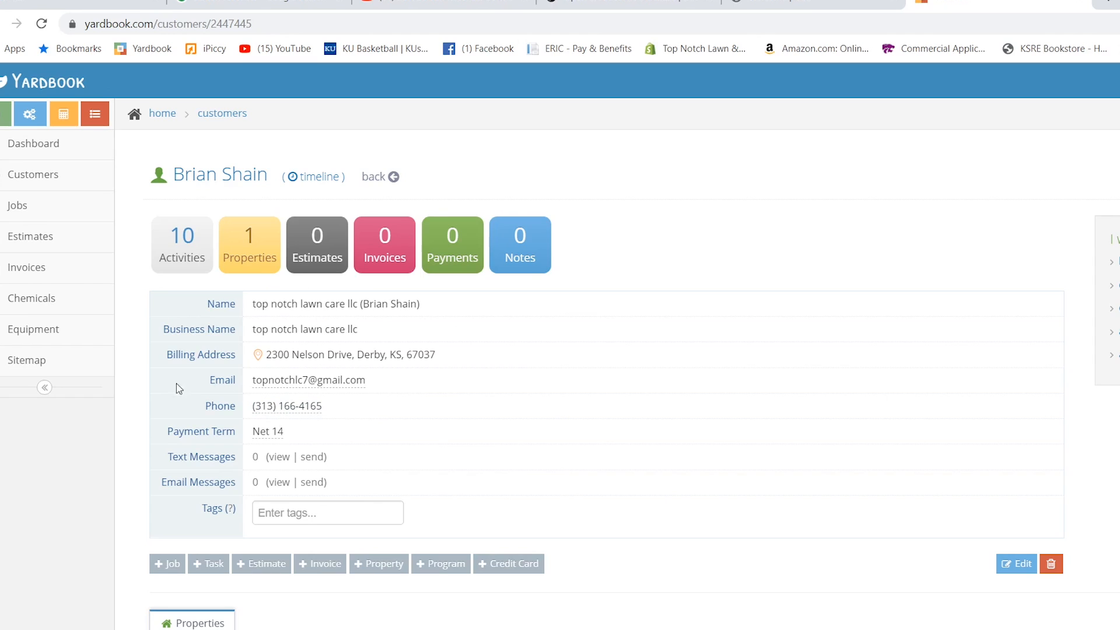
pyautogui.moveTo(17, 205)
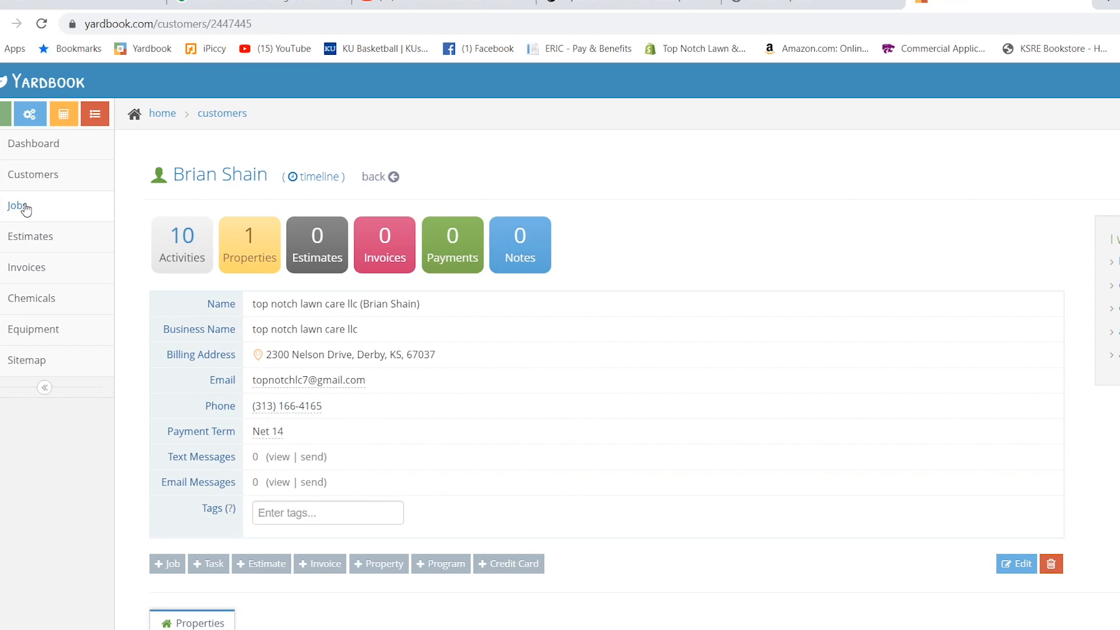
pyautogui.click(16, 206)
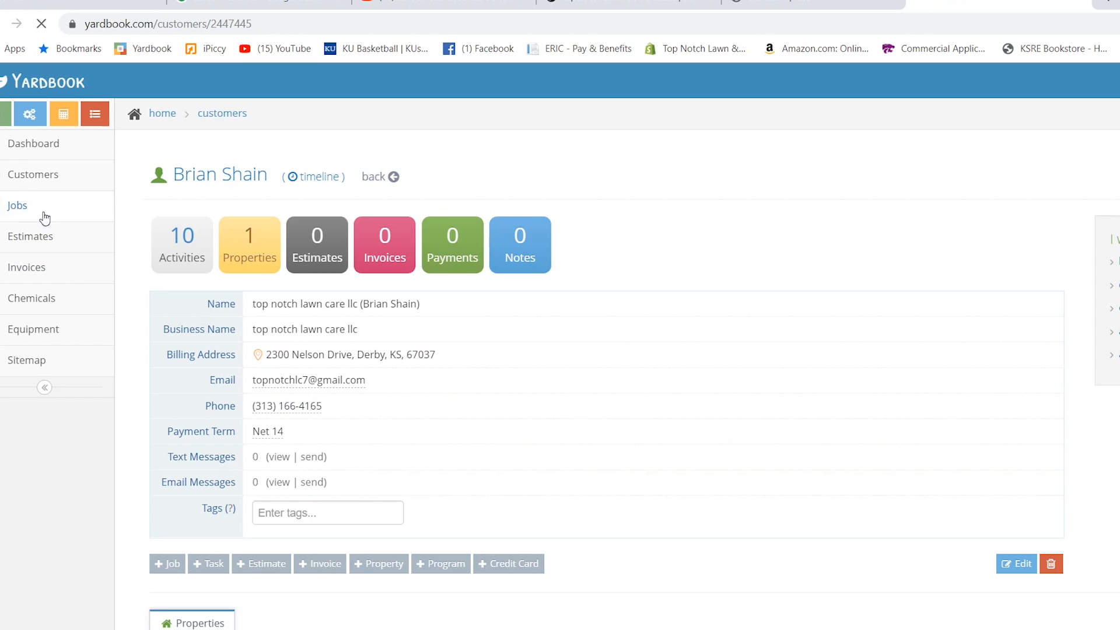
pyautogui.click(16, 204)
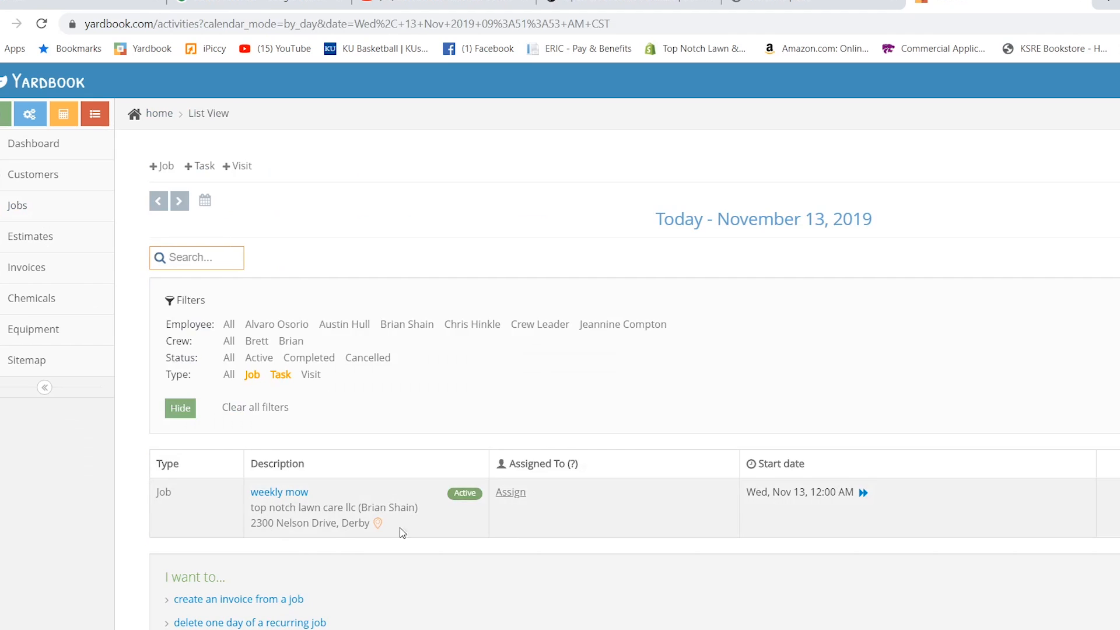
pyautogui.moveTo(500, 564)
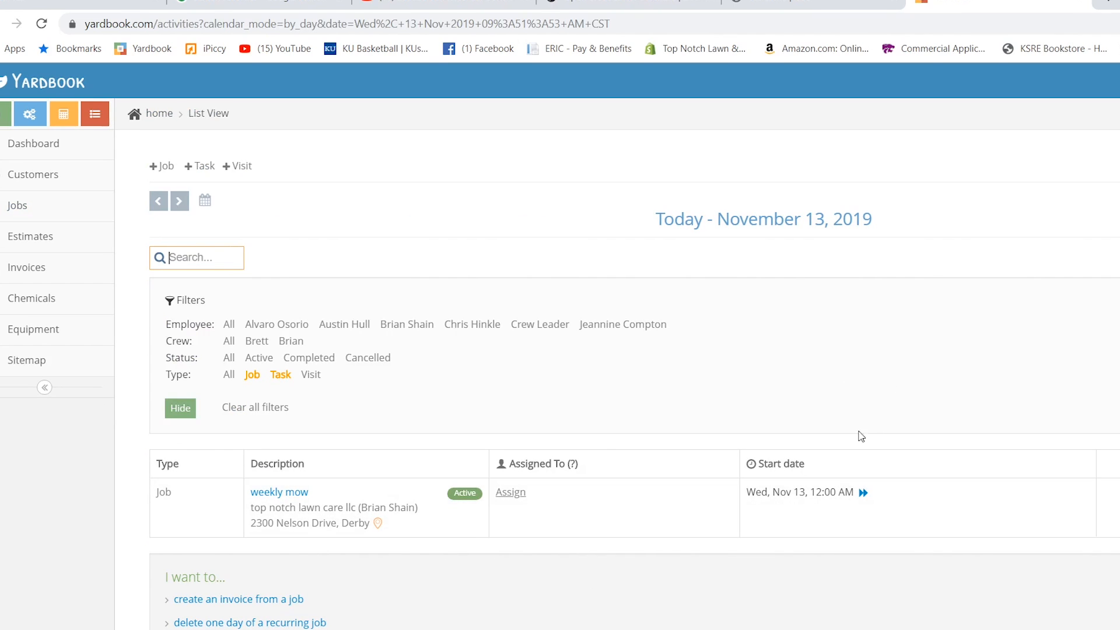
pyautogui.moveTo(855, 424)
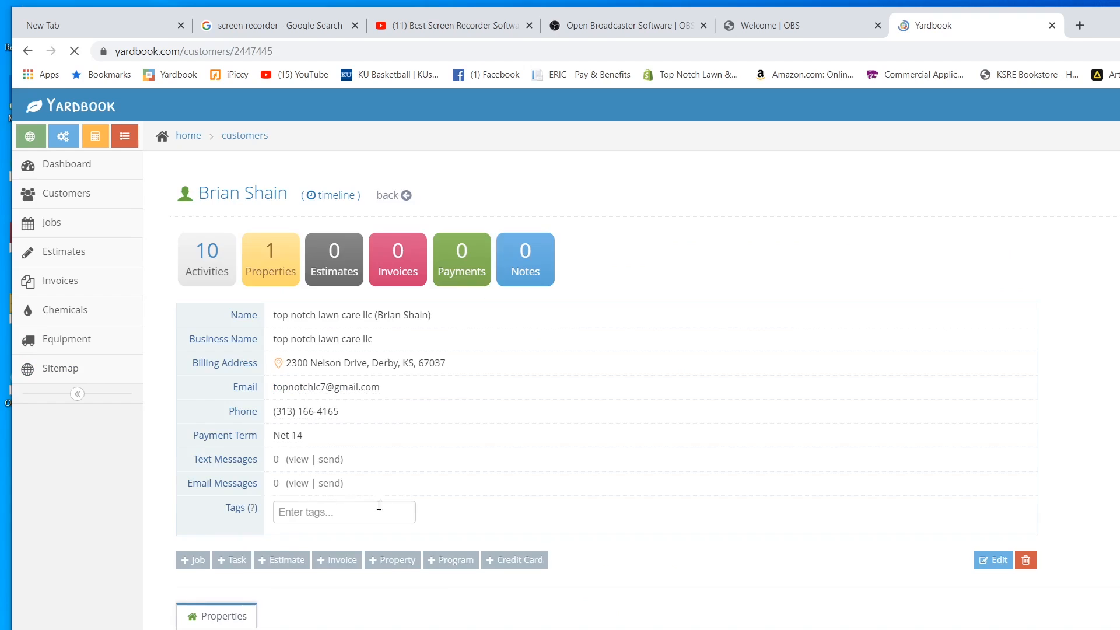
pyautogui.scroll(-3)
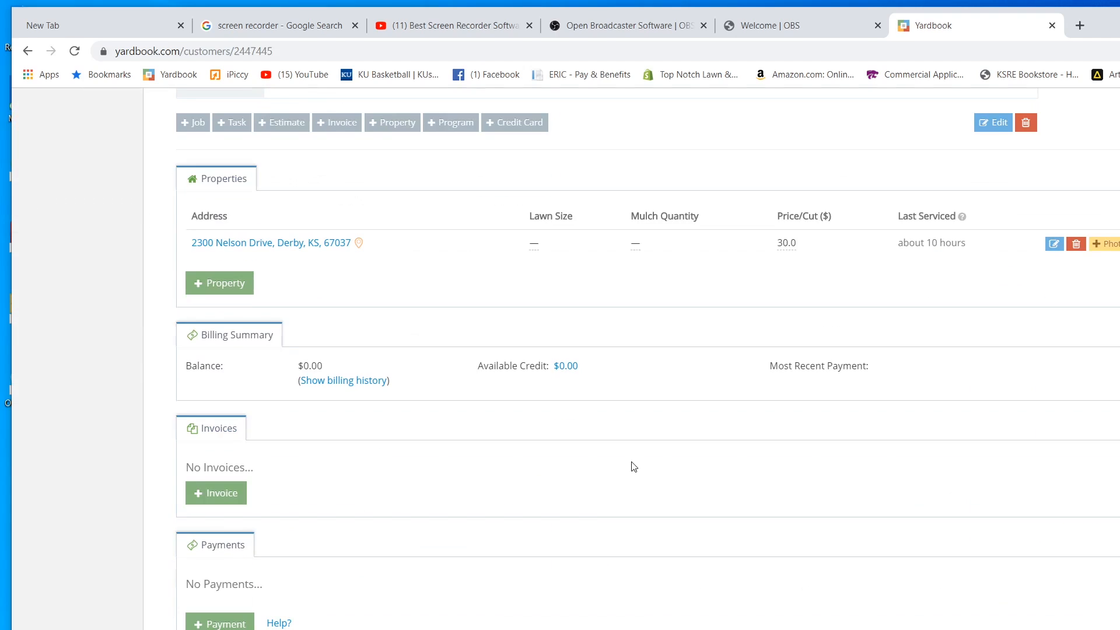
pyautogui.scroll(3)
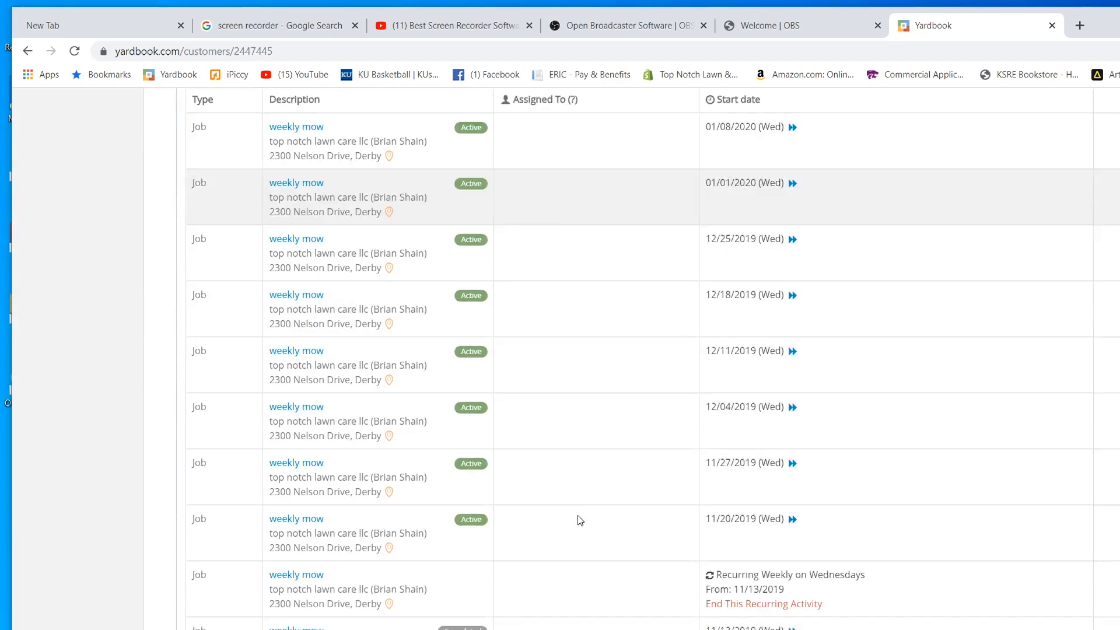
pyautogui.scroll(-3)
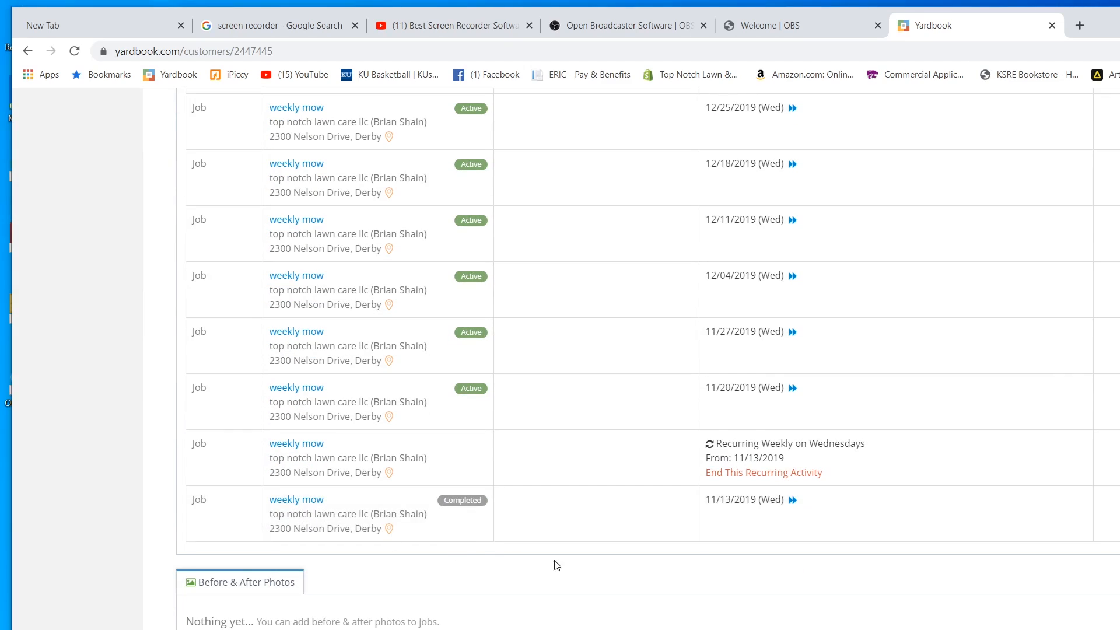
pyautogui.moveTo(626, 530)
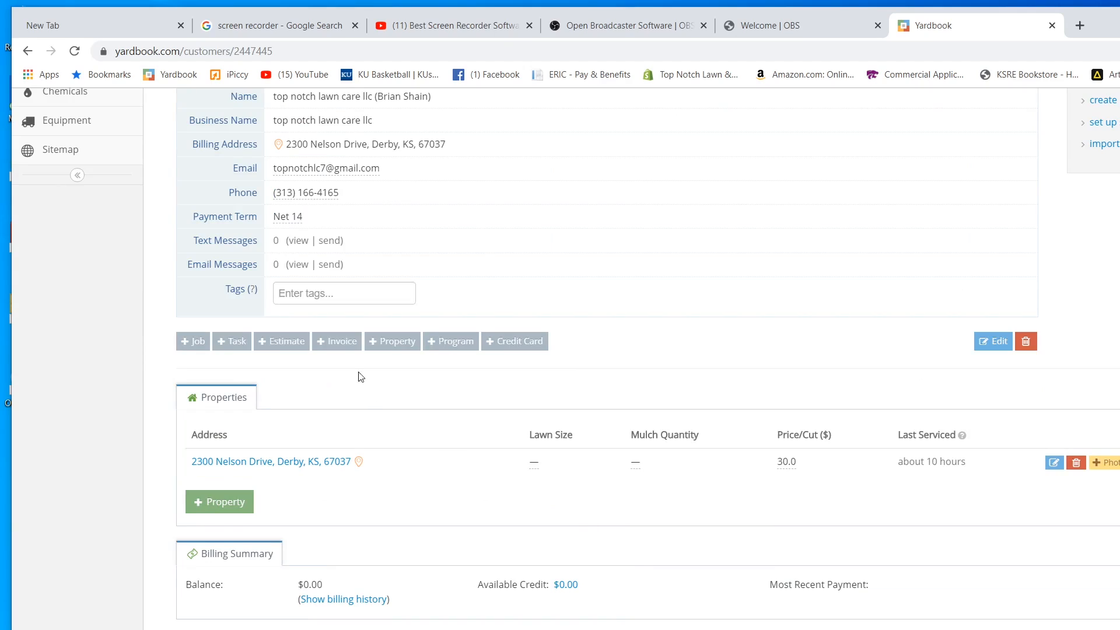
pyautogui.moveTo(341, 352)
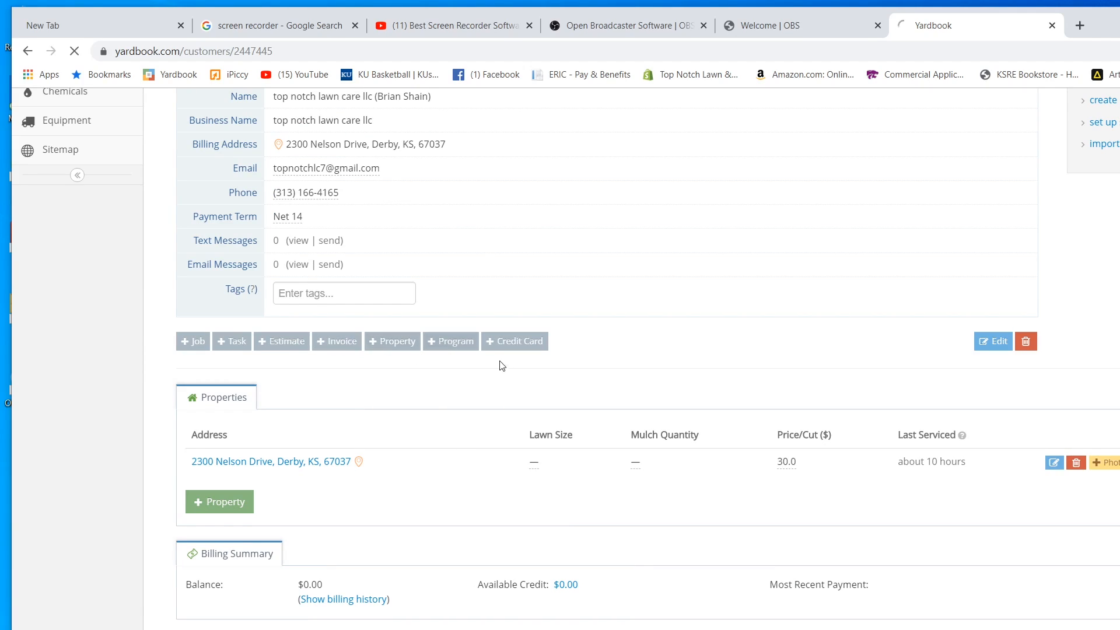
# Start invoice 2862 and add the $30.00 Grass Cutting service from the catalog
pyautogui.click(336, 341)
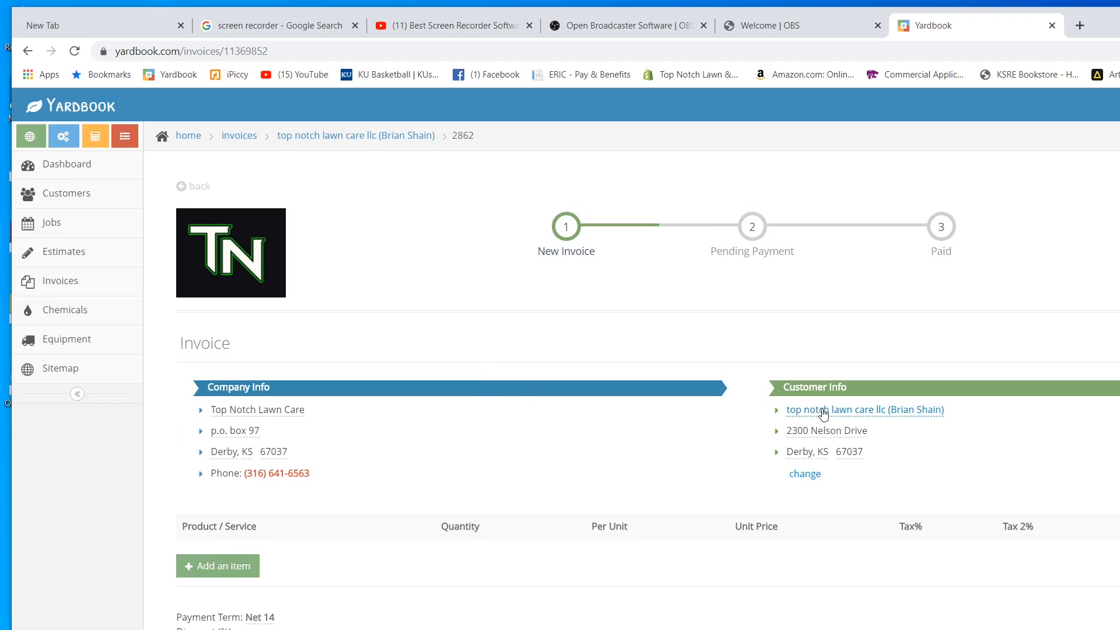
pyautogui.moveTo(810, 437)
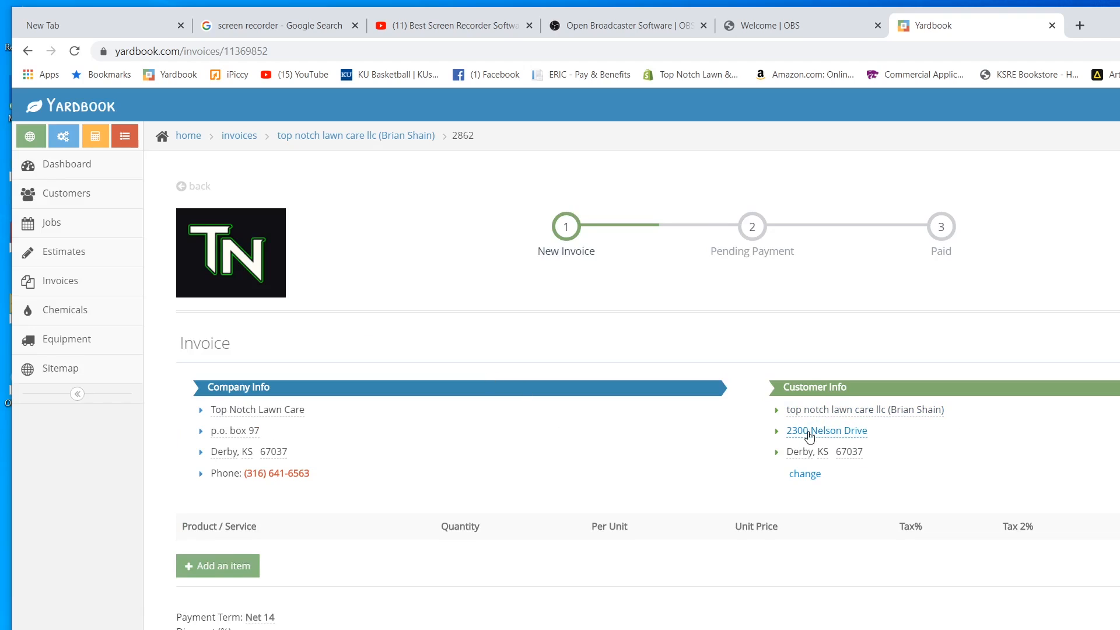
pyautogui.moveTo(236, 572)
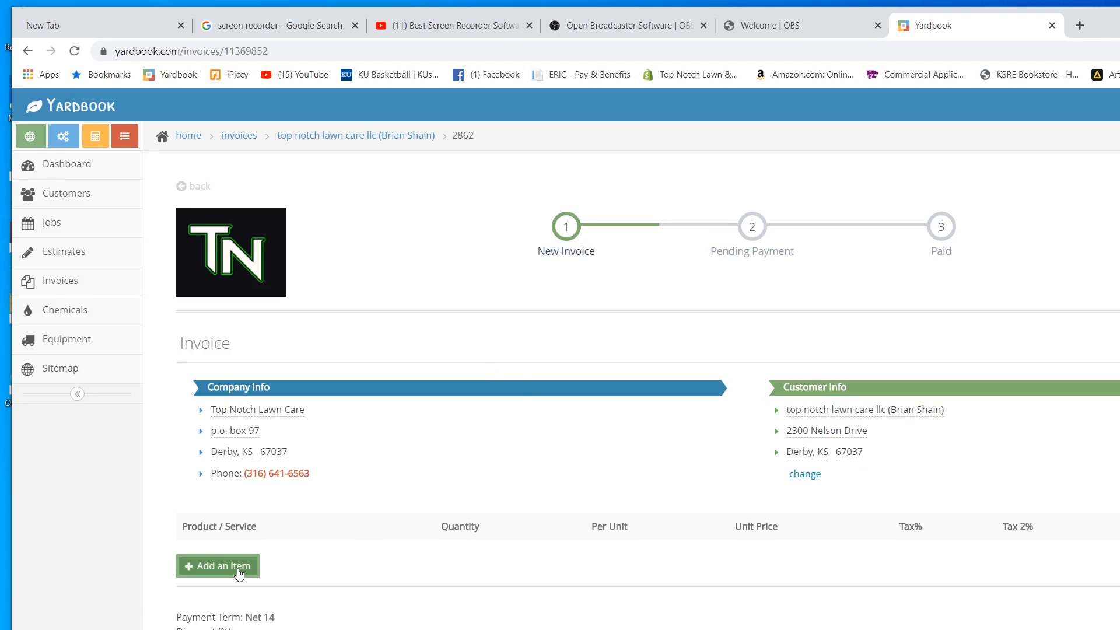
pyautogui.click(217, 566)
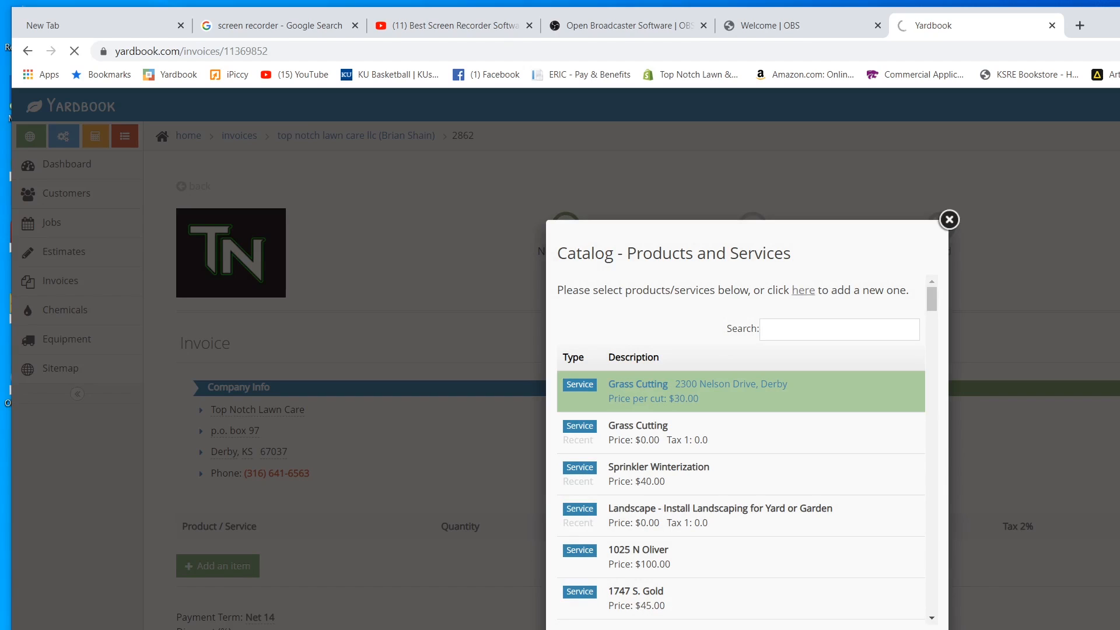
pyautogui.click(637, 384)
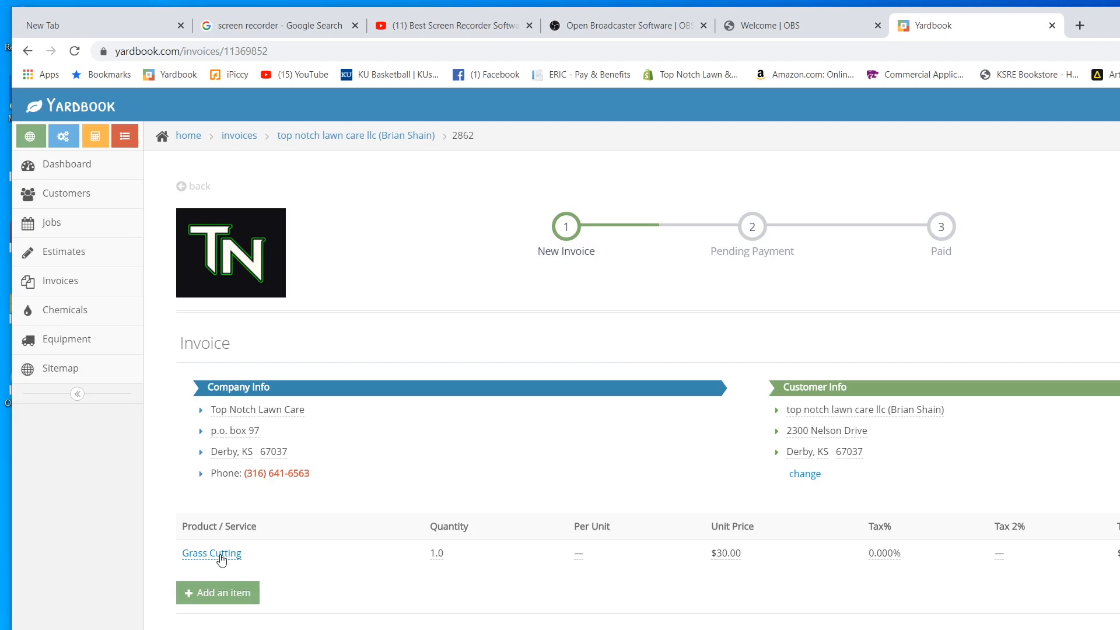
# Rename the $30 invoice line to 'Weekly Mow 11-13'
pyautogui.click(211, 553)
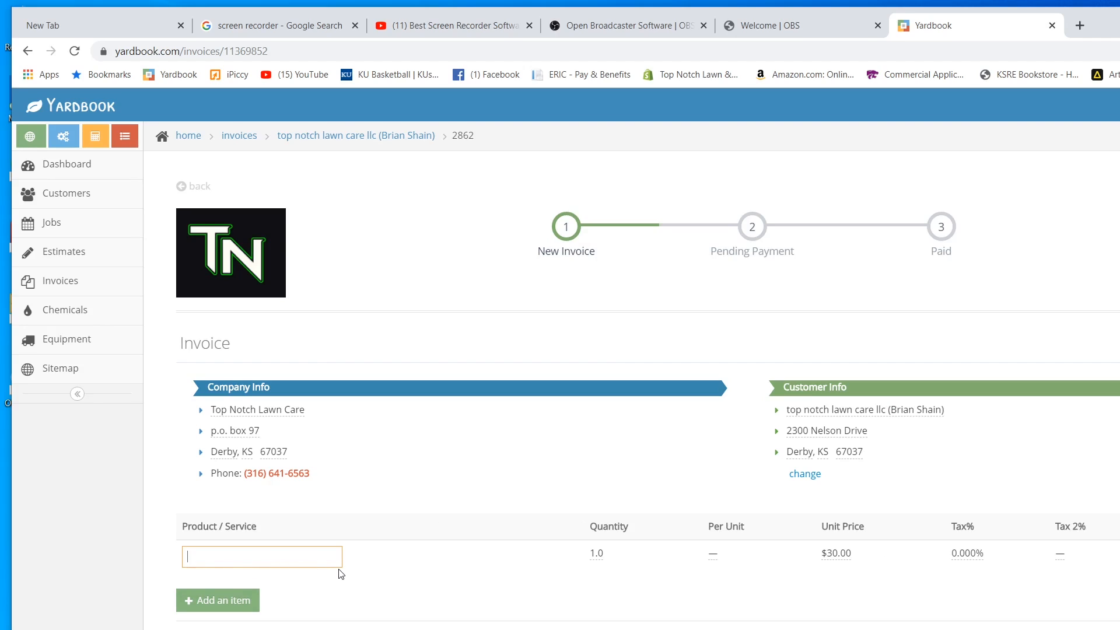
pyautogui.write('Weekly Mow')
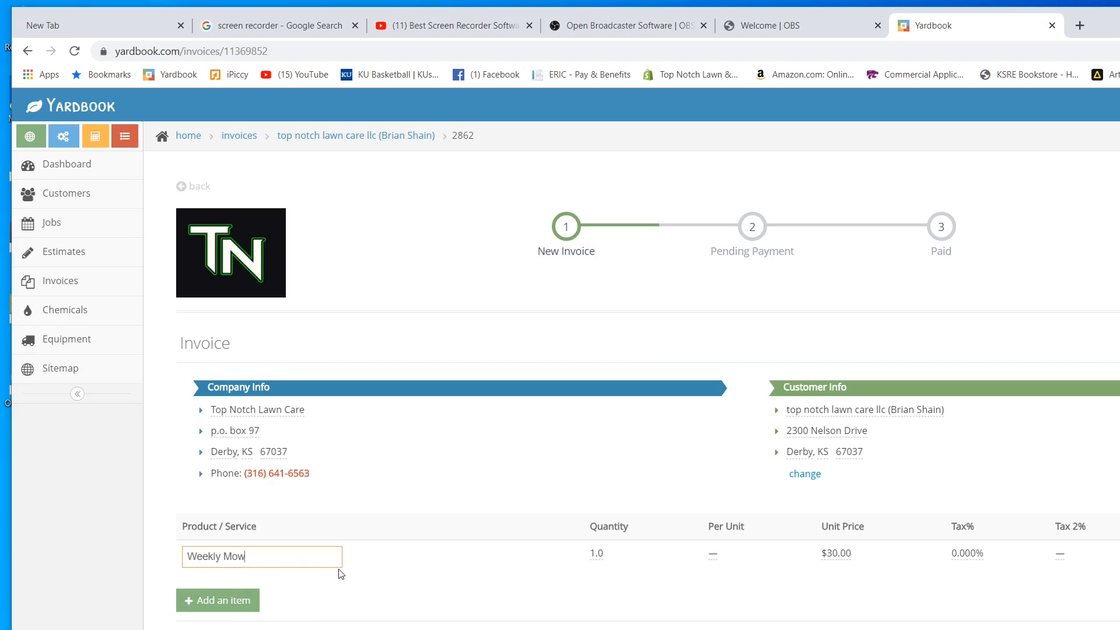
pyautogui.write('11')
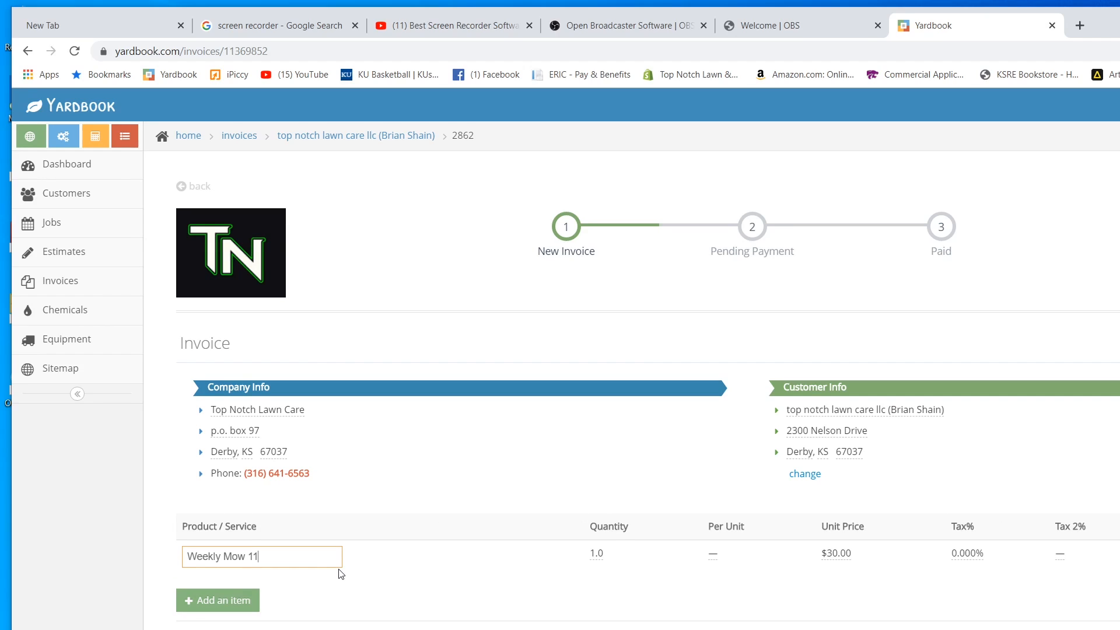
pyautogui.write('-13')
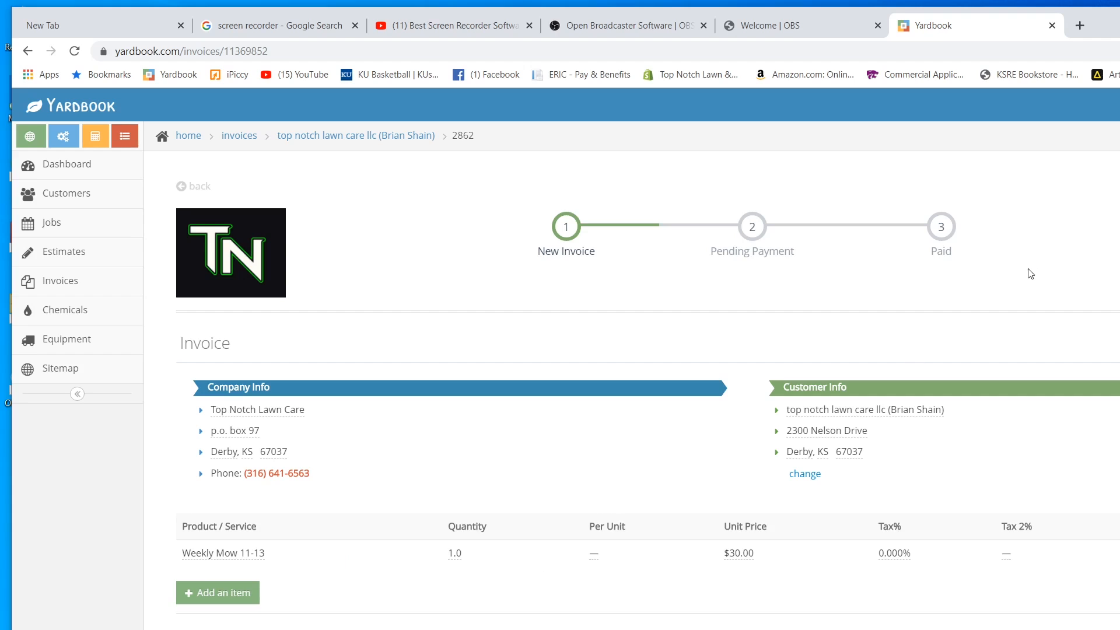
pyautogui.scroll(-3)
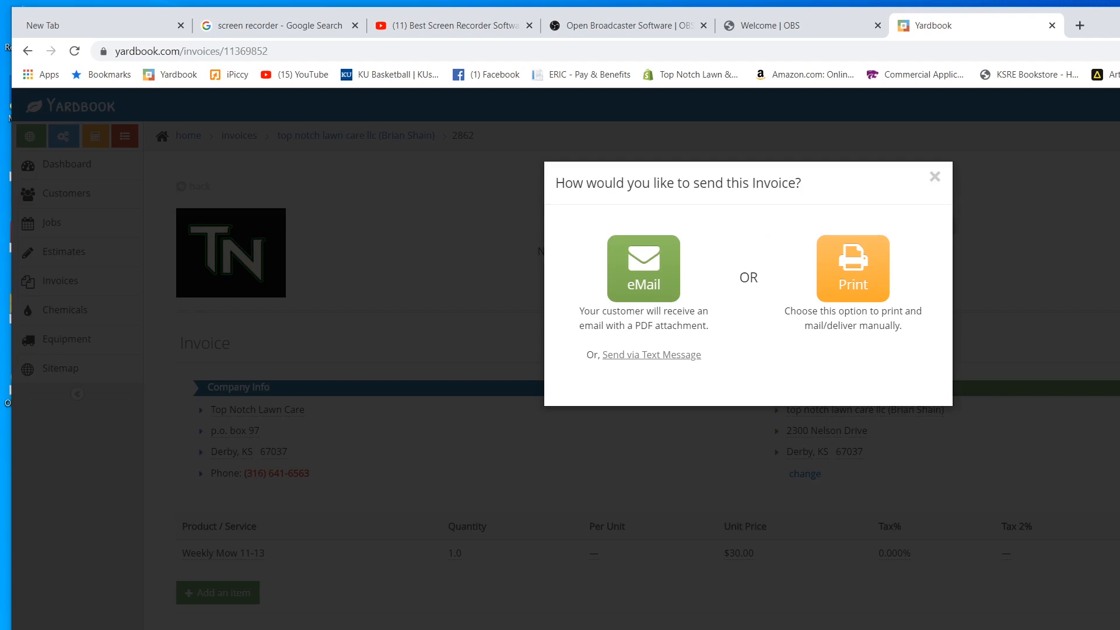
# Choose eMail as the way to send invoice #2862, bringing up the prefilled email form
pyautogui.click(644, 268)
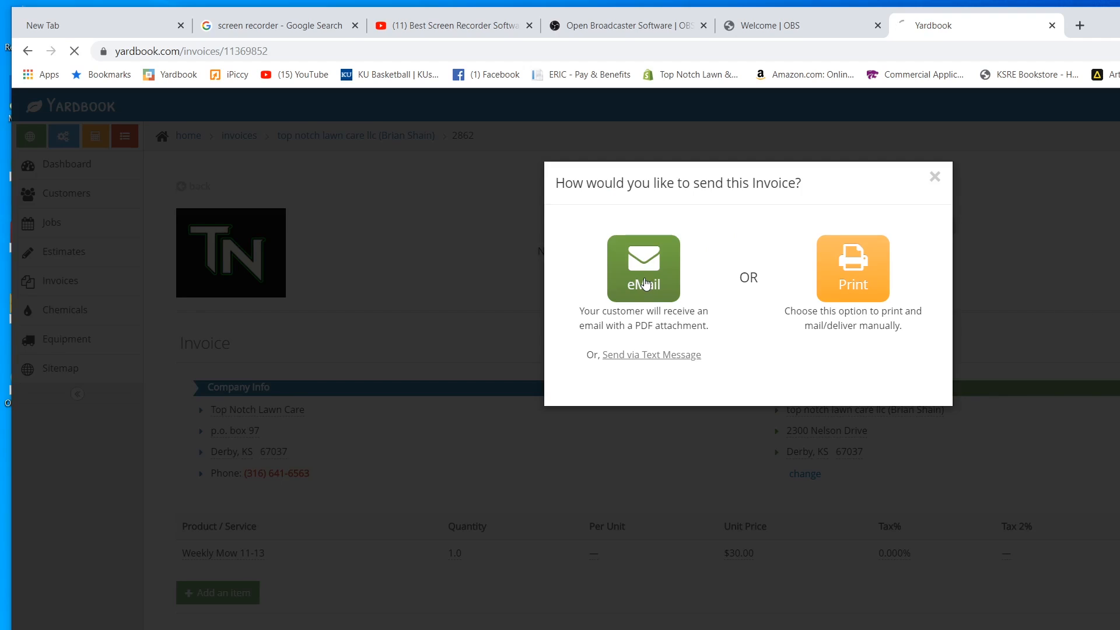
pyautogui.click(644, 268)
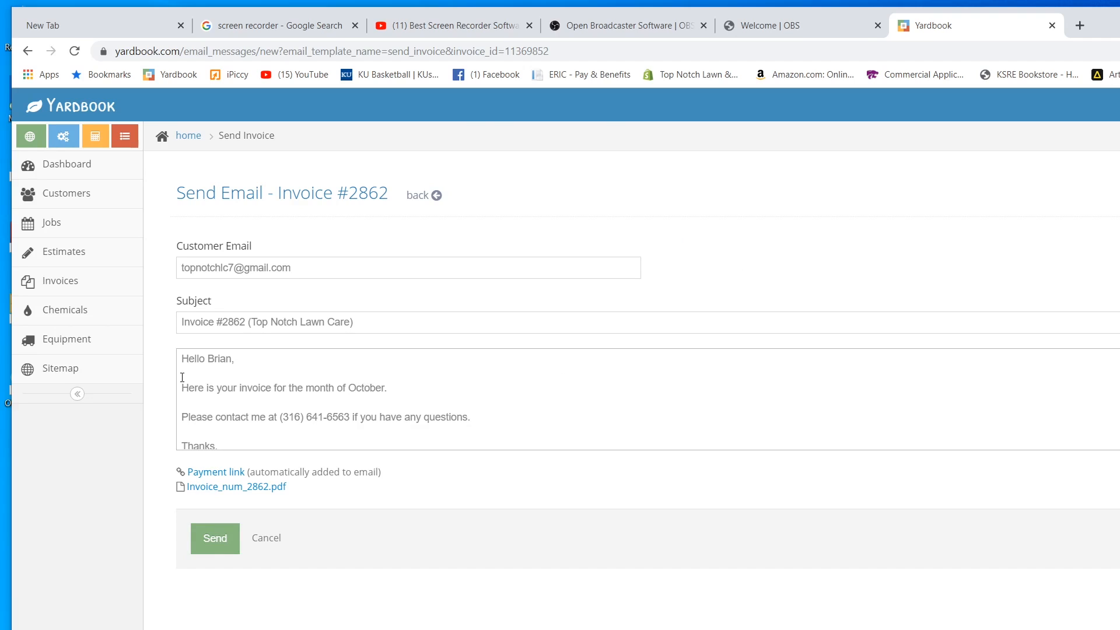
pyautogui.moveTo(268, 374)
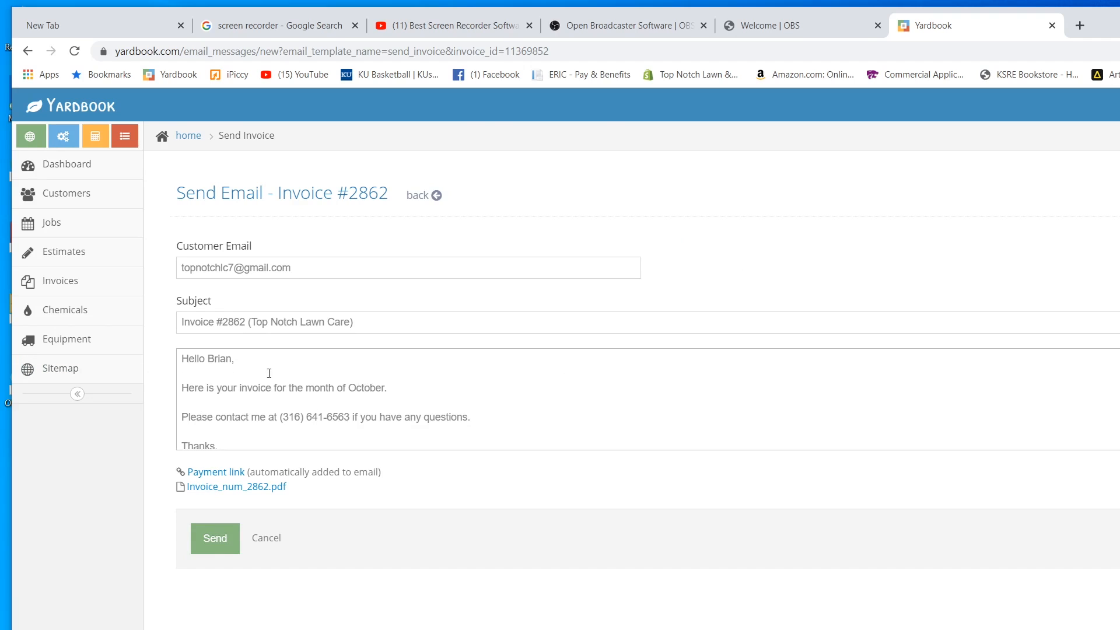
pyautogui.moveTo(394, 387)
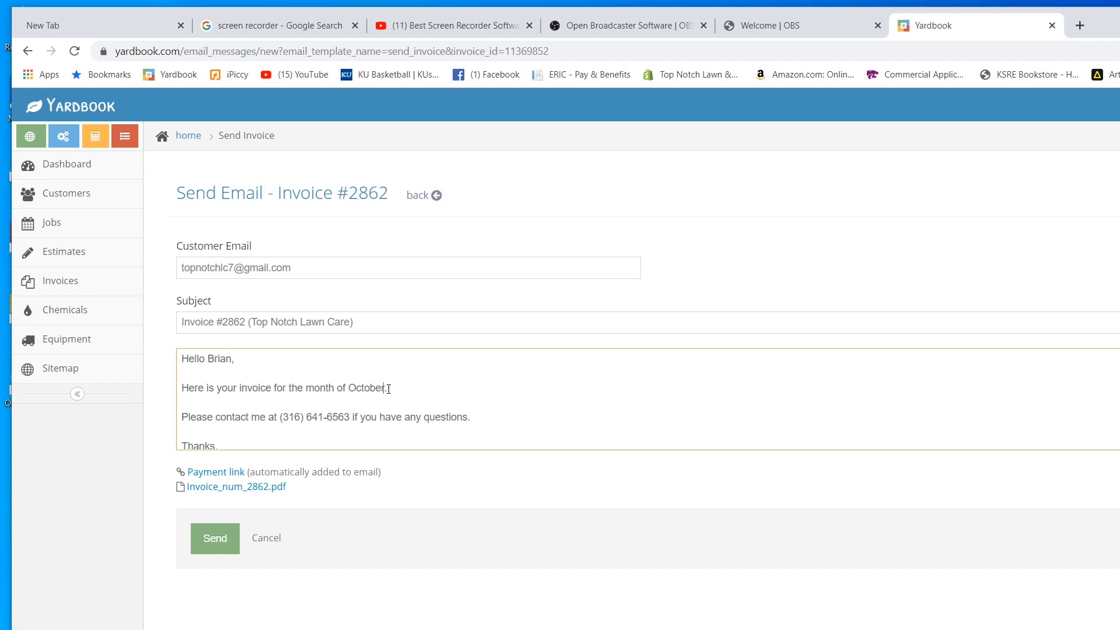
pyautogui.moveTo(331, 426)
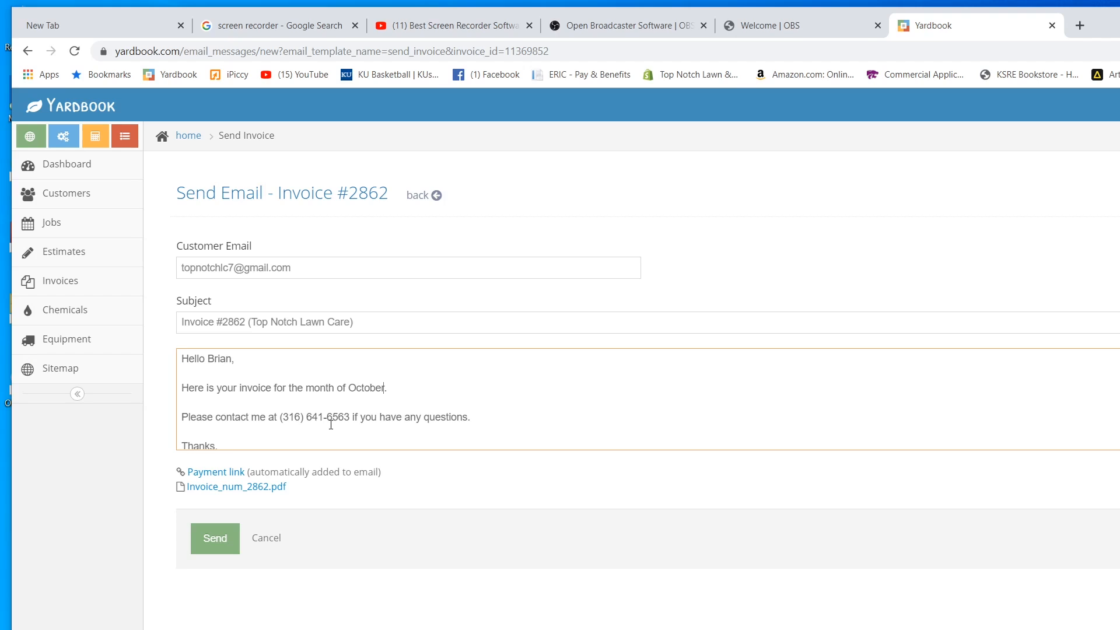
# Review the message body and send the invoice #2862 email with payment link and PDF
pyautogui.scroll(-3)
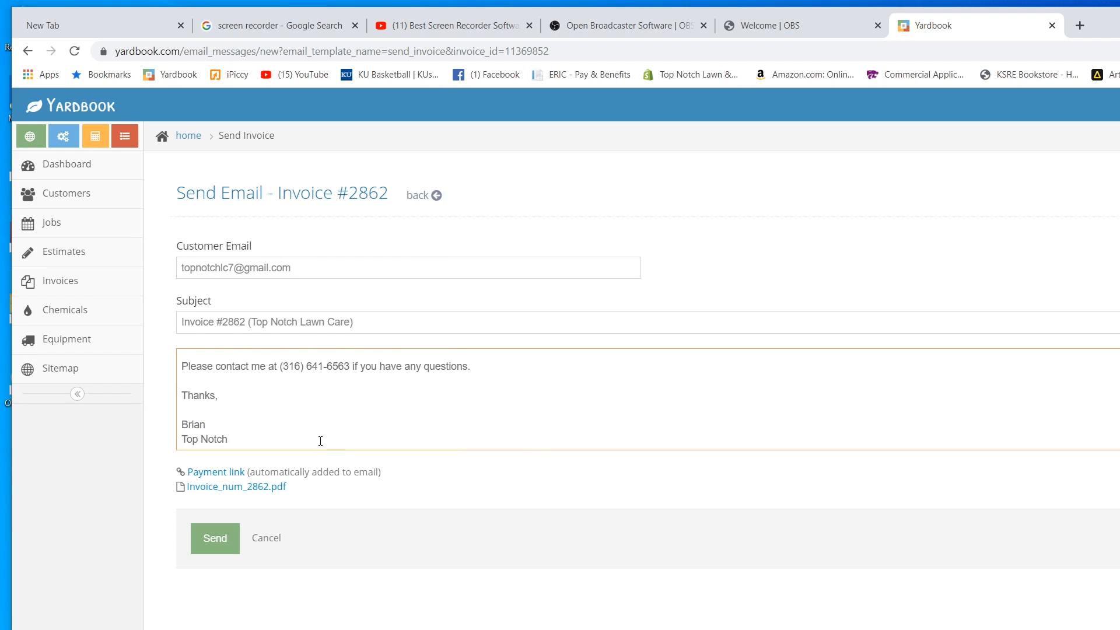
pyautogui.moveTo(262, 474)
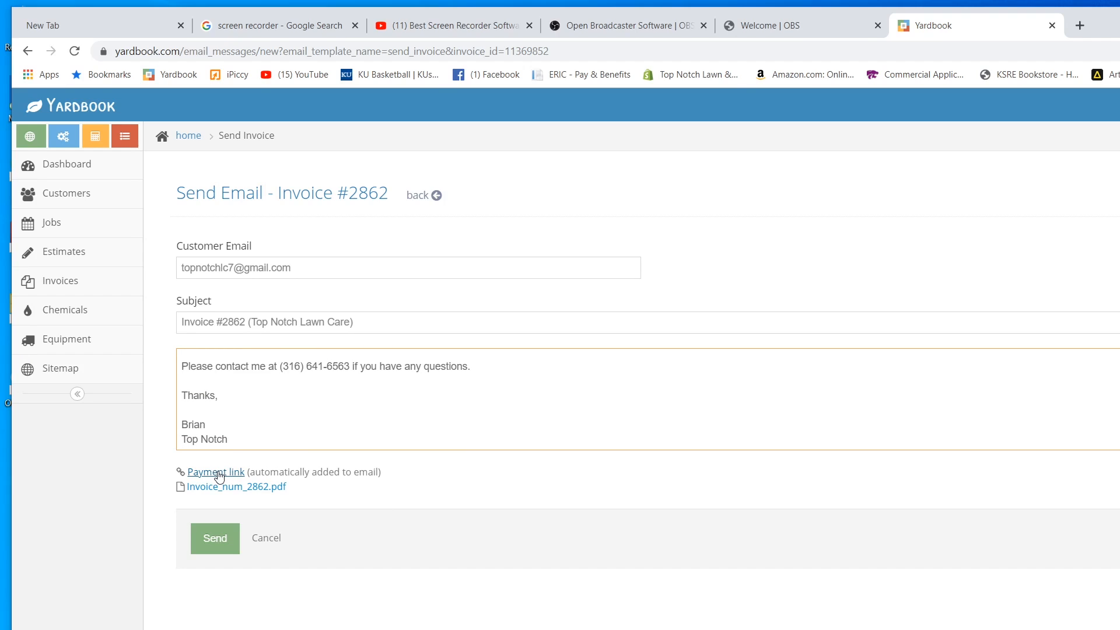
pyautogui.moveTo(215, 496)
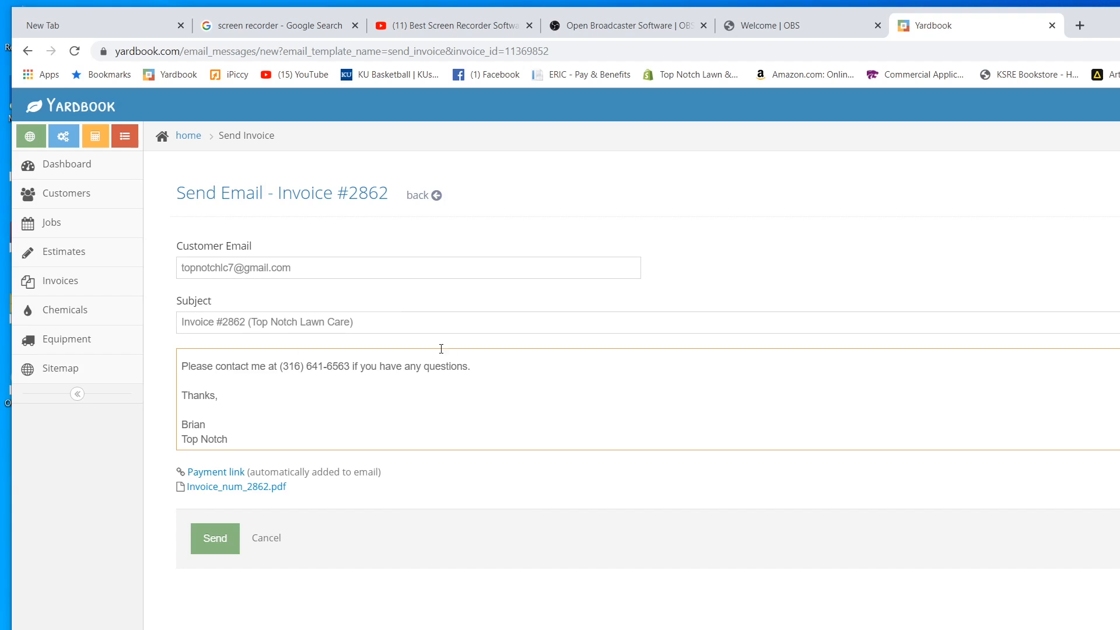
pyautogui.click(215, 539)
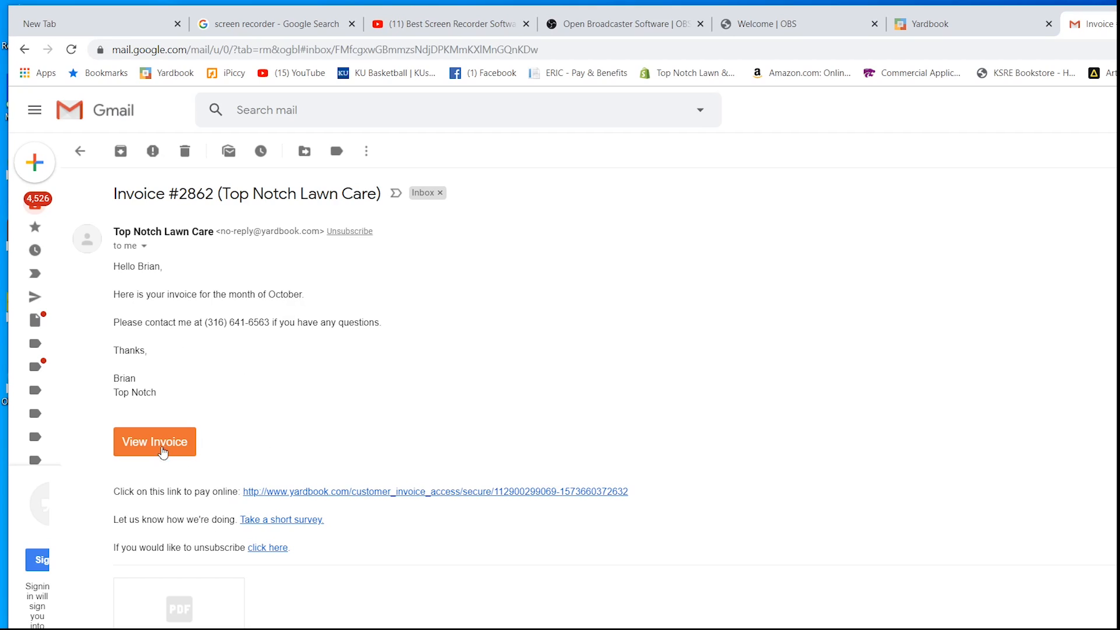
pyautogui.moveTo(273, 537)
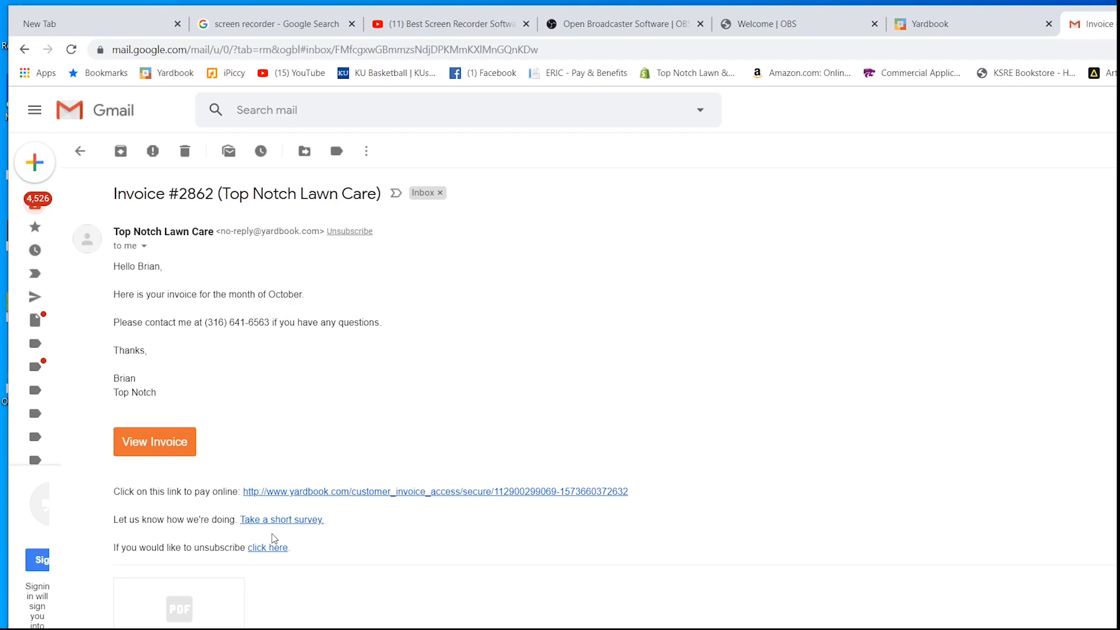
pyautogui.moveTo(172, 543)
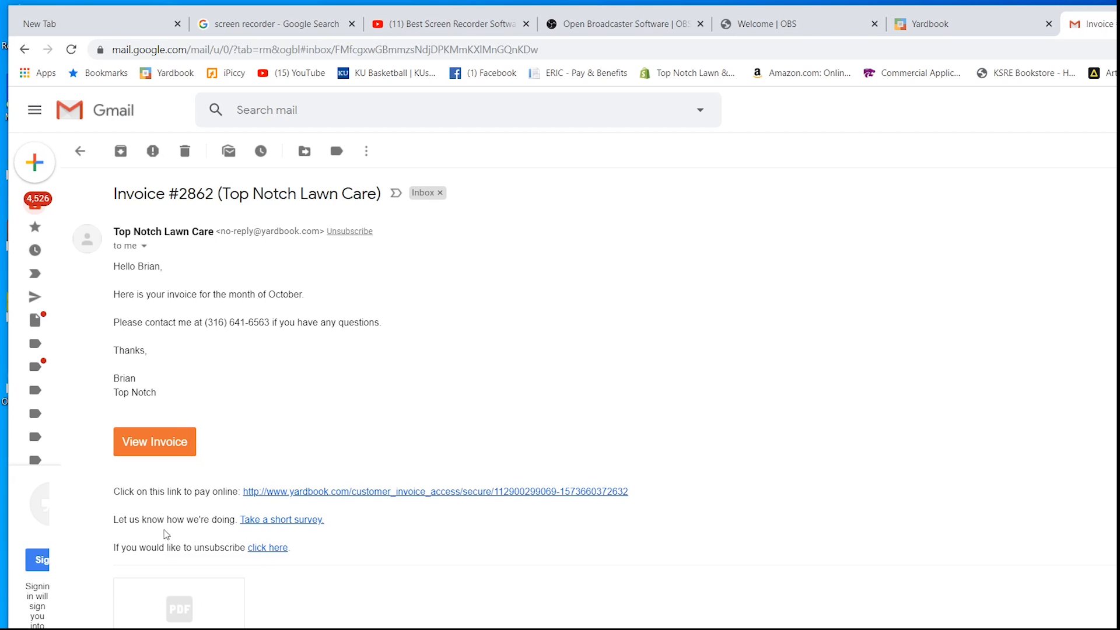
# Follow the View Invoice link in the Gmail email to invoice #2862's online page showing $30.00 due
pyautogui.click(434, 493)
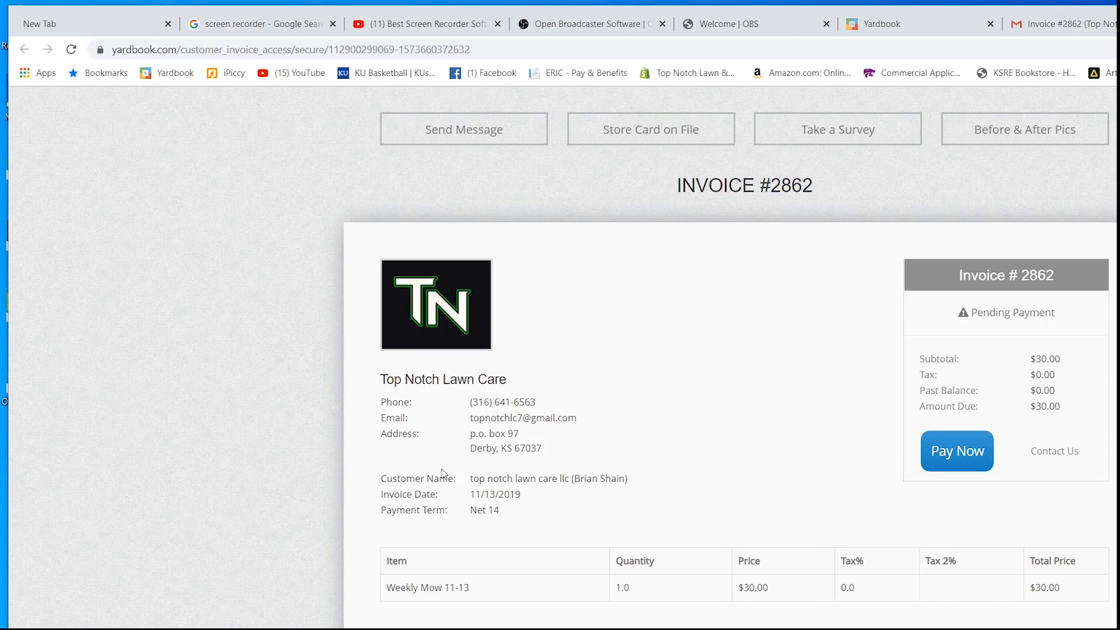
pyautogui.moveTo(709, 294)
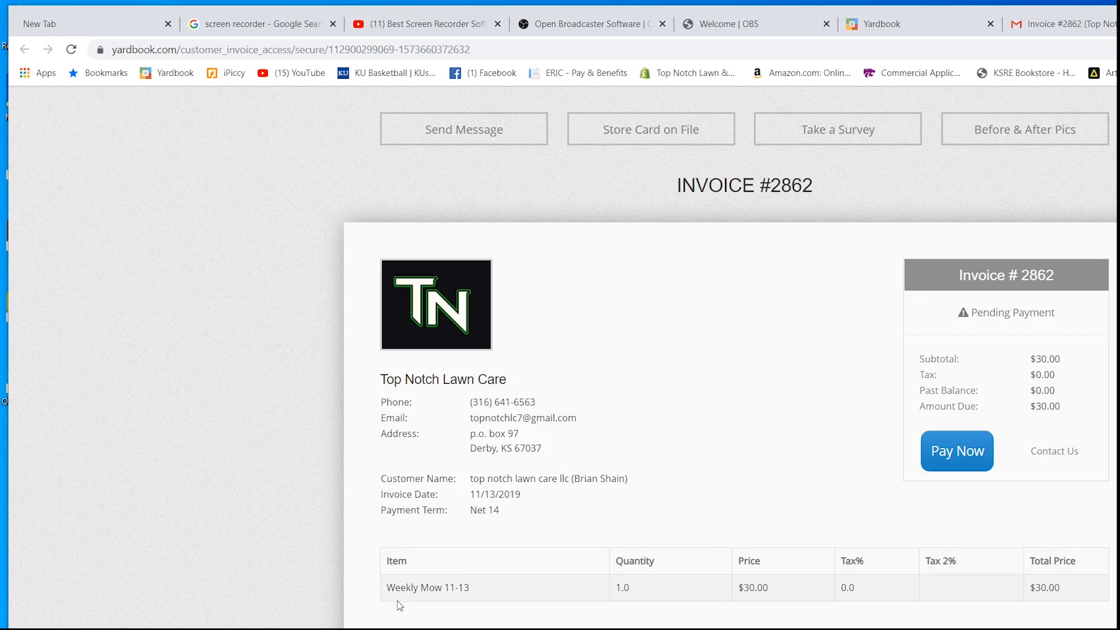
pyautogui.moveTo(465, 604)
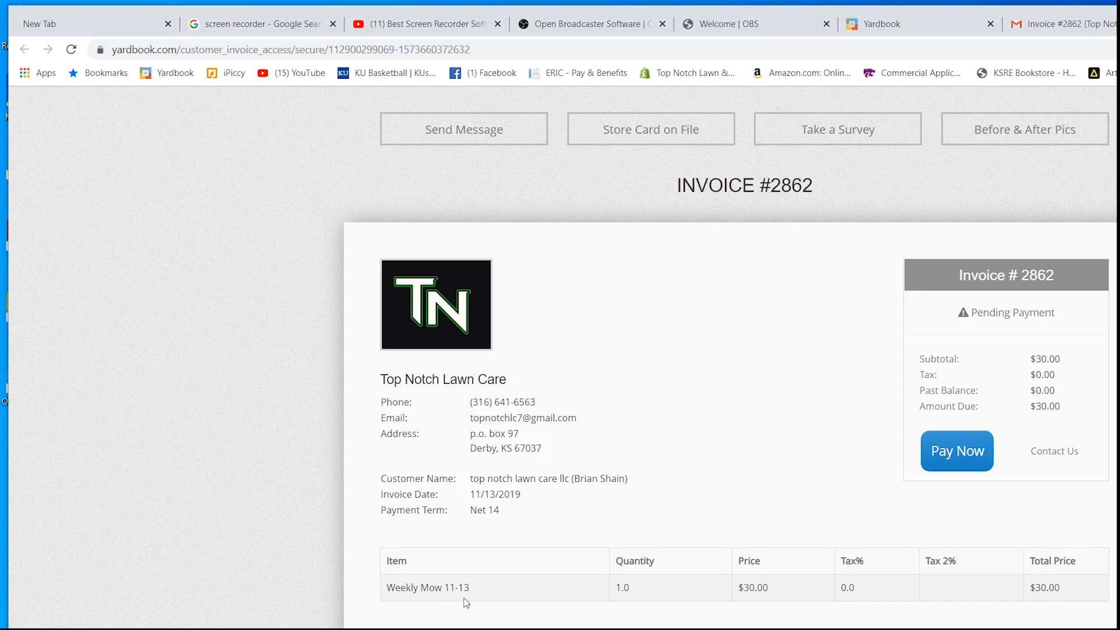
pyautogui.moveTo(412, 518)
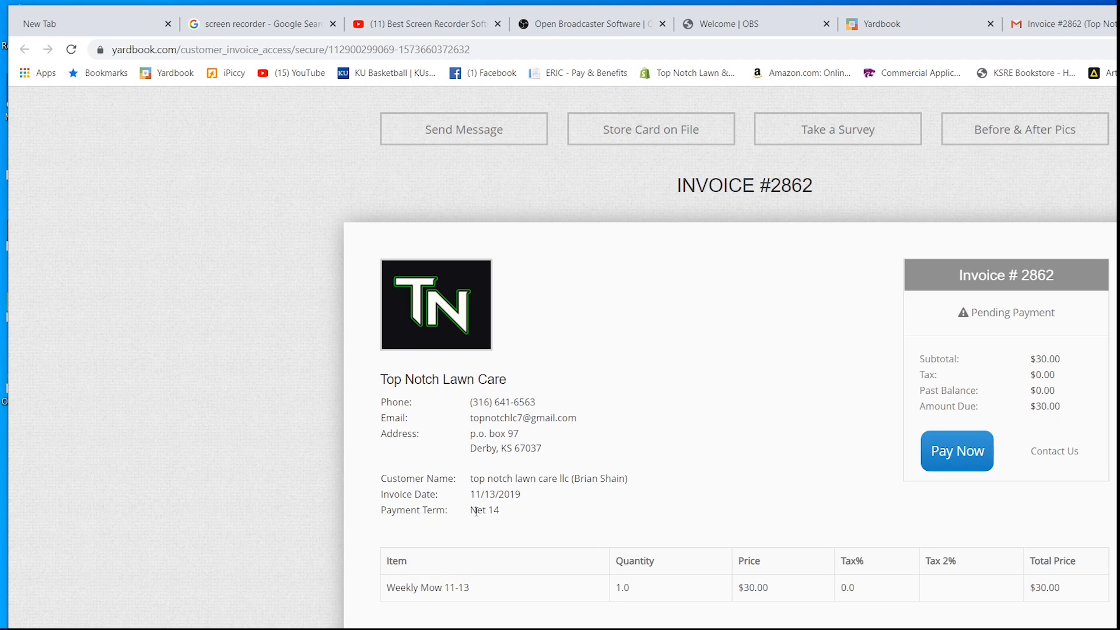
pyautogui.moveTo(513, 497)
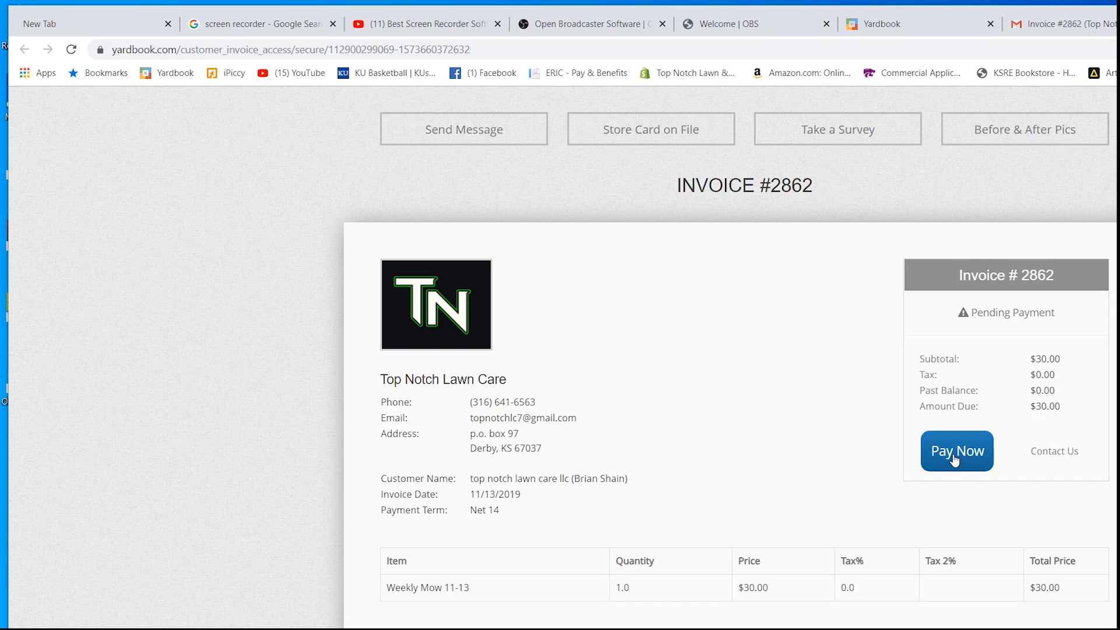
pyautogui.moveTo(631, 150)
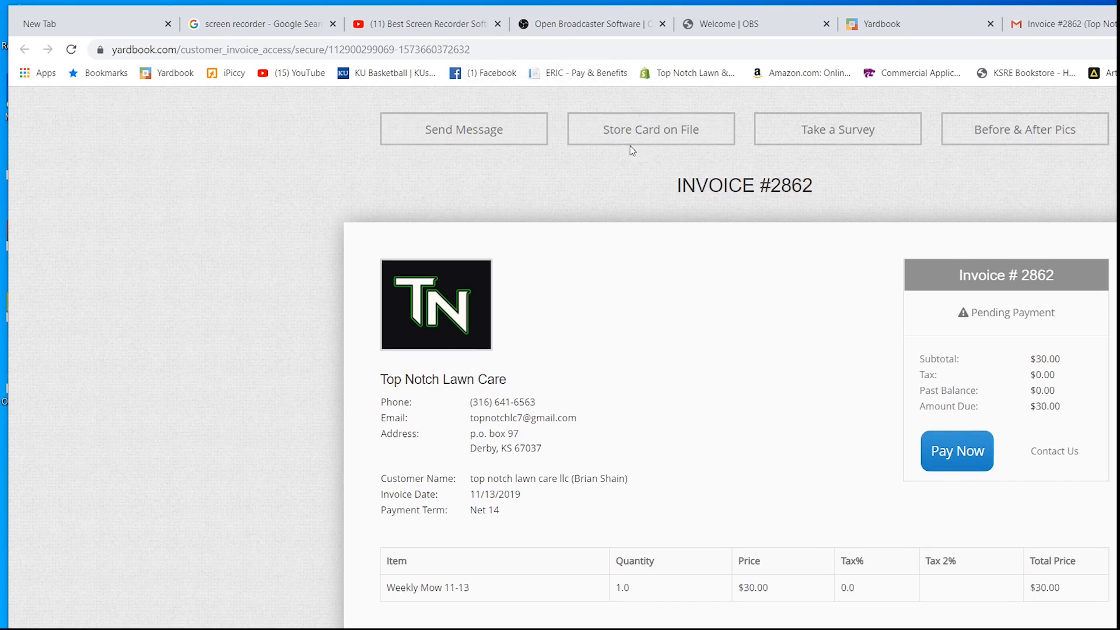
pyautogui.moveTo(648, 133)
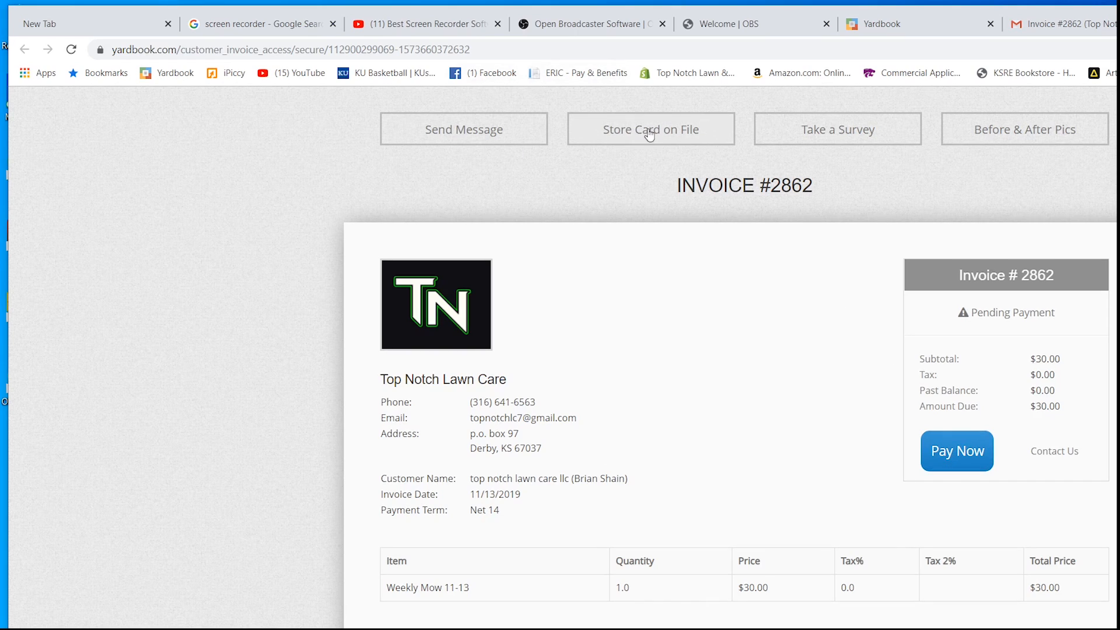
pyautogui.moveTo(612, 203)
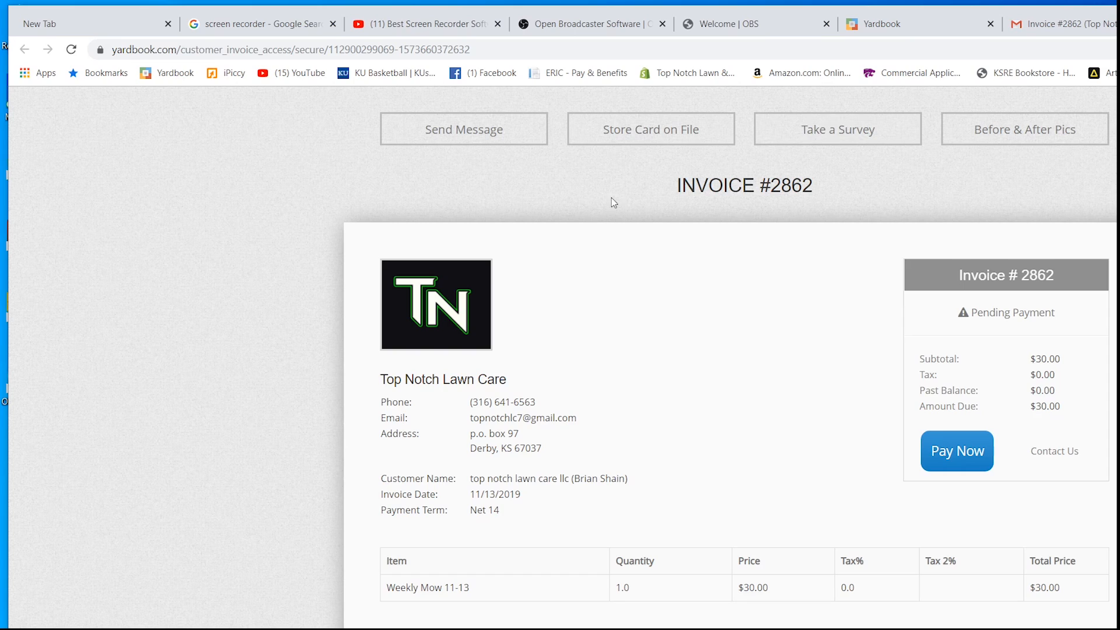
pyautogui.moveTo(926, 225)
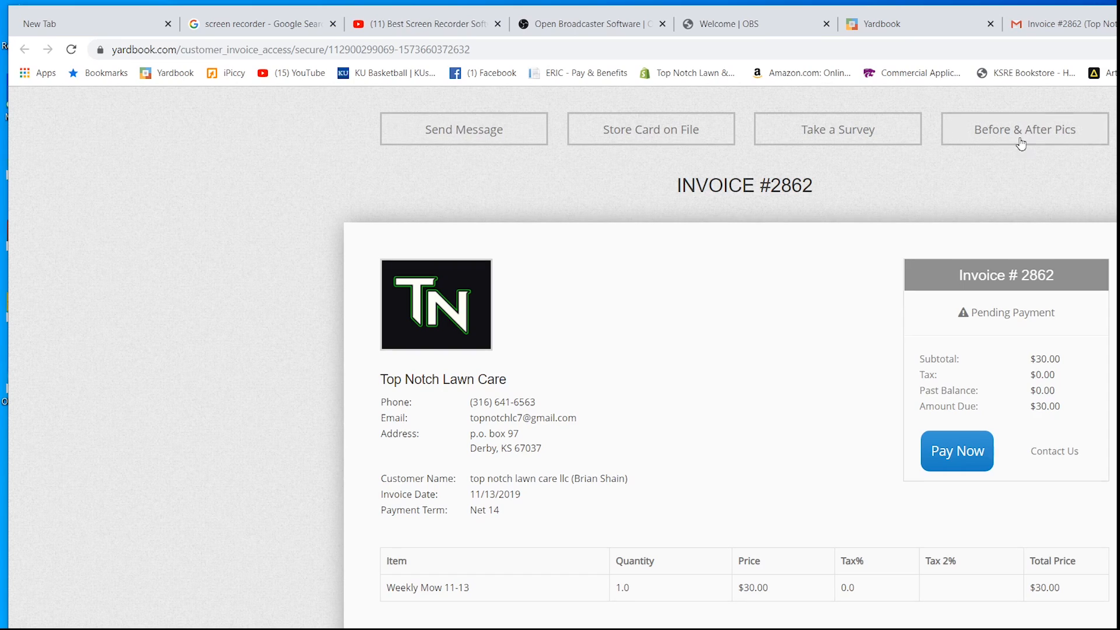
pyautogui.moveTo(1015, 132)
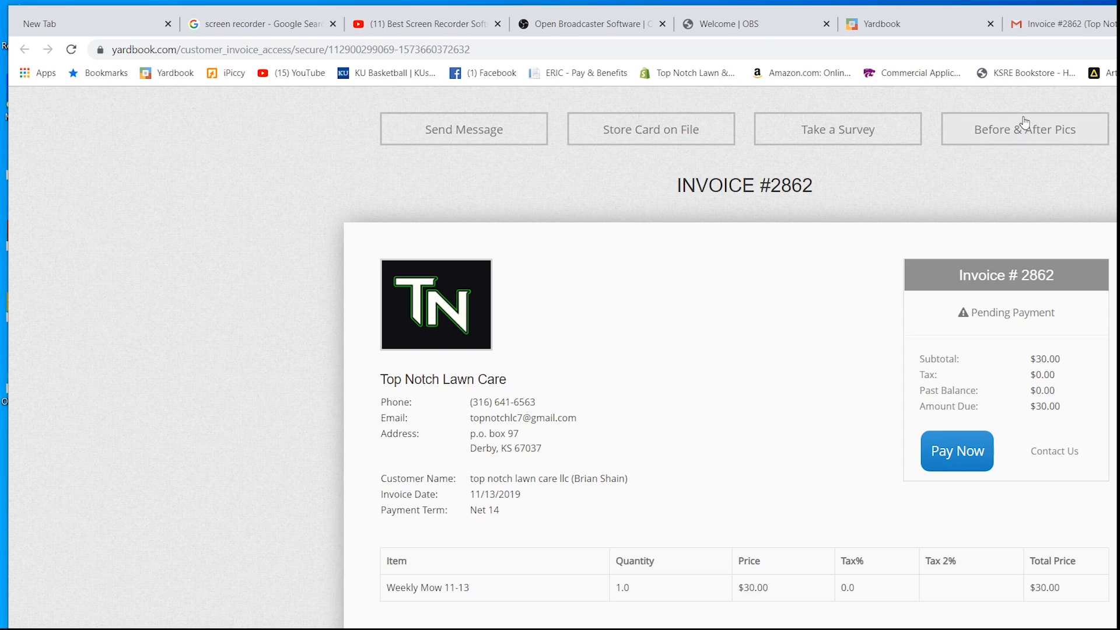
pyautogui.moveTo(1019, 141)
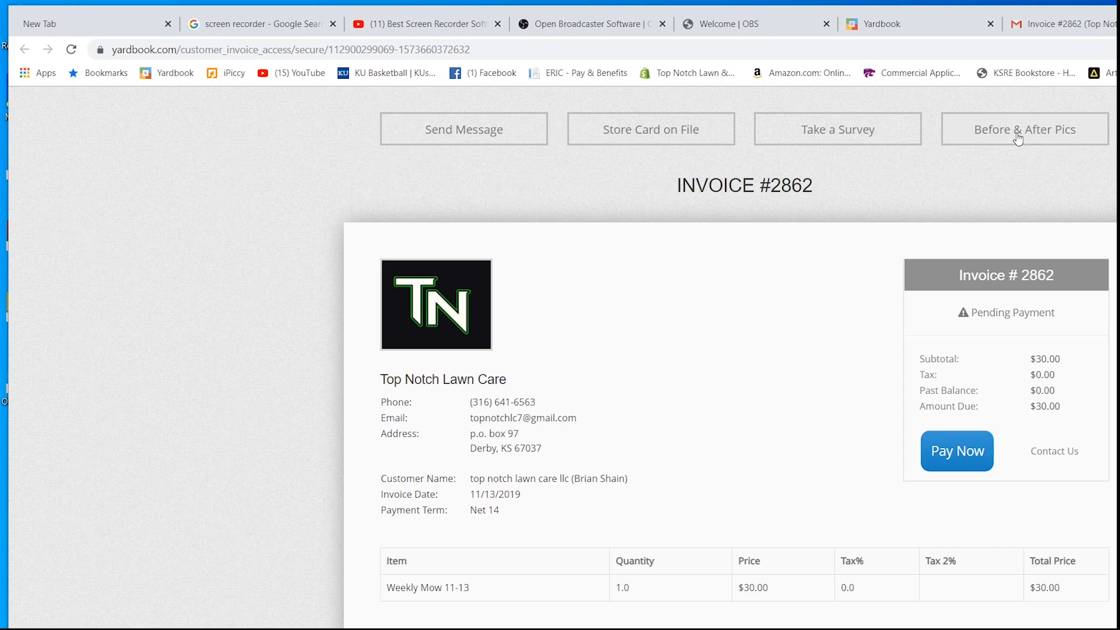
pyautogui.moveTo(1016, 142)
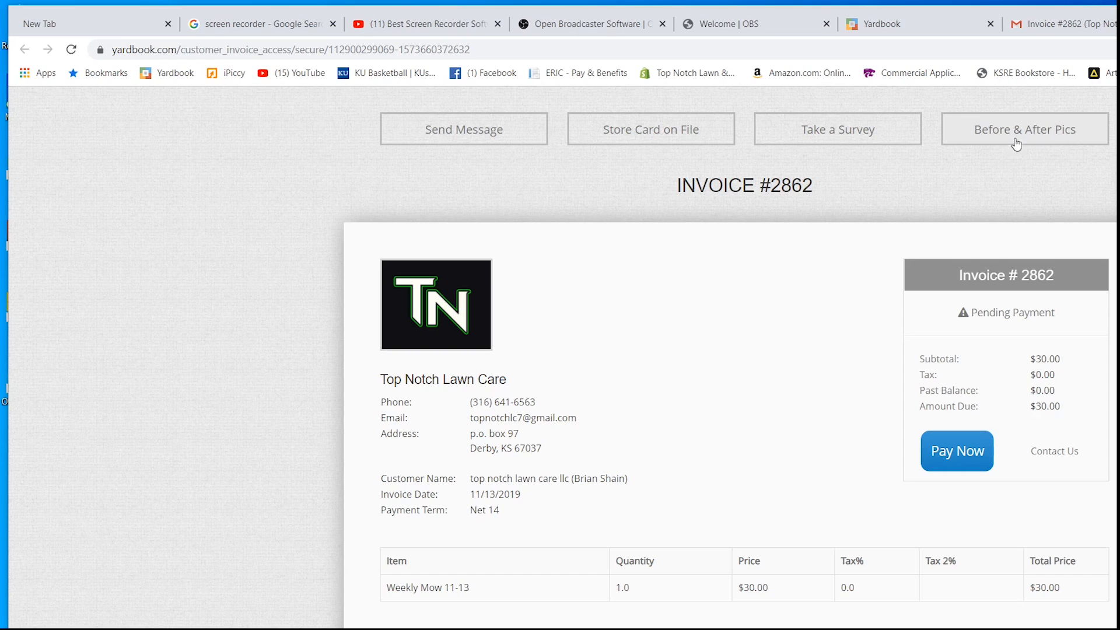
pyautogui.moveTo(992, 132)
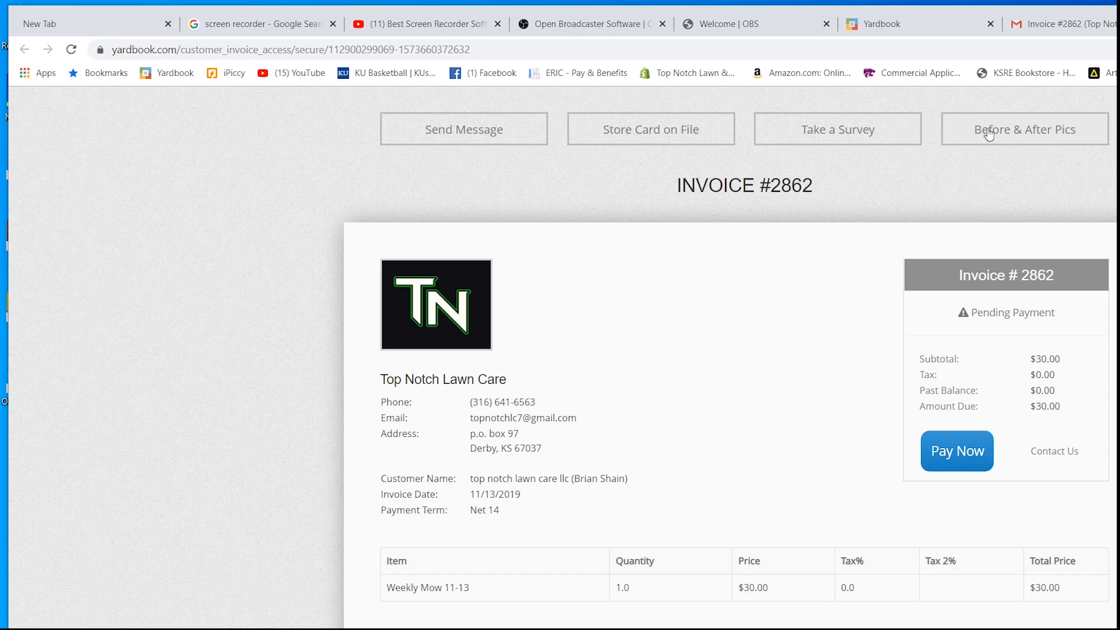
pyautogui.moveTo(873, 321)
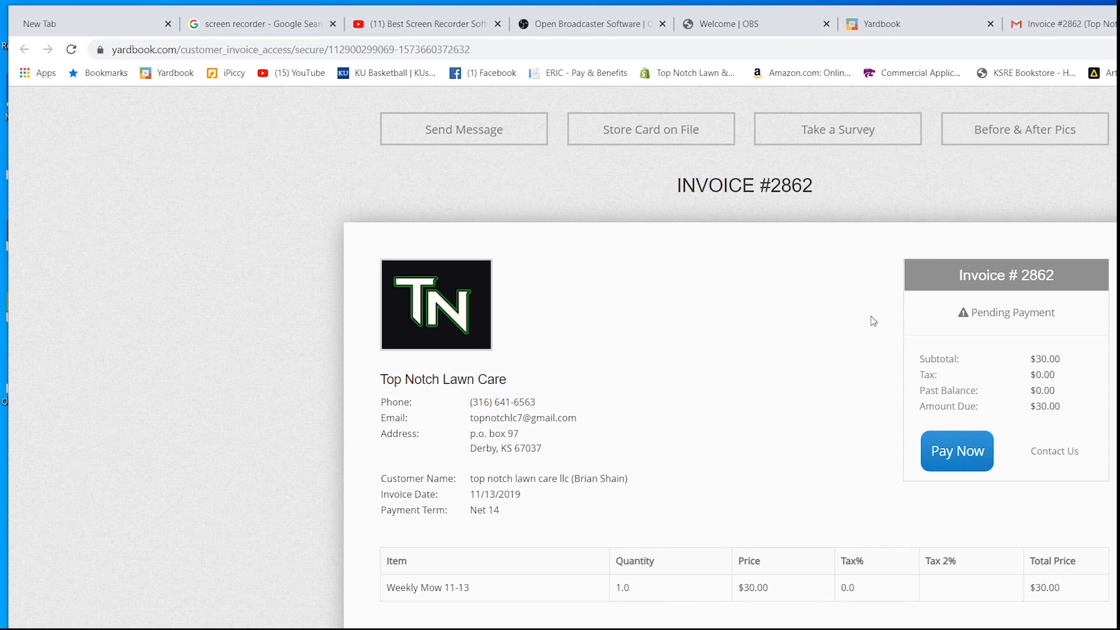
pyautogui.moveTo(625, 507)
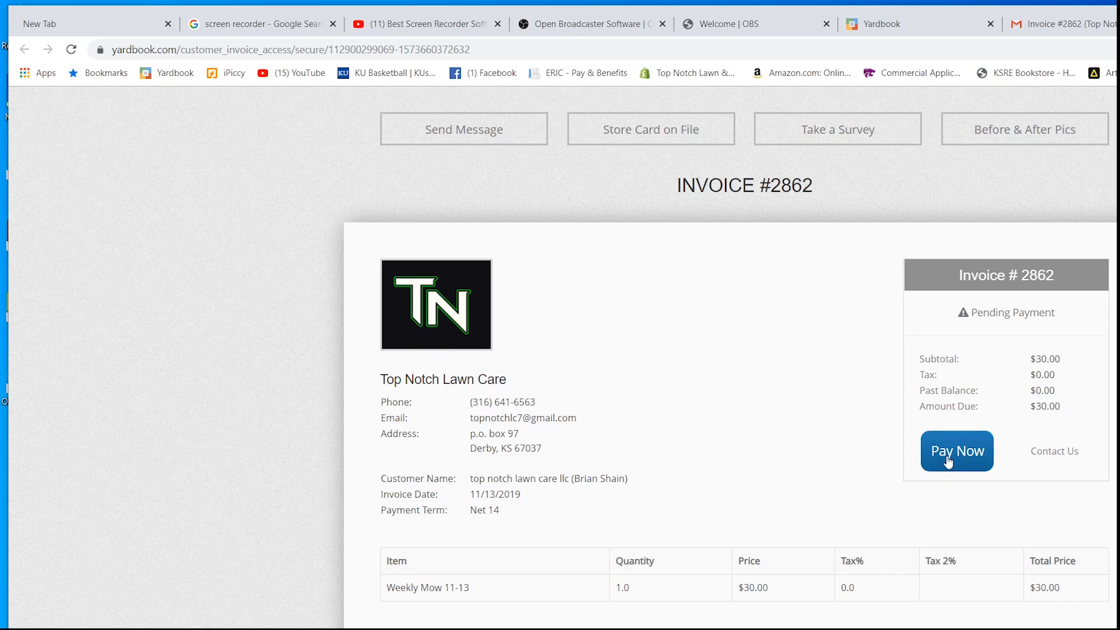
# Begin paying the $30.00 invoice online with No Tip, reaching the card payment form
pyautogui.click(957, 451)
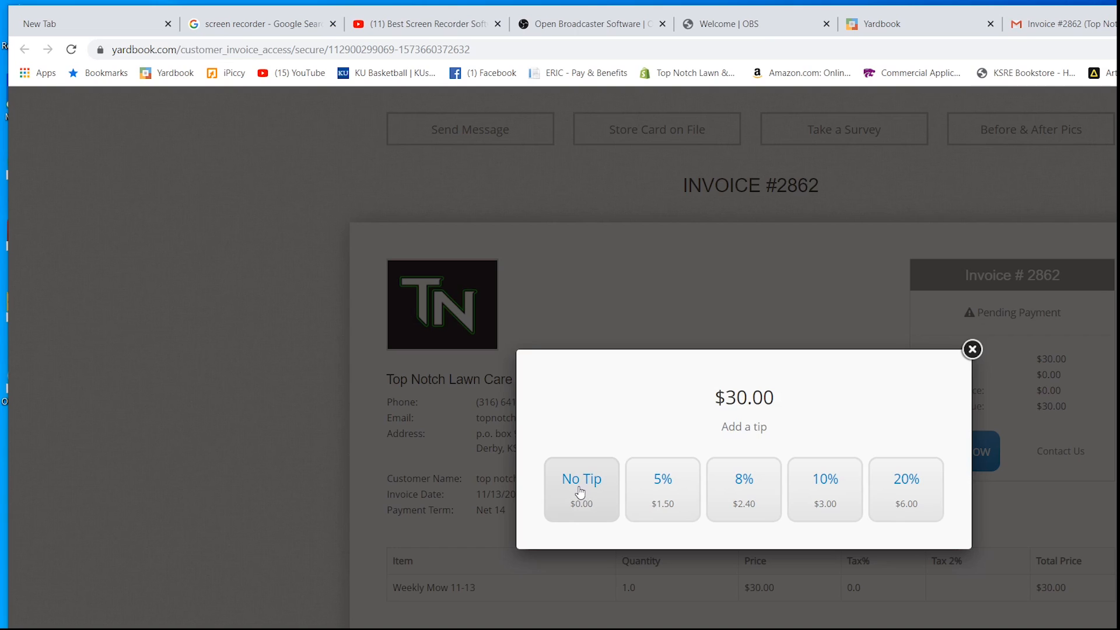
pyautogui.moveTo(698, 495)
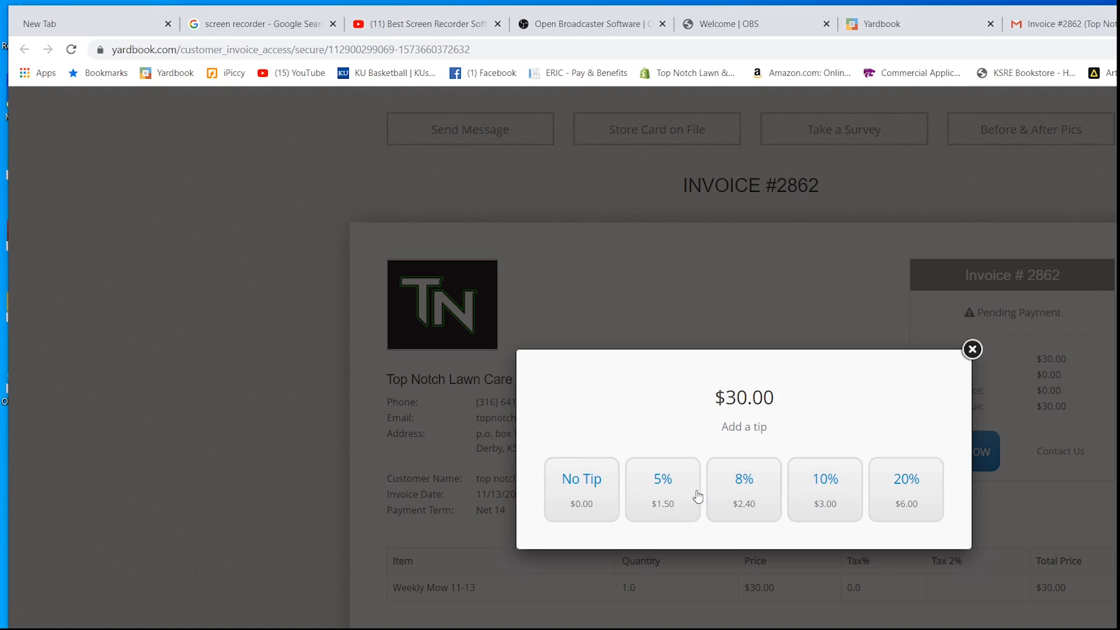
pyautogui.moveTo(604, 429)
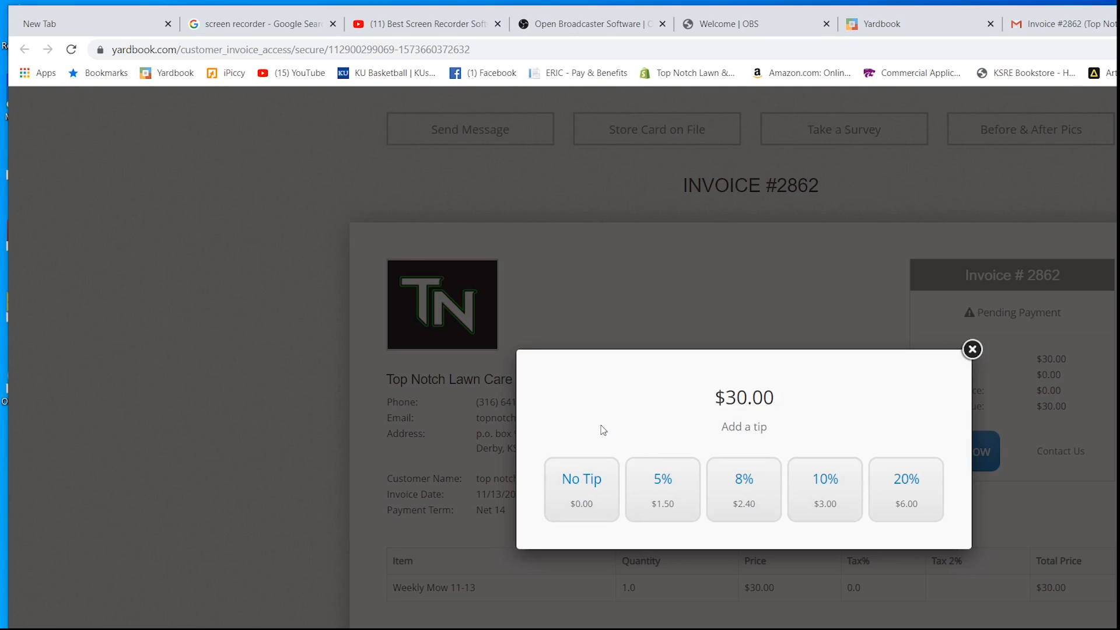
pyautogui.moveTo(594, 427)
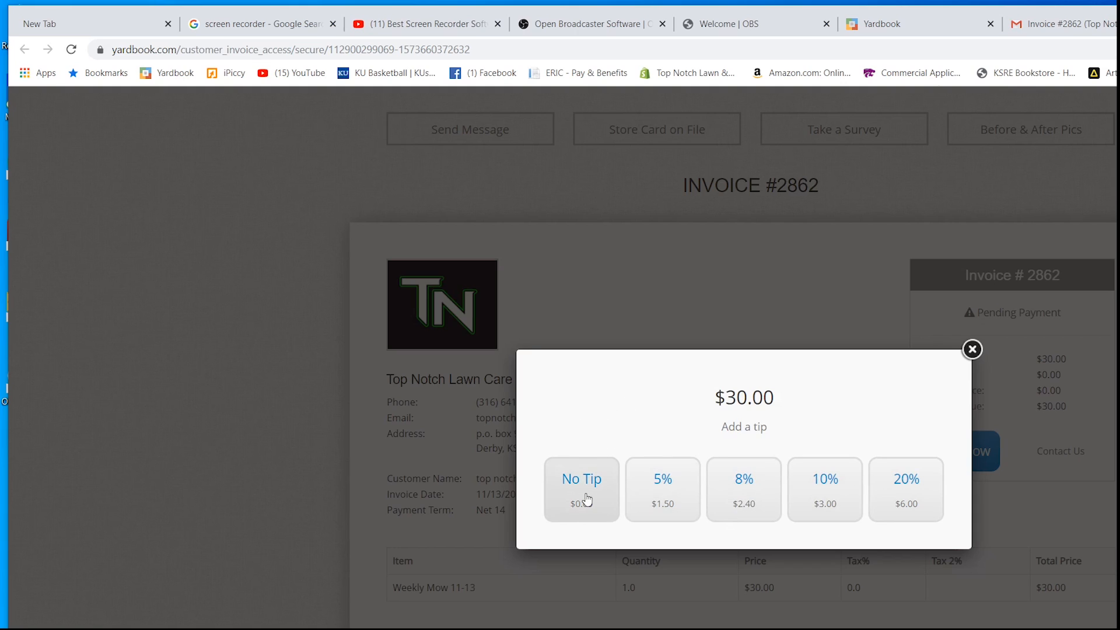
pyautogui.click(581, 489)
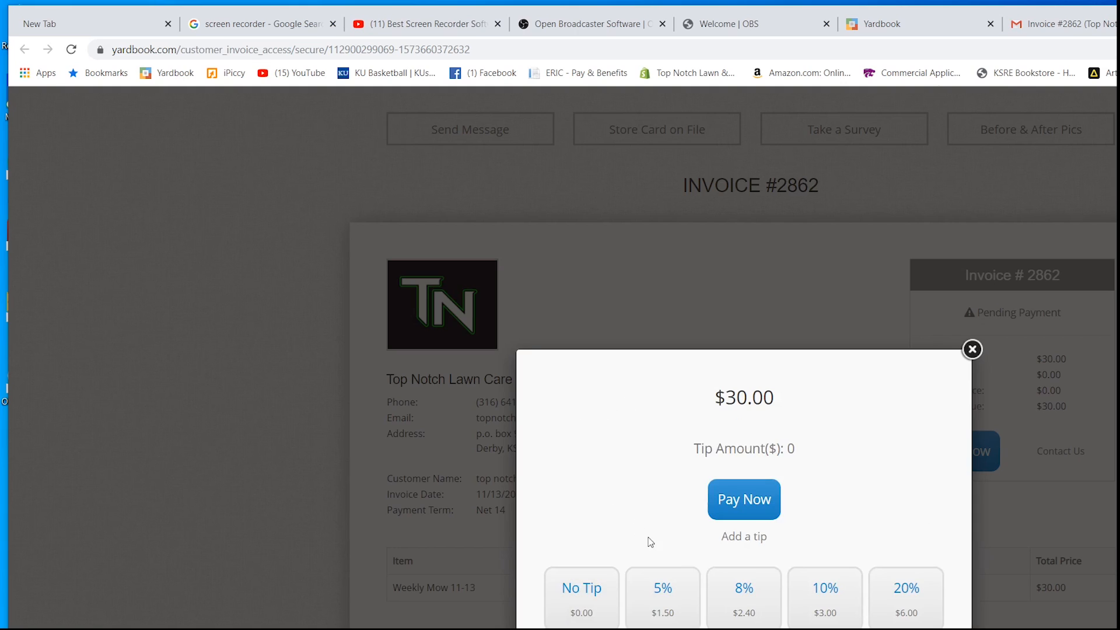
pyautogui.moveTo(758, 536)
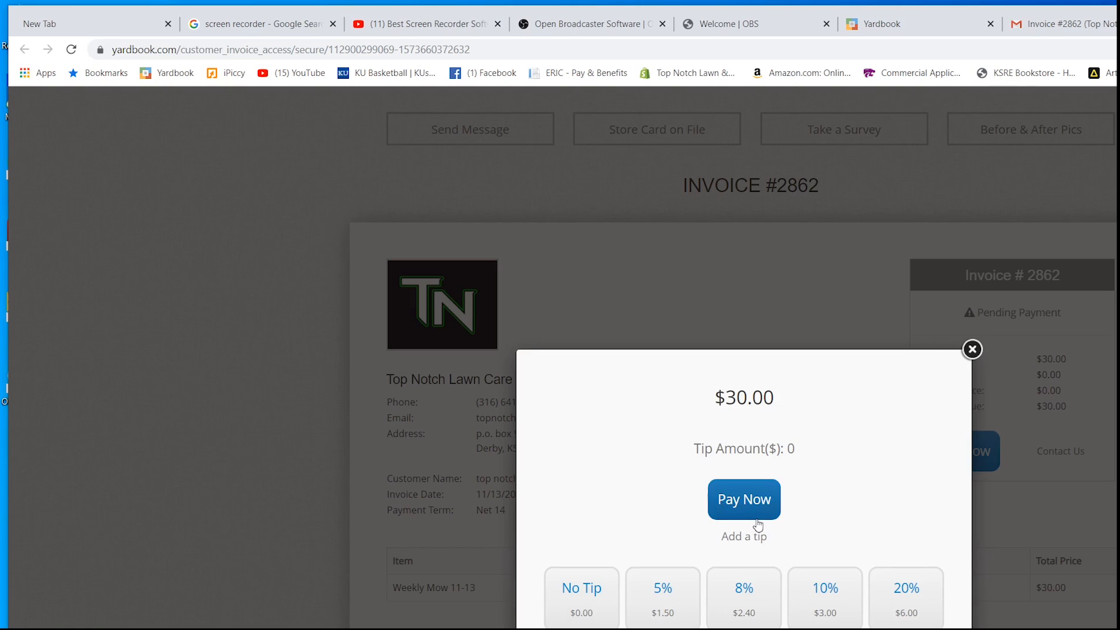
pyautogui.moveTo(744, 503)
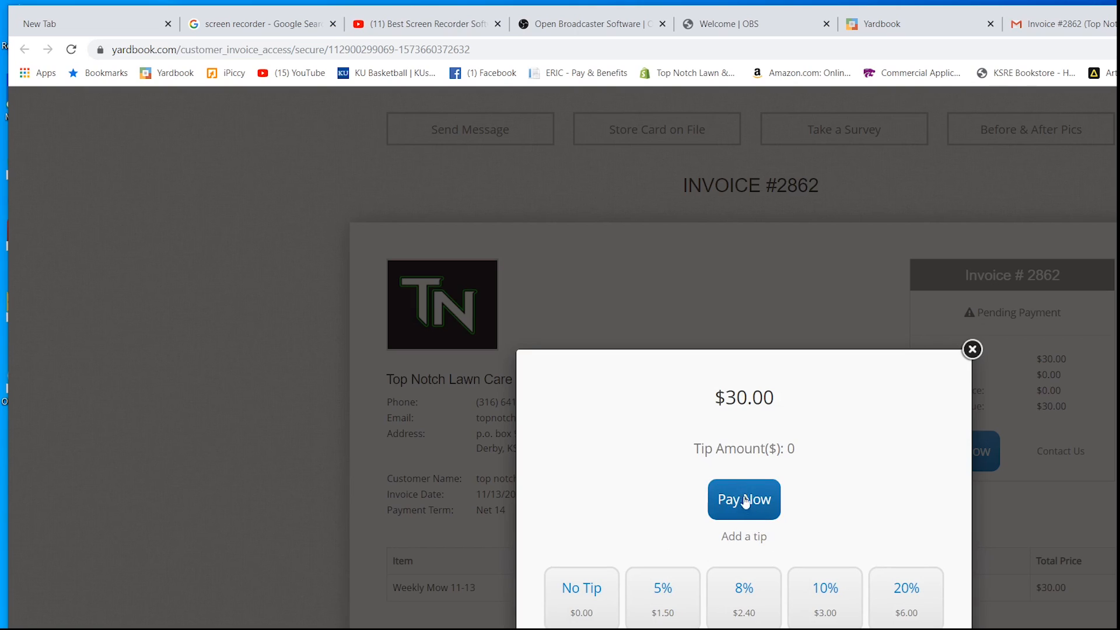
pyautogui.click(745, 499)
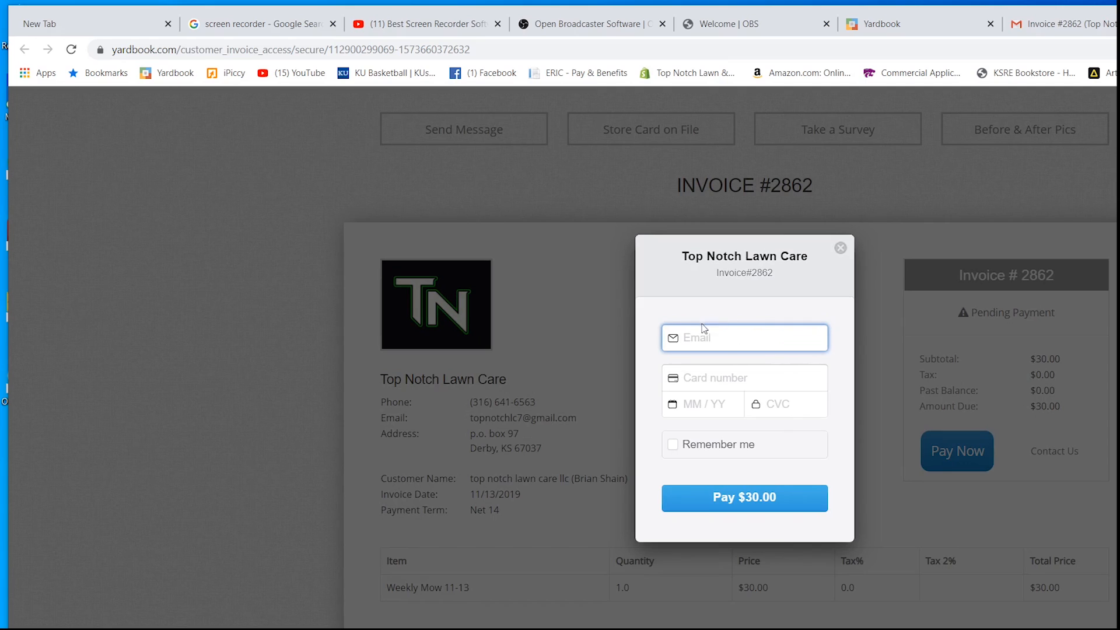
# Enter email and card details and pay the $30.00 invoice #2862 by credit card
pyautogui.click(744, 497)
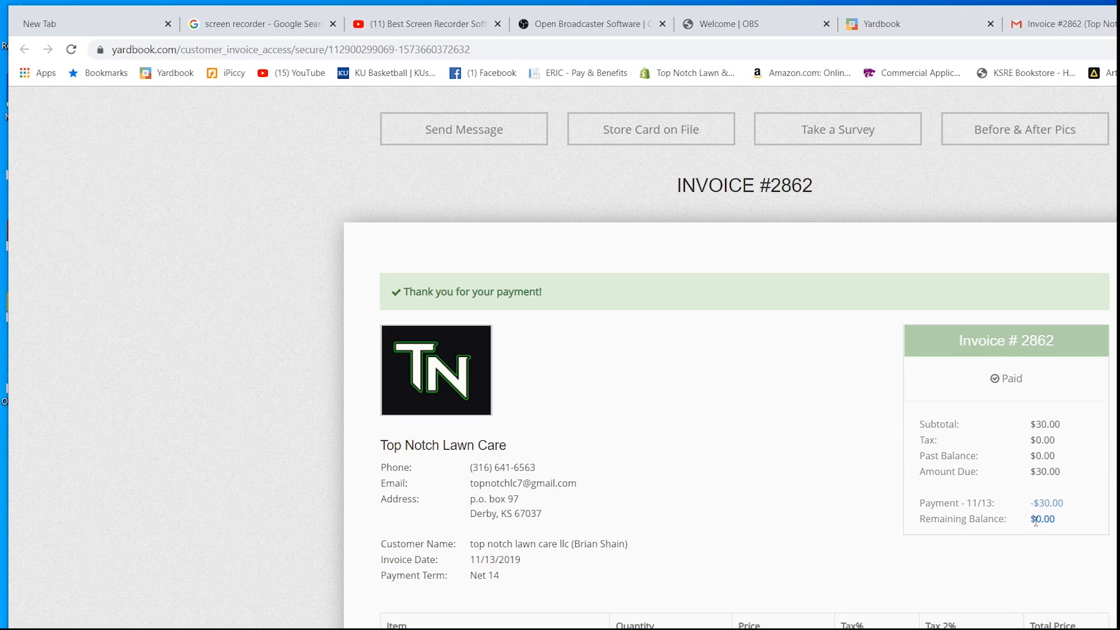
pyautogui.moveTo(955, 500)
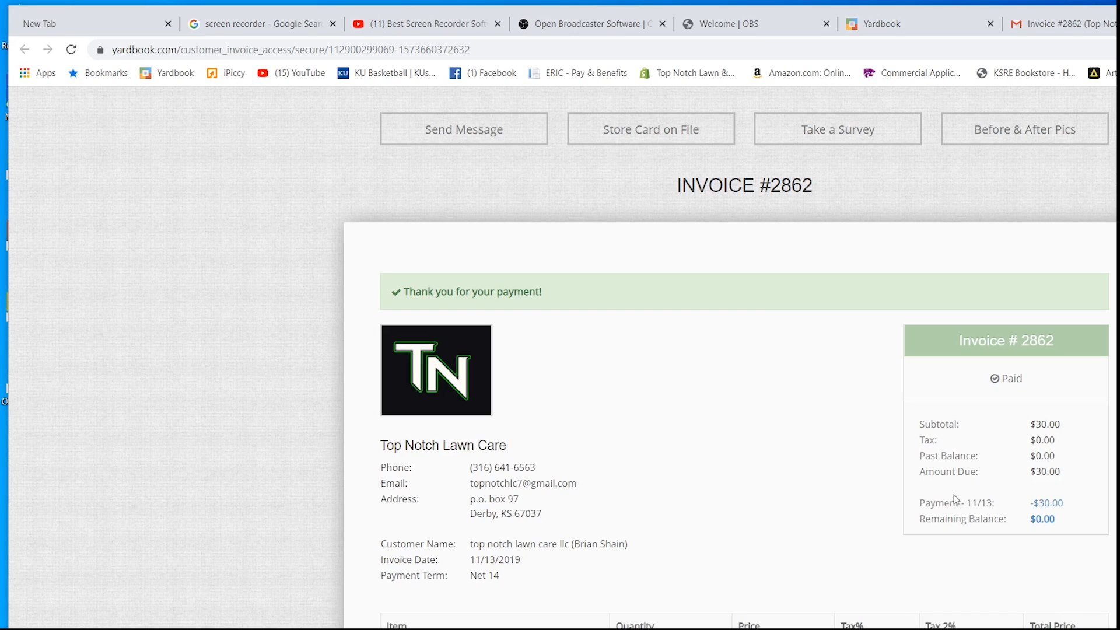
pyautogui.moveTo(599, 358)
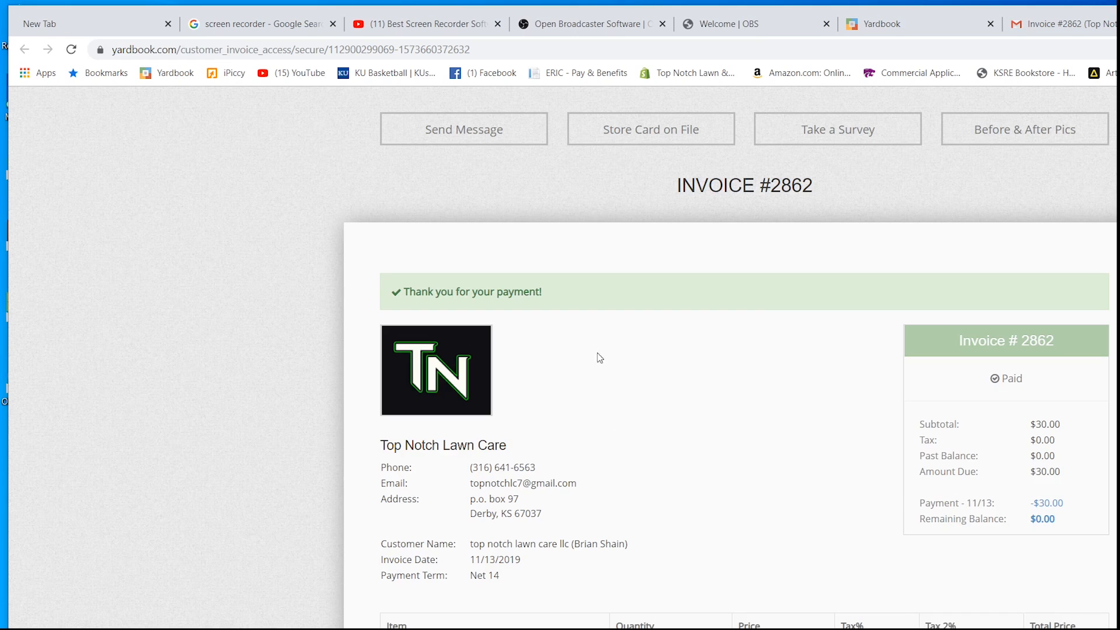
pyautogui.moveTo(1057, 5)
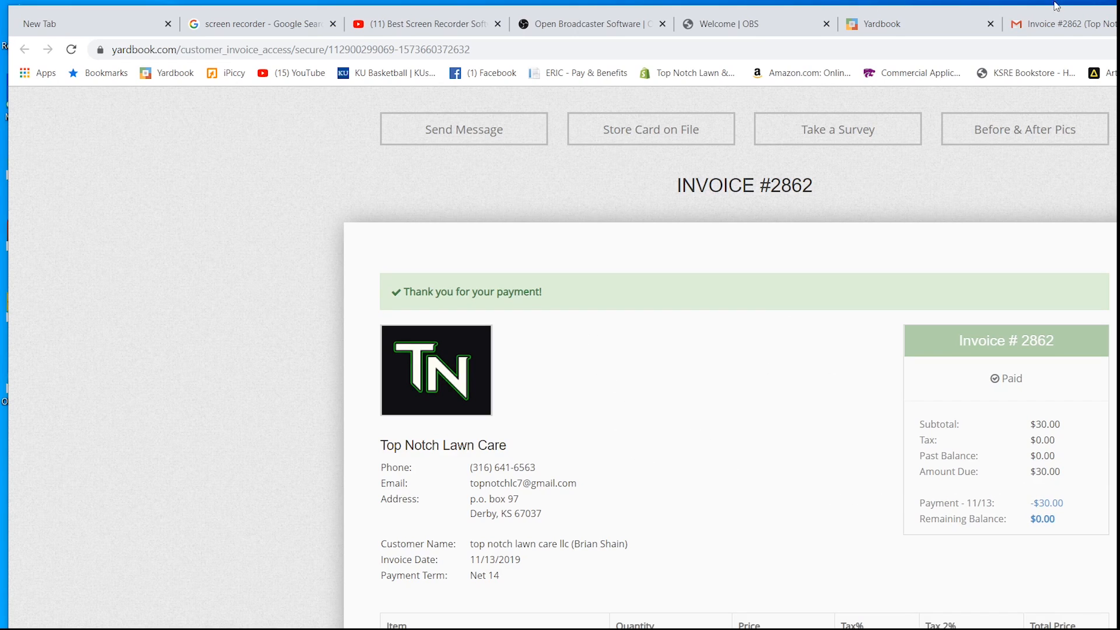
pyautogui.moveTo(858, 324)
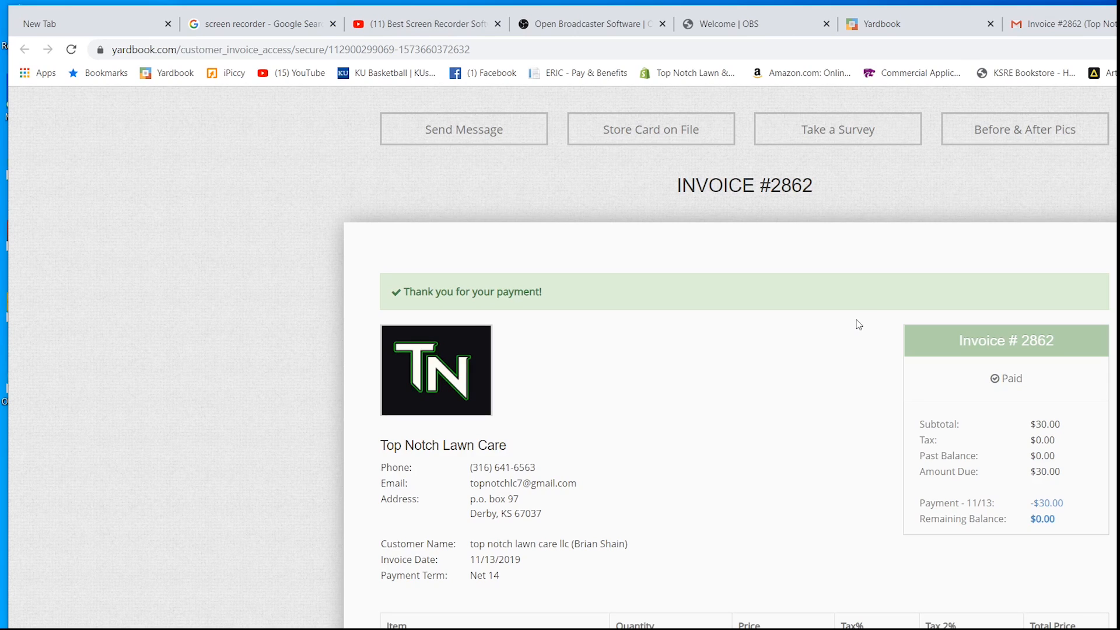
# View the Gmail 'Credit Card Payment Received' confirmation for Invoice #2862
pyautogui.click(1064, 23)
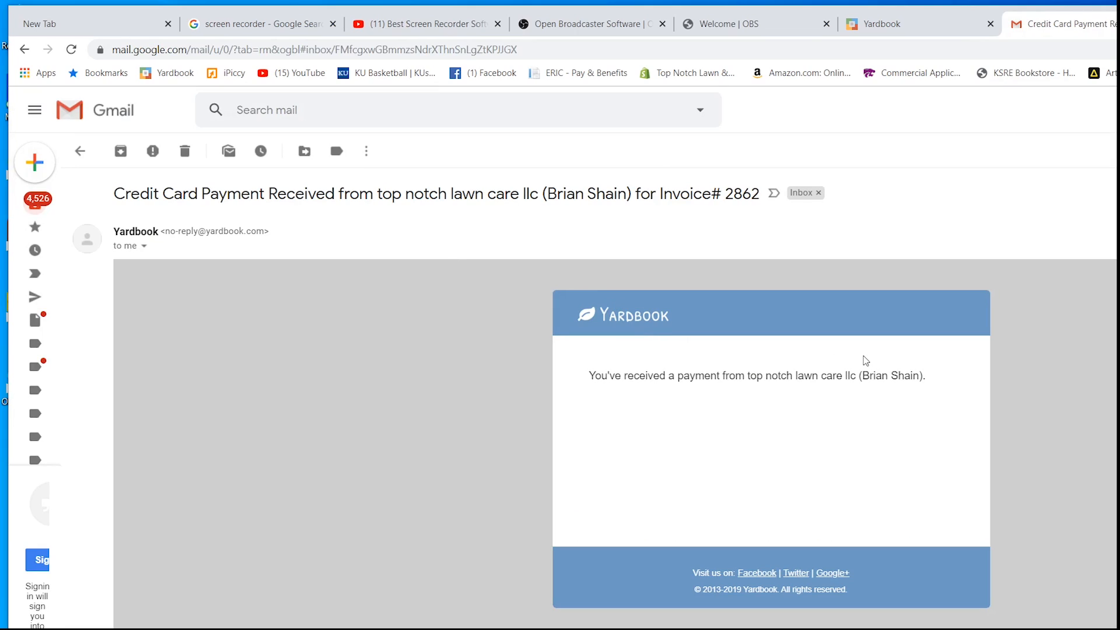
pyautogui.moveTo(803, 362)
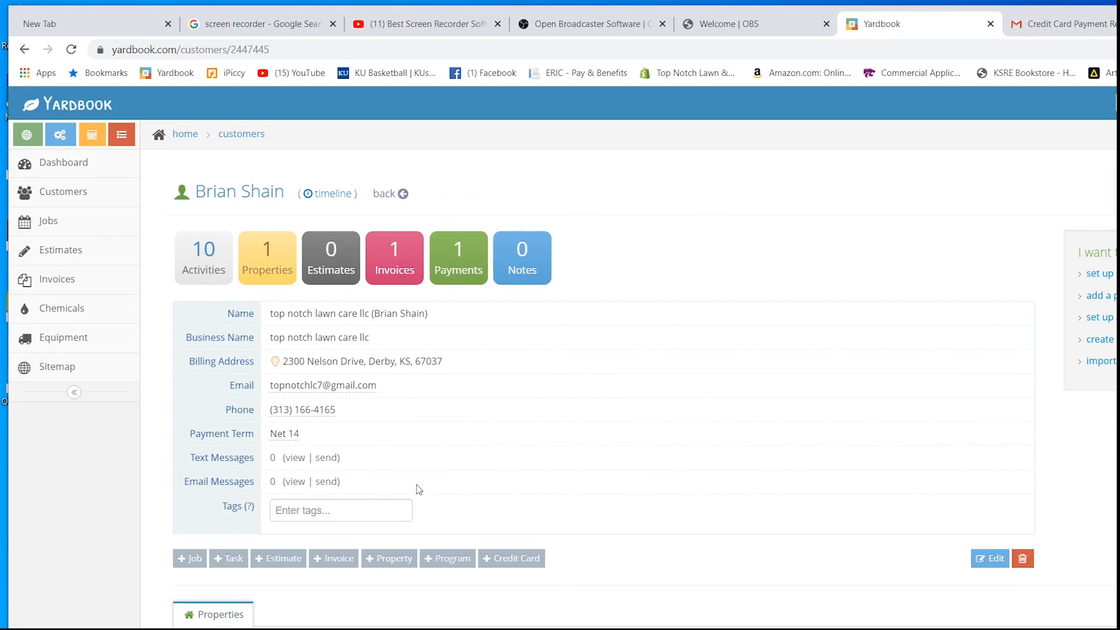
# Scroll through the customer's Billing Summary and Invoices showing #2862 paid, then view full billing history
pyautogui.scroll(-3)
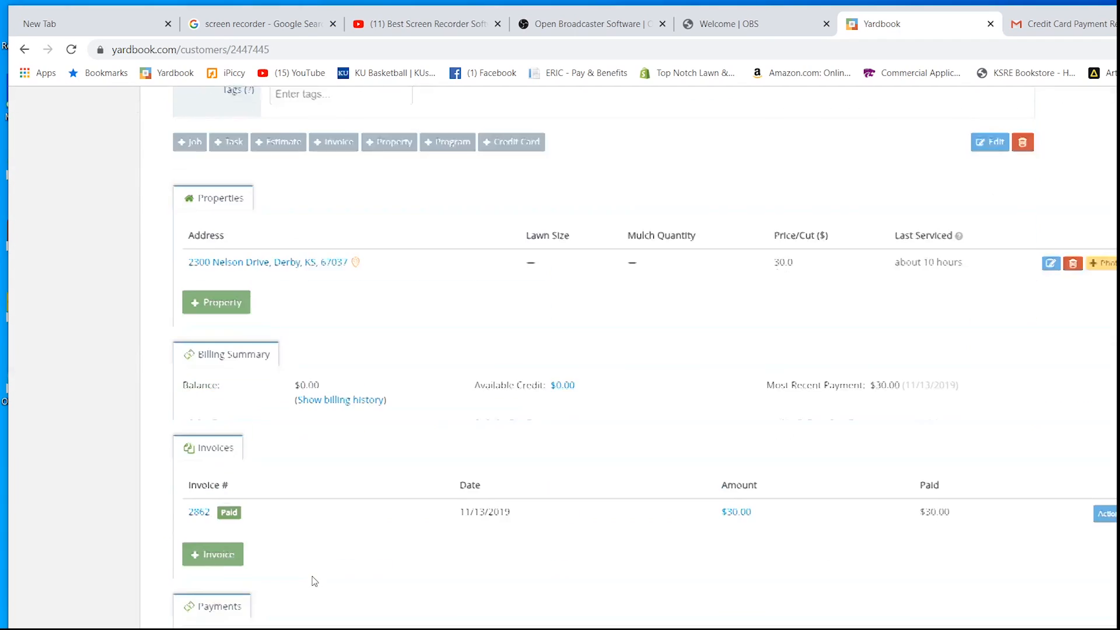
pyautogui.scroll(-3)
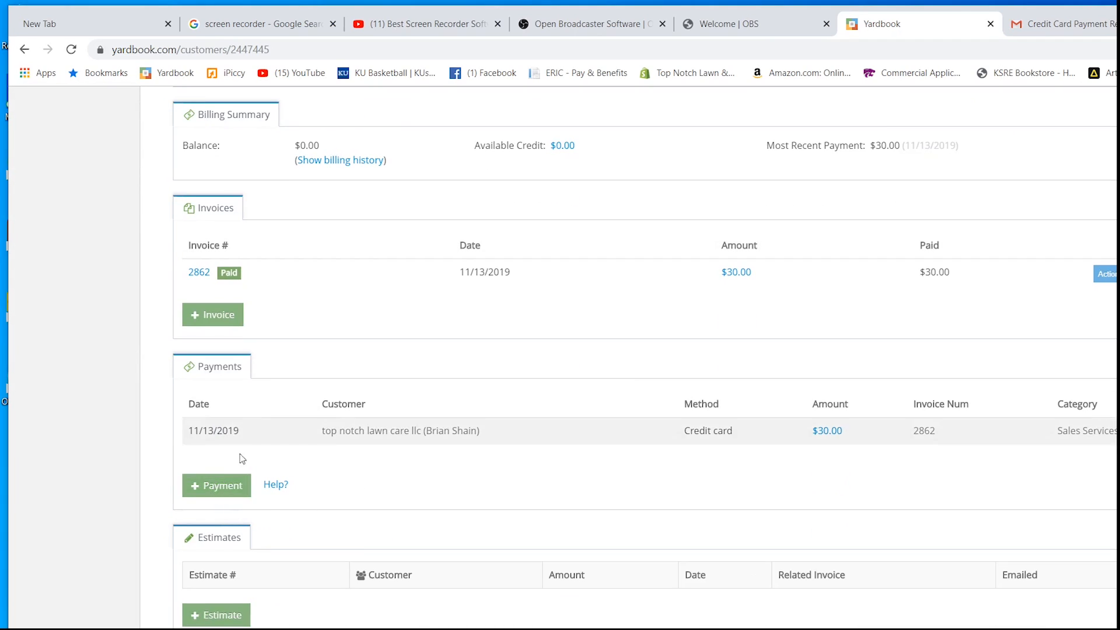
pyautogui.scroll(3)
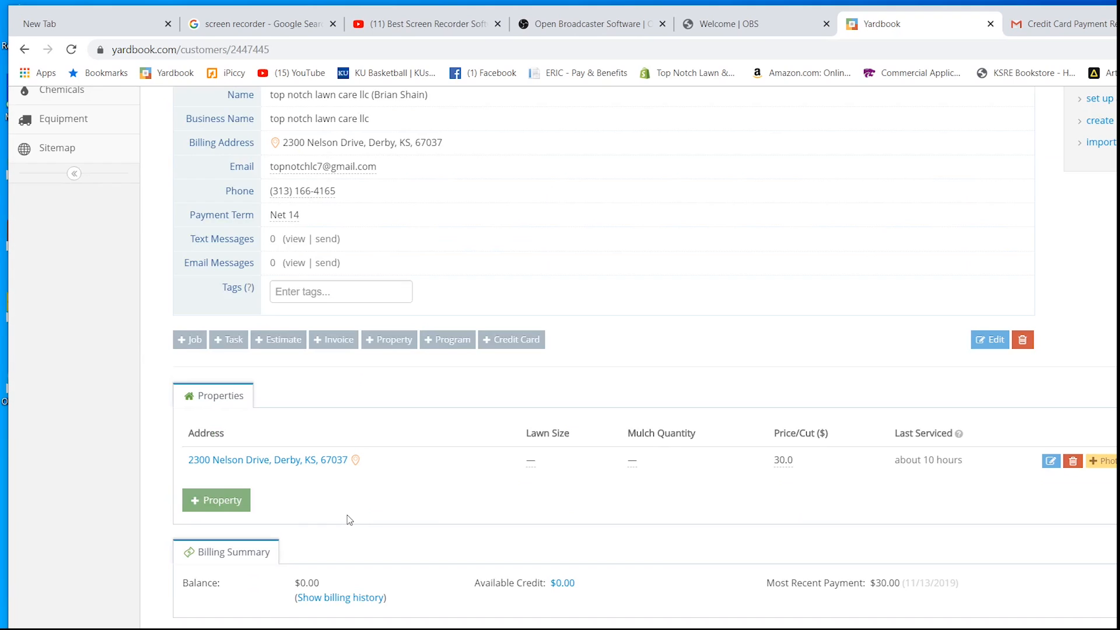
pyautogui.moveTo(329, 611)
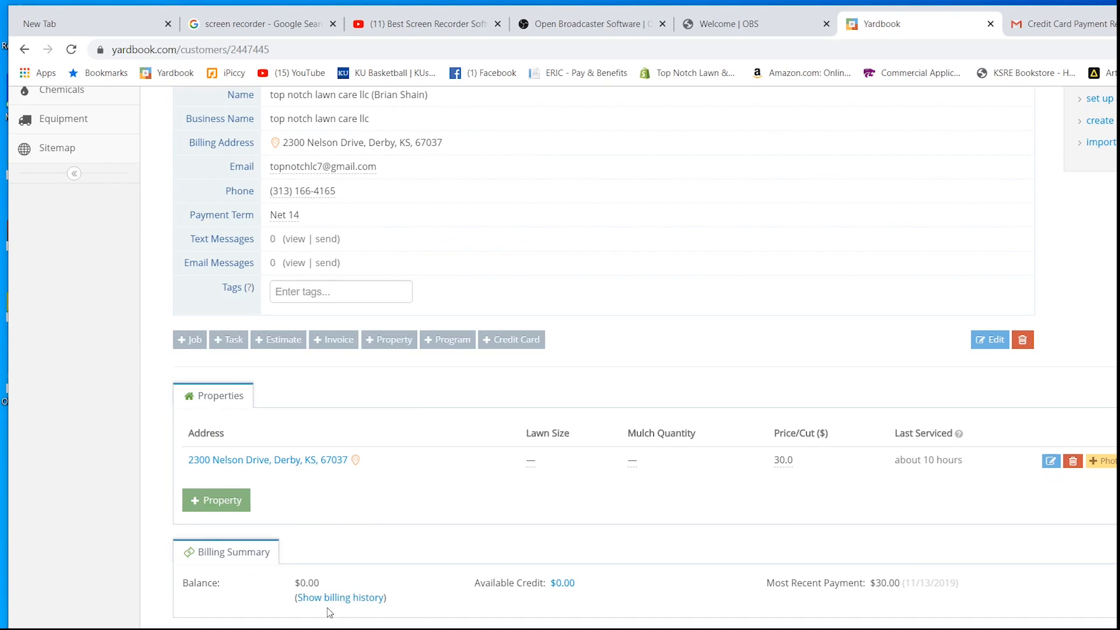
pyautogui.click(341, 597)
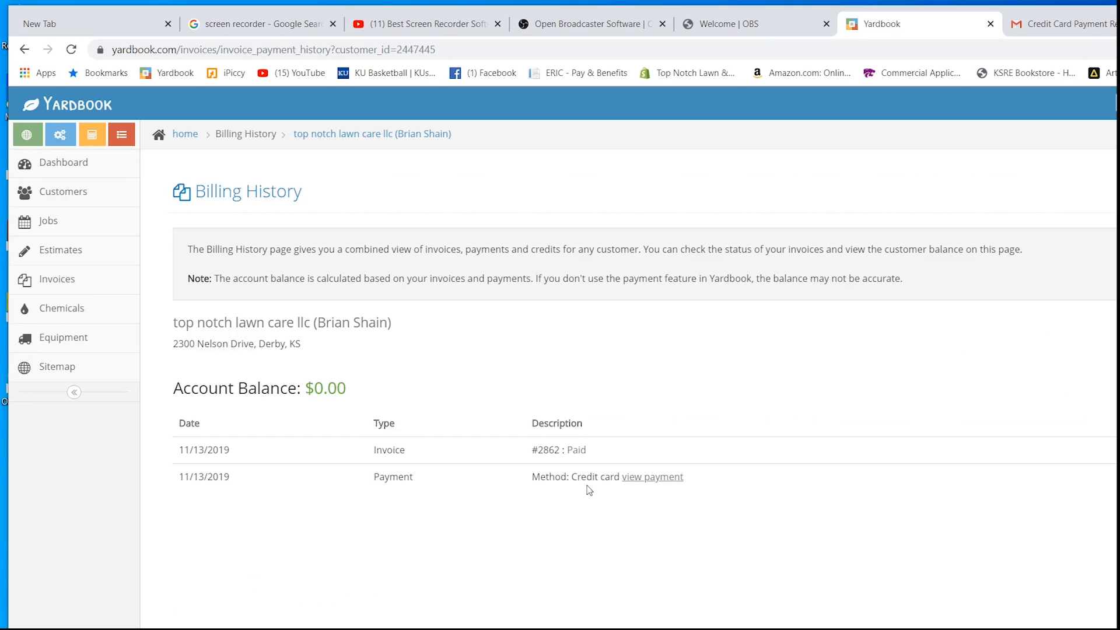
pyautogui.moveTo(1034, 520)
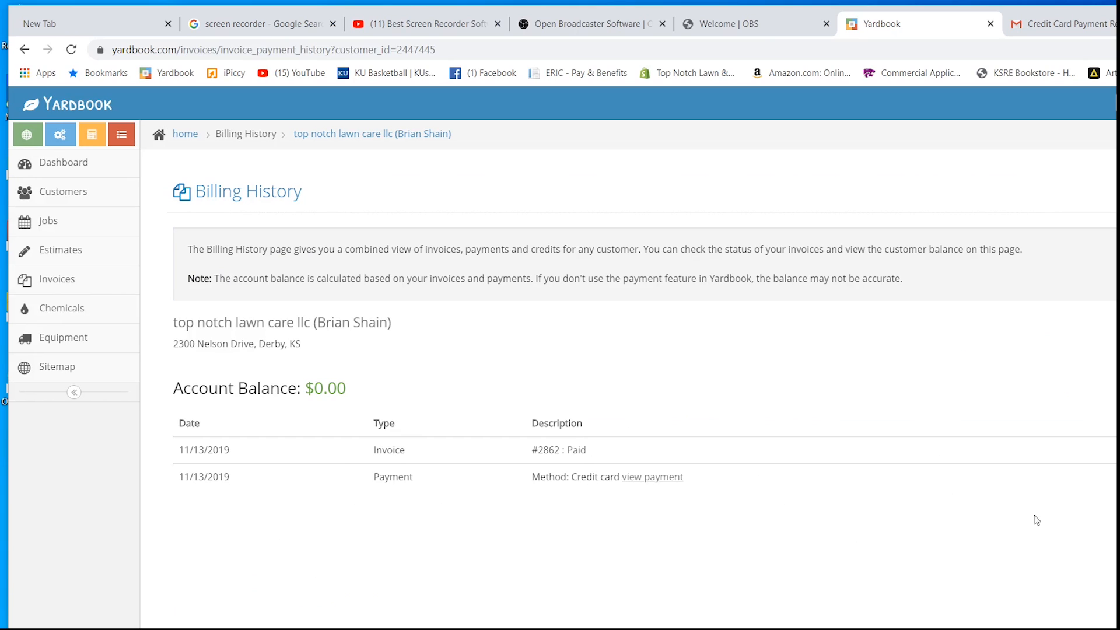
pyautogui.moveTo(819, 549)
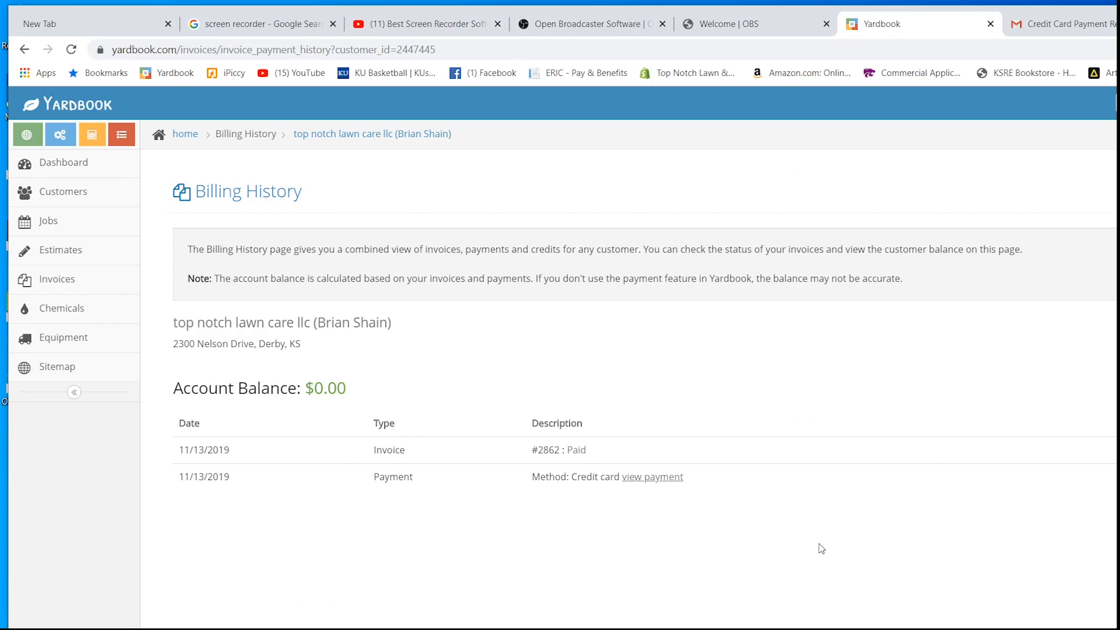
pyautogui.moveTo(238, 521)
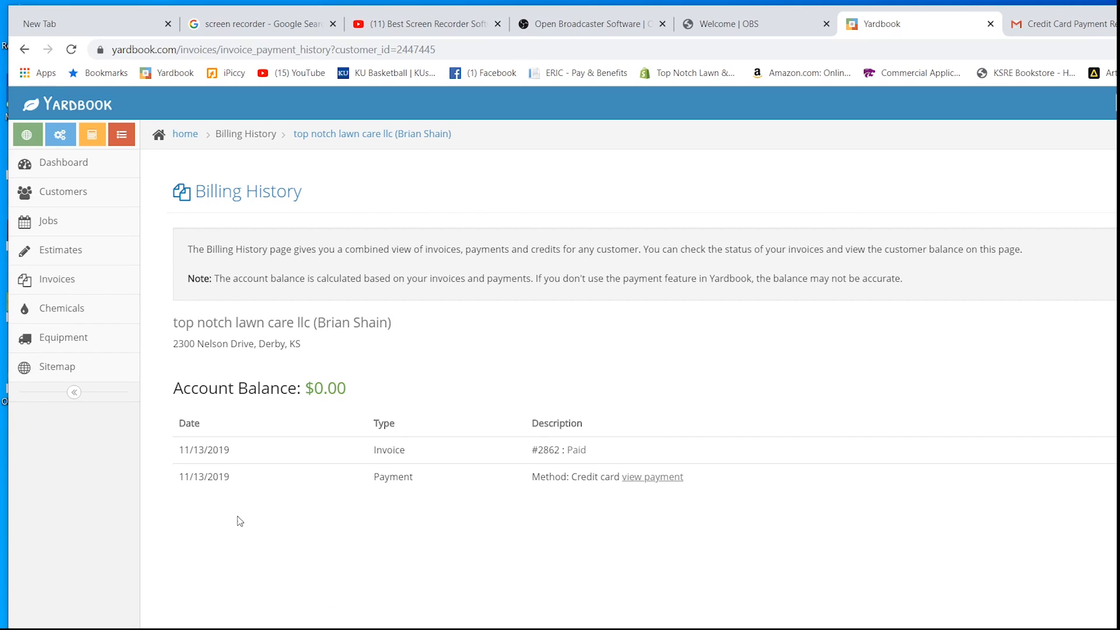
pyautogui.moveTo(231, 520)
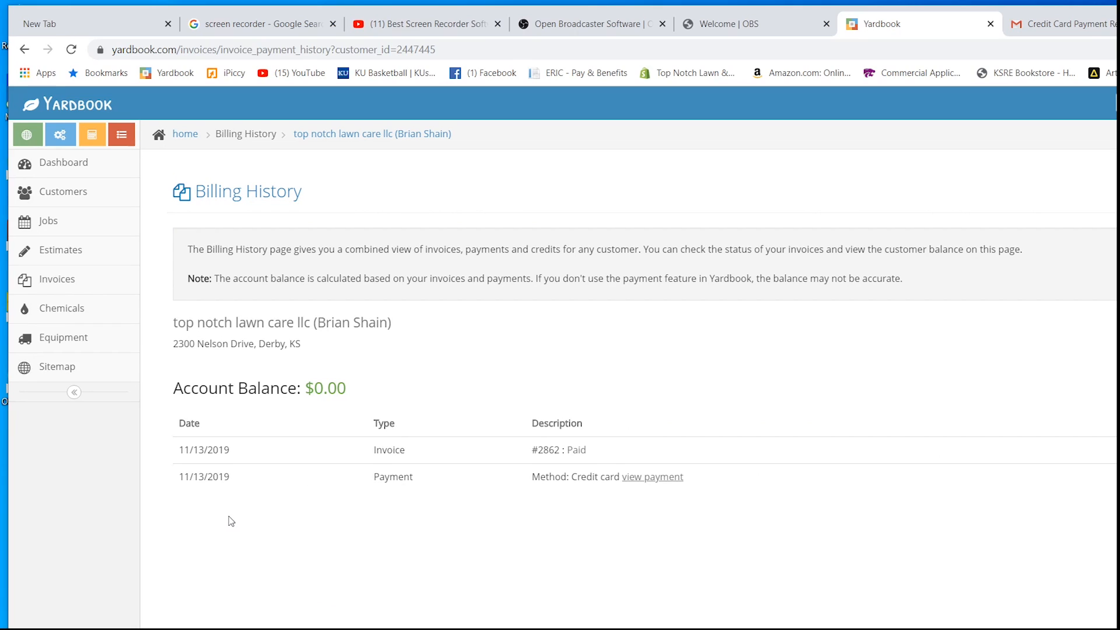
pyautogui.moveTo(238, 512)
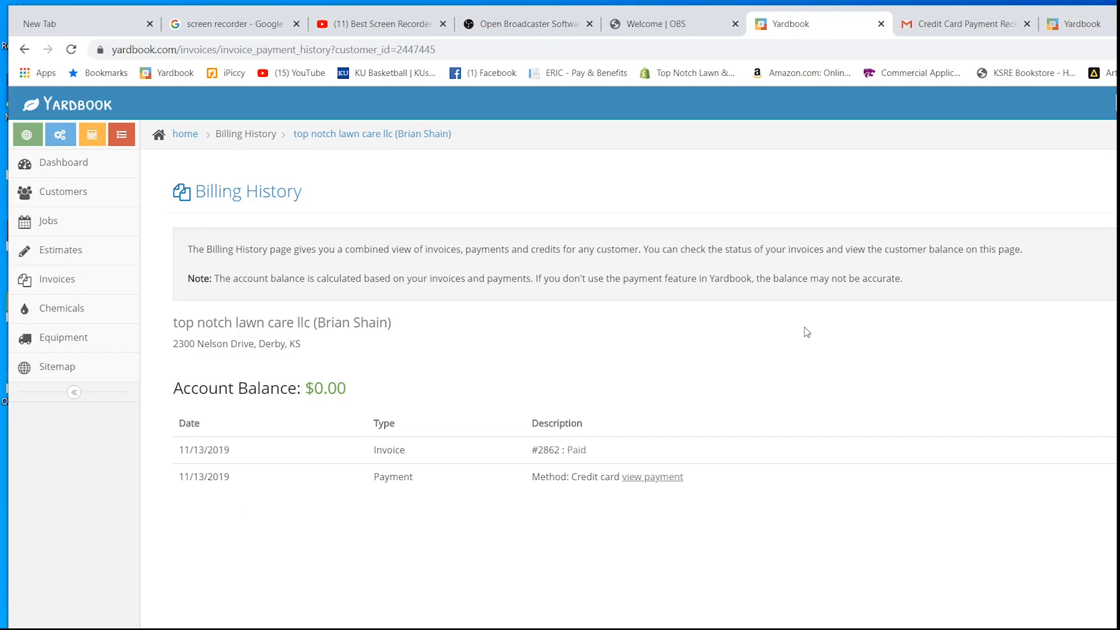
pyautogui.moveTo(721, 397)
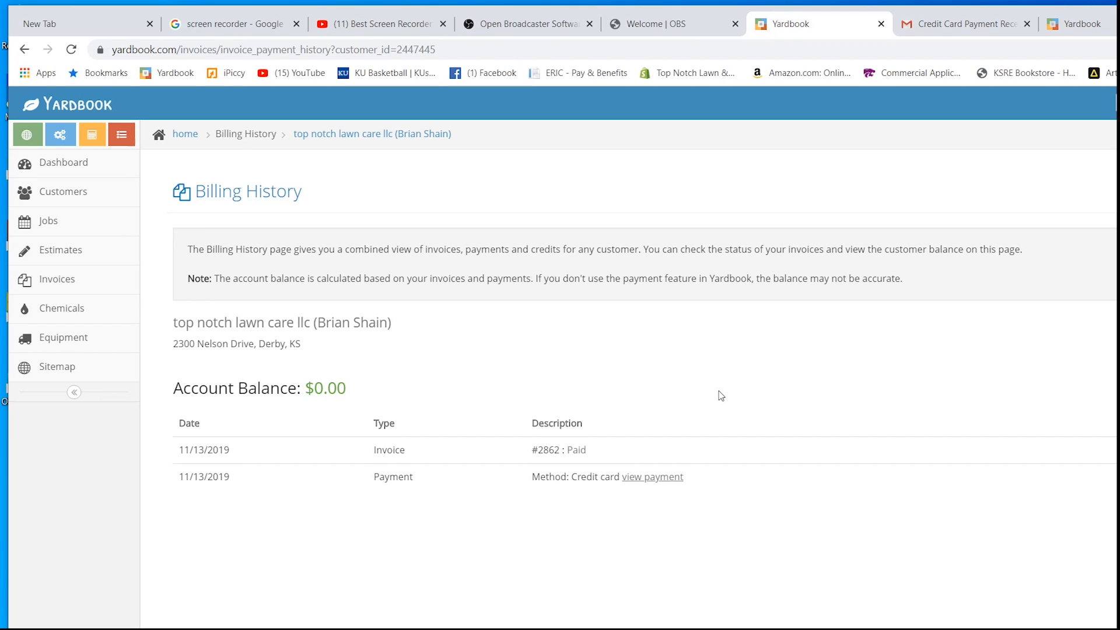
pyautogui.moveTo(723, 395)
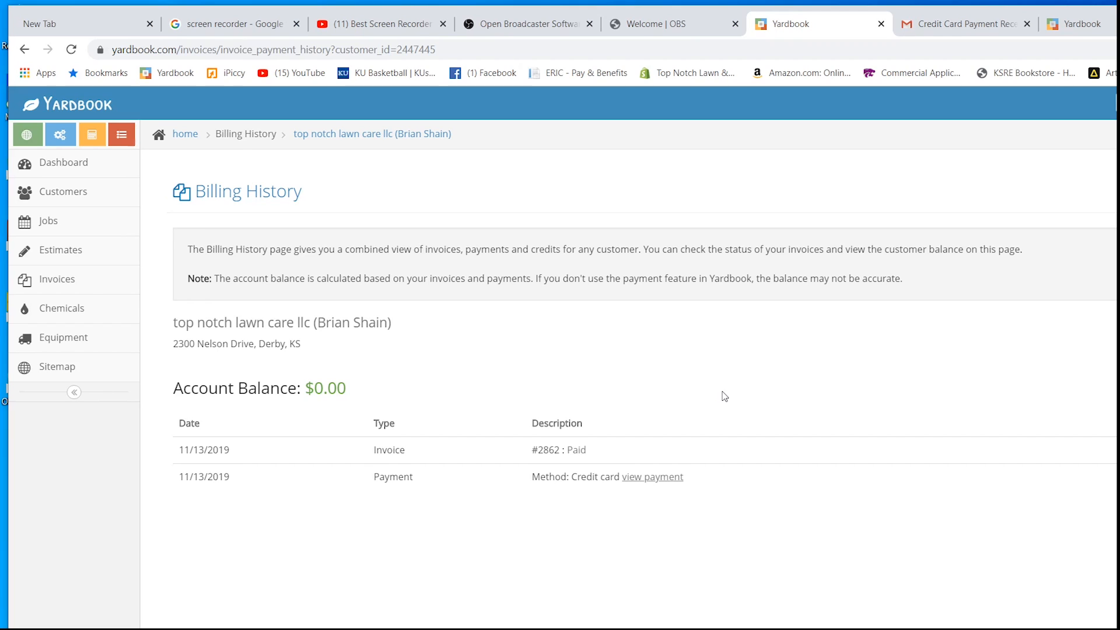
pyautogui.moveTo(700, 363)
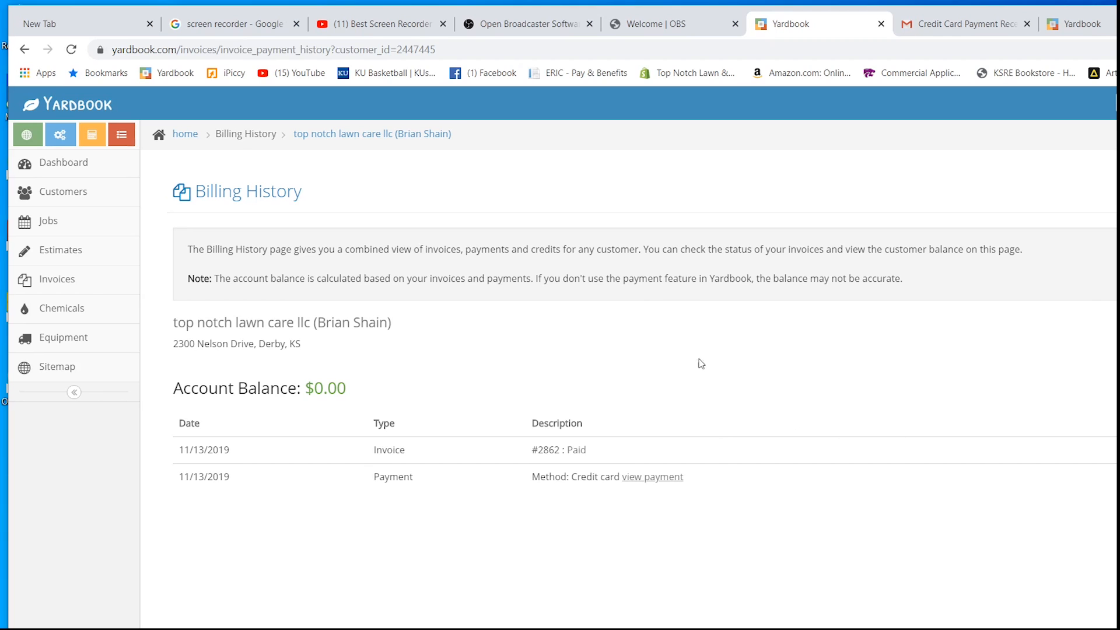
pyautogui.moveTo(844, 466)
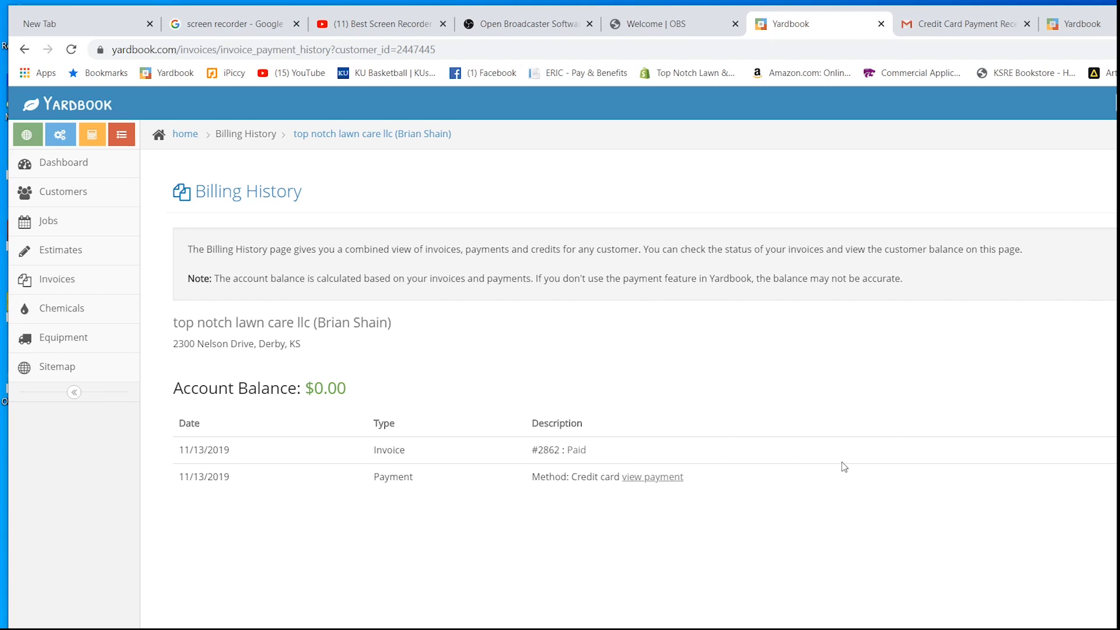